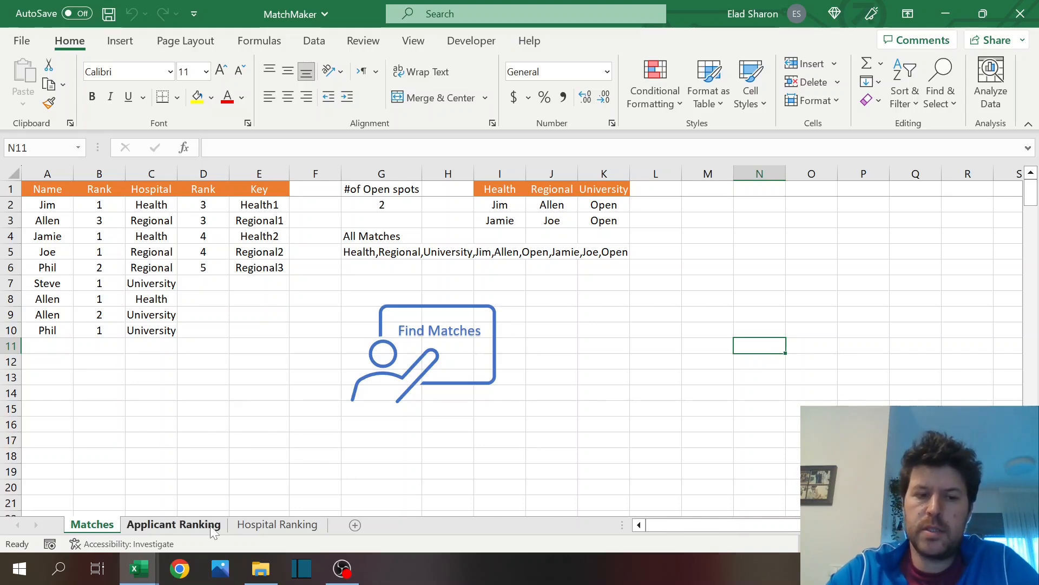
Step: Flip between the Applicant Ranking and Hospital Ranking sheets, ending on Hospital Ranking
{"action": "left_click", "coordinate": [173, 524]}
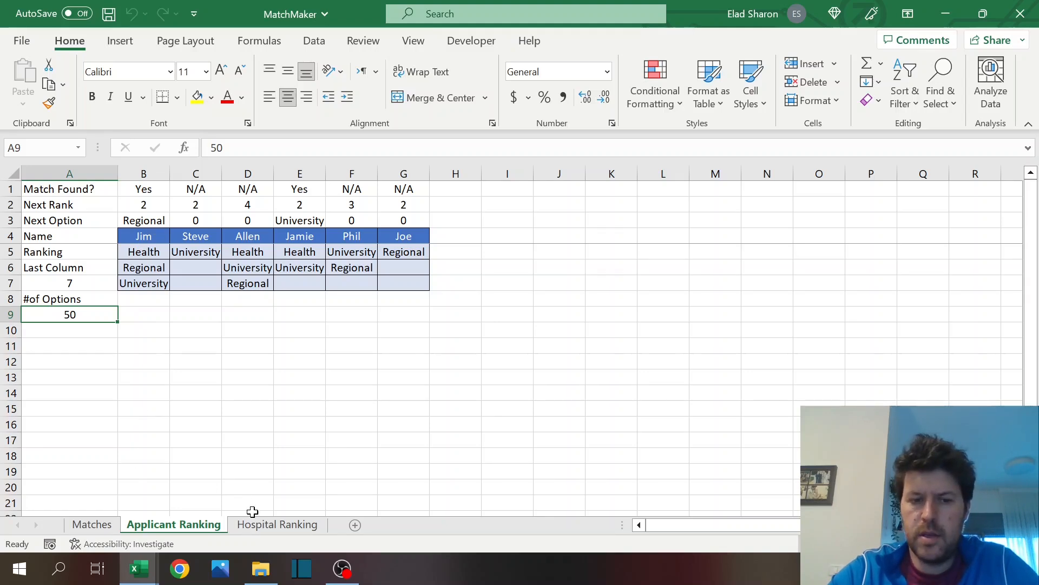
{"action": "left_click", "coordinate": [278, 524]}
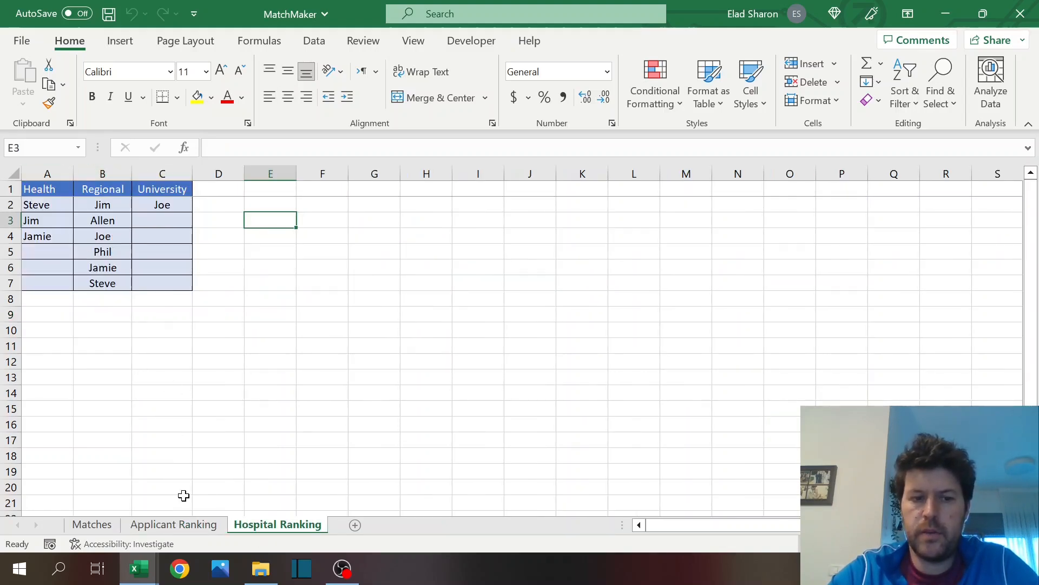
{"action": "left_click", "coordinate": [173, 524]}
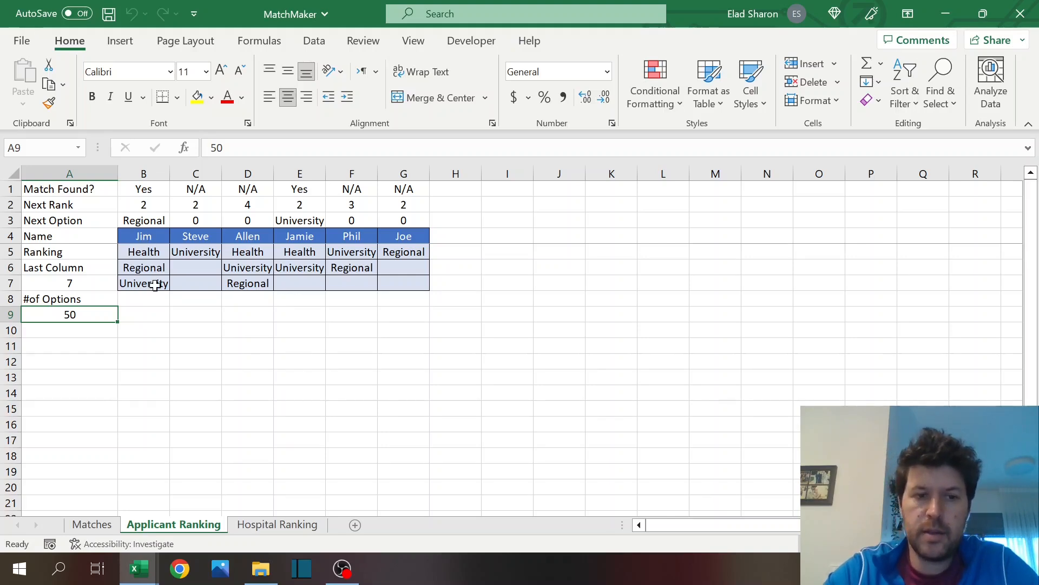
{"action": "mouse_move", "coordinate": [201, 399]}
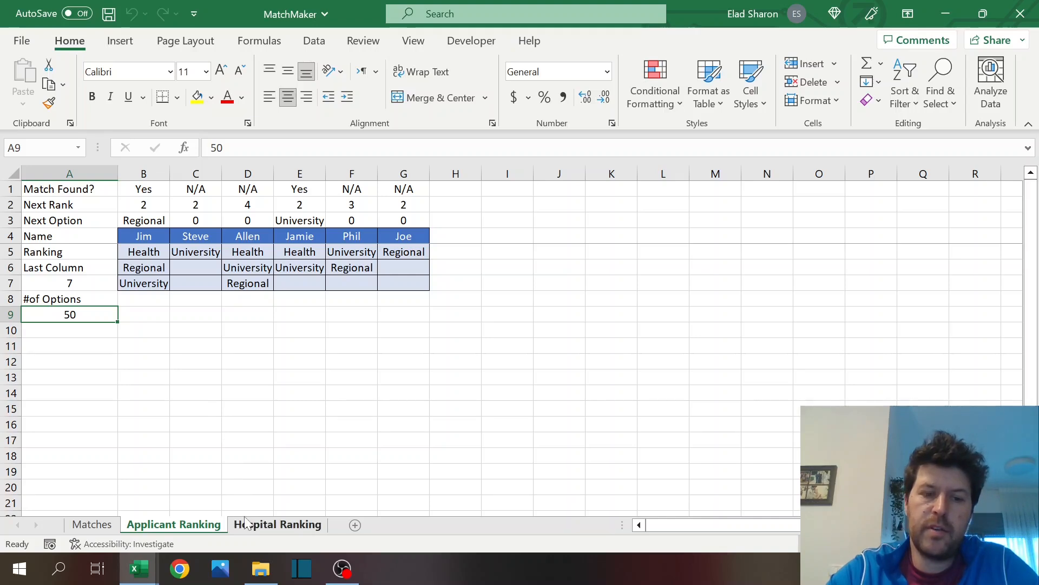
{"action": "left_click", "coordinate": [277, 524]}
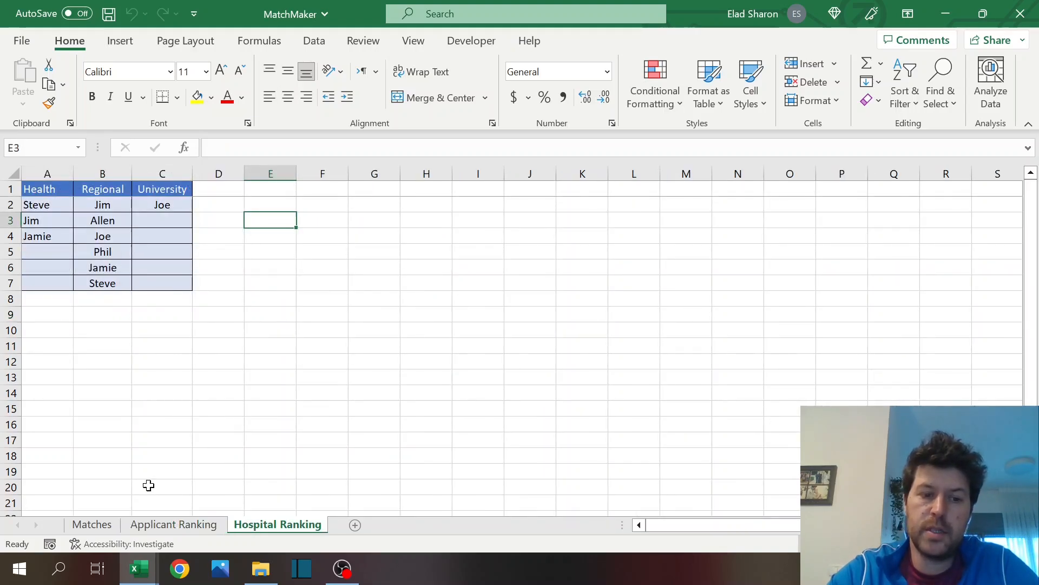
Step: Review the Applicant and Hospital Ranking sheets, select Jamie in the Health list, then show Matches
{"action": "left_click", "coordinate": [173, 524]}
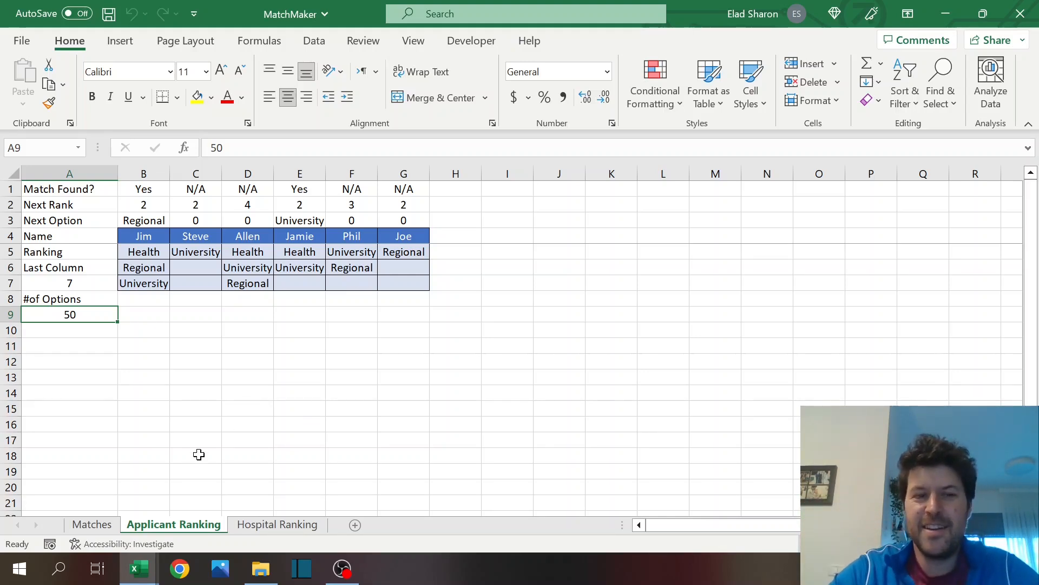
{"action": "left_click", "coordinate": [277, 524]}
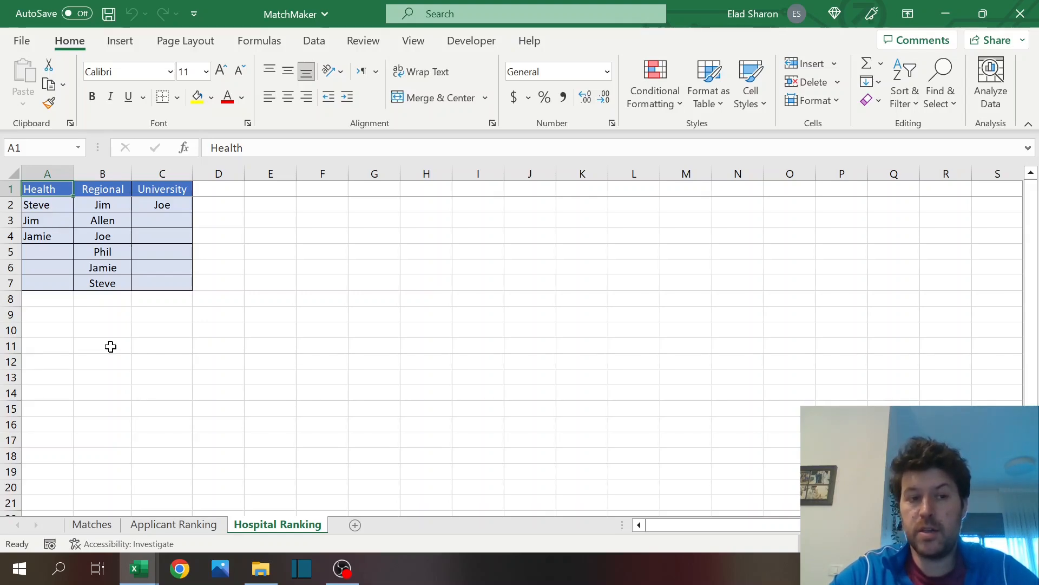
{"action": "left_click", "coordinate": [46, 236]}
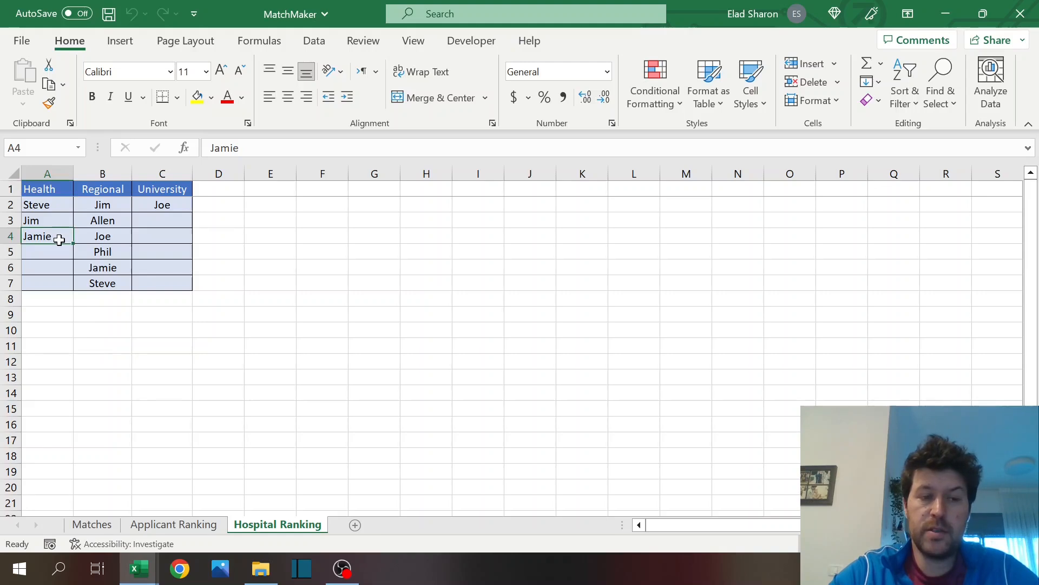
{"action": "left_click_drag", "start_coordinate": [47, 204], "coordinate": [46, 236]}
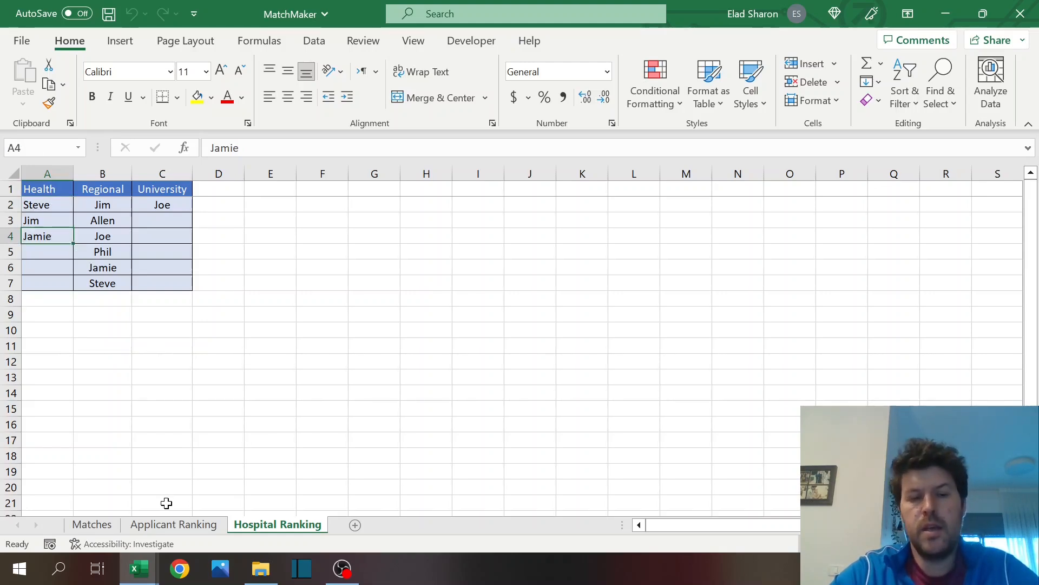
{"action": "left_click", "coordinate": [92, 524]}
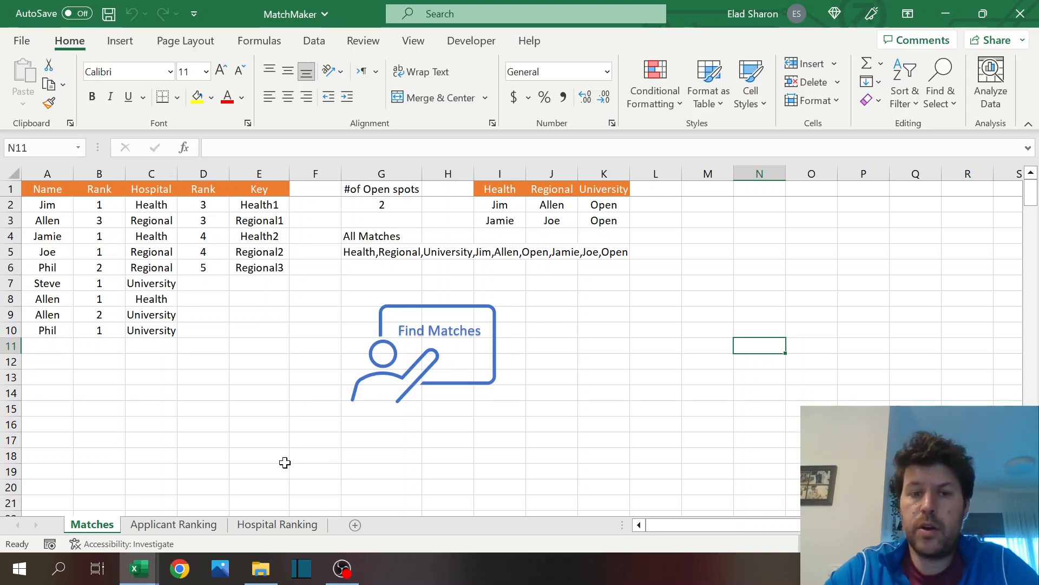
{"action": "mouse_move", "coordinate": [265, 502]}
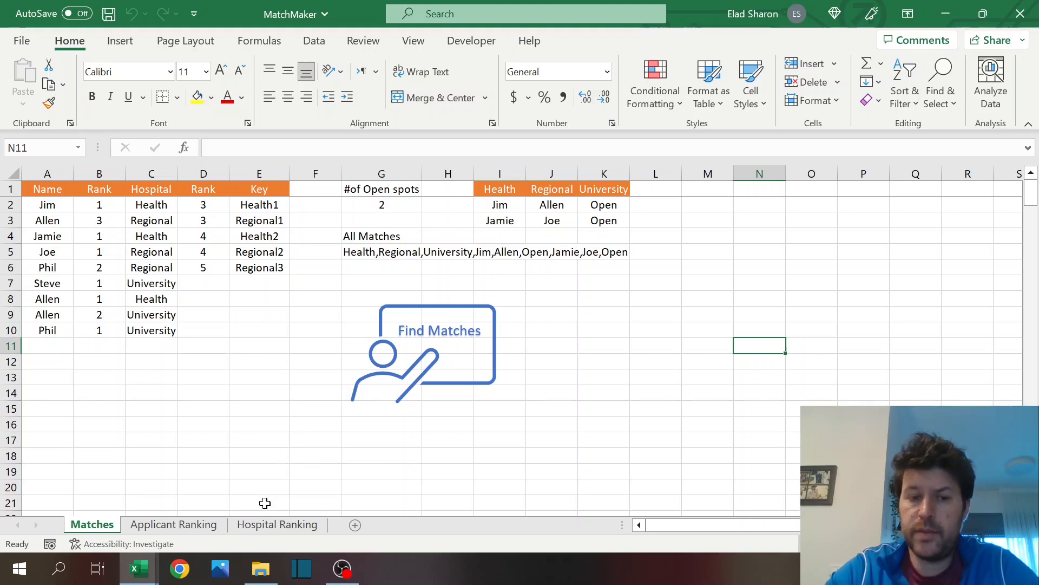
{"action": "left_click", "coordinate": [277, 524]}
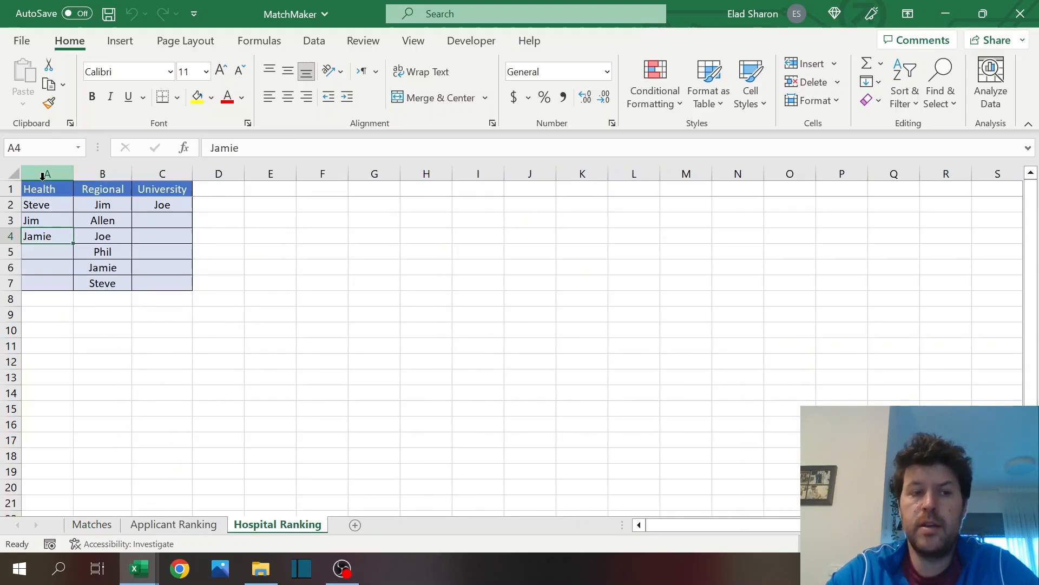
{"action": "left_click", "coordinate": [47, 204]}
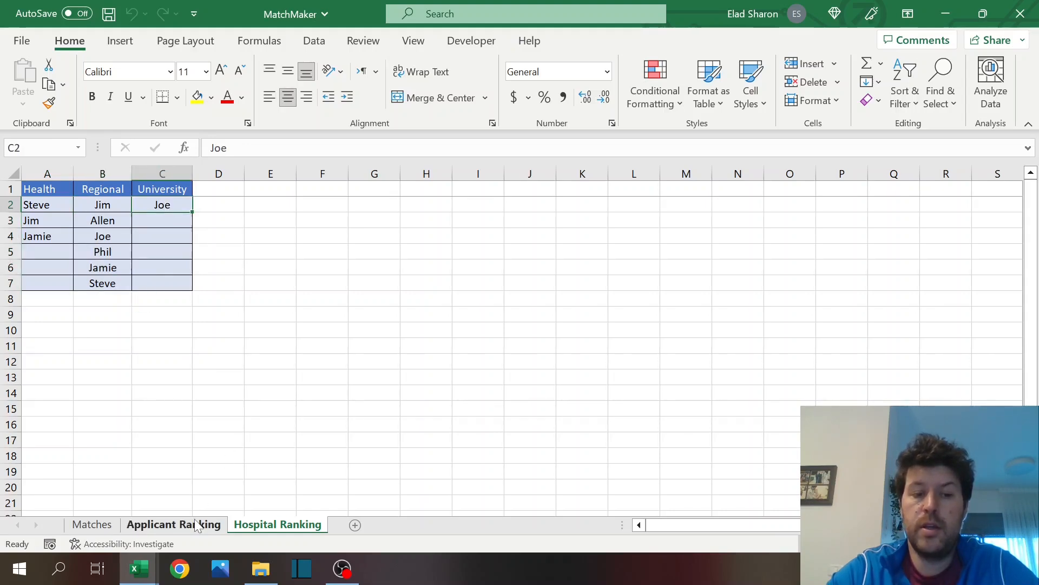
{"action": "left_click", "coordinate": [173, 524]}
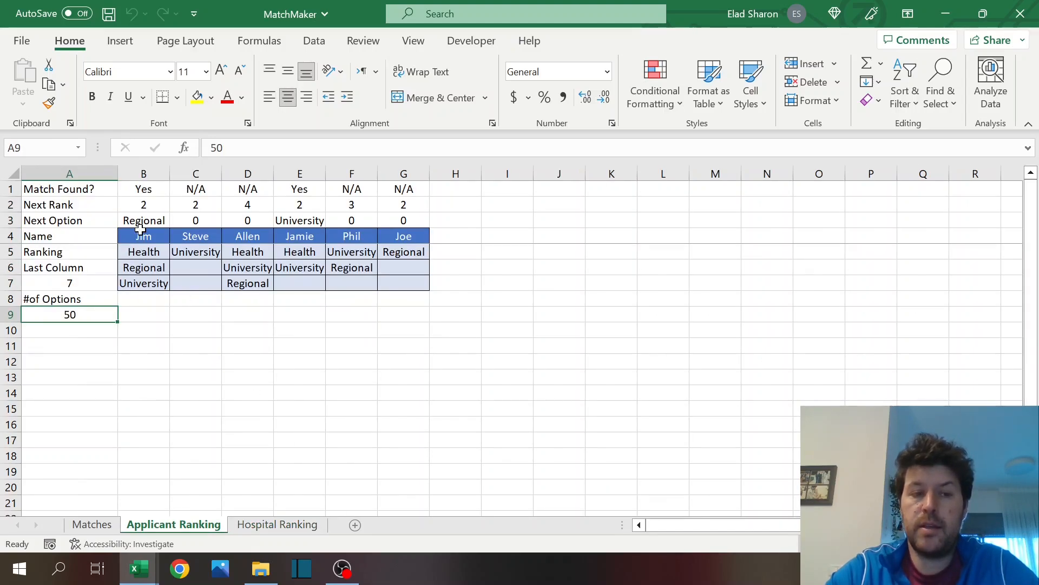
{"action": "left_click", "coordinate": [351, 314]}
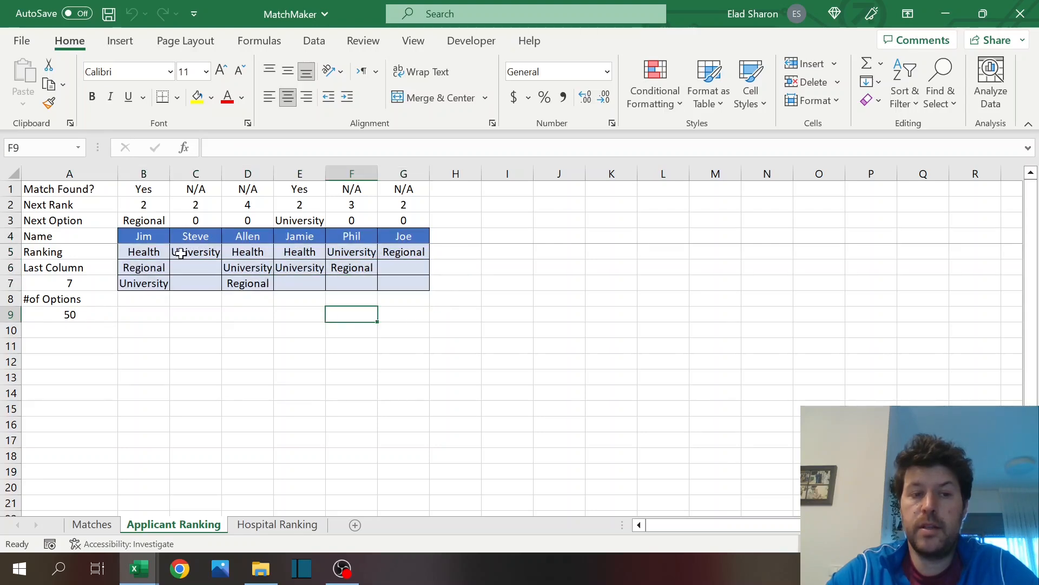
{"action": "left_click", "coordinate": [247, 234]}
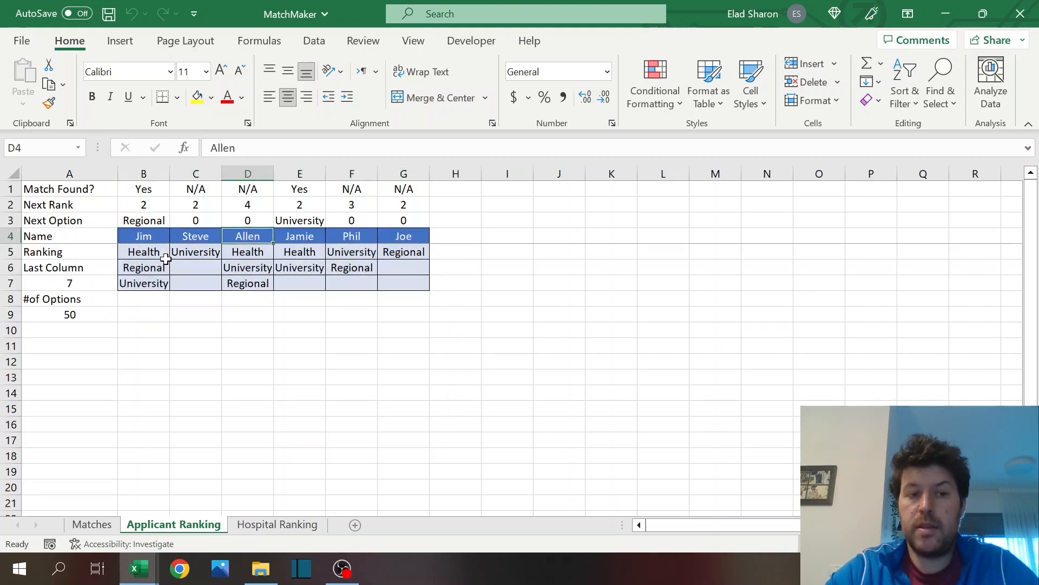
{"action": "left_click", "coordinate": [247, 346]}
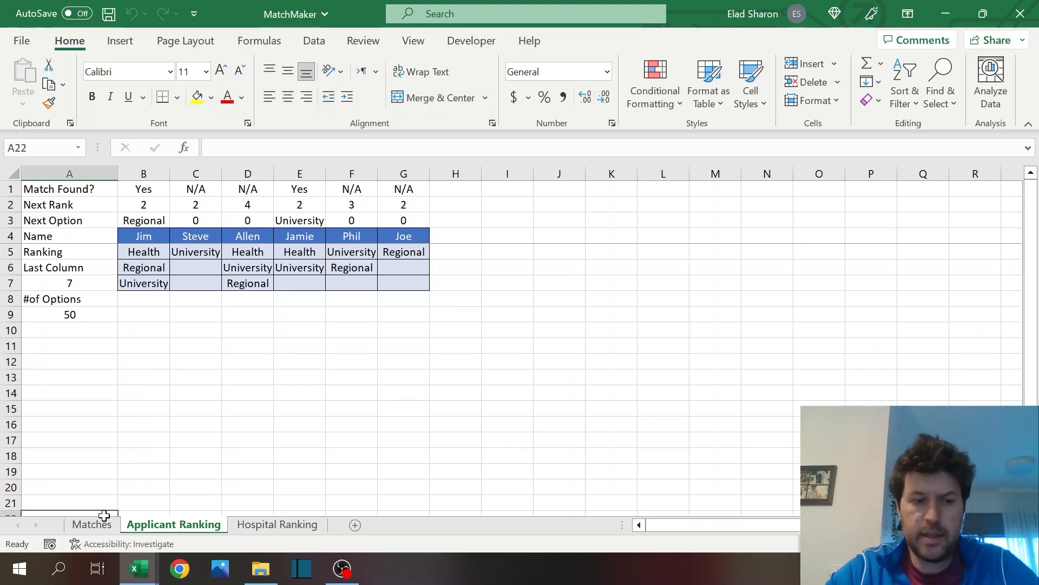
{"action": "left_click", "coordinate": [92, 524]}
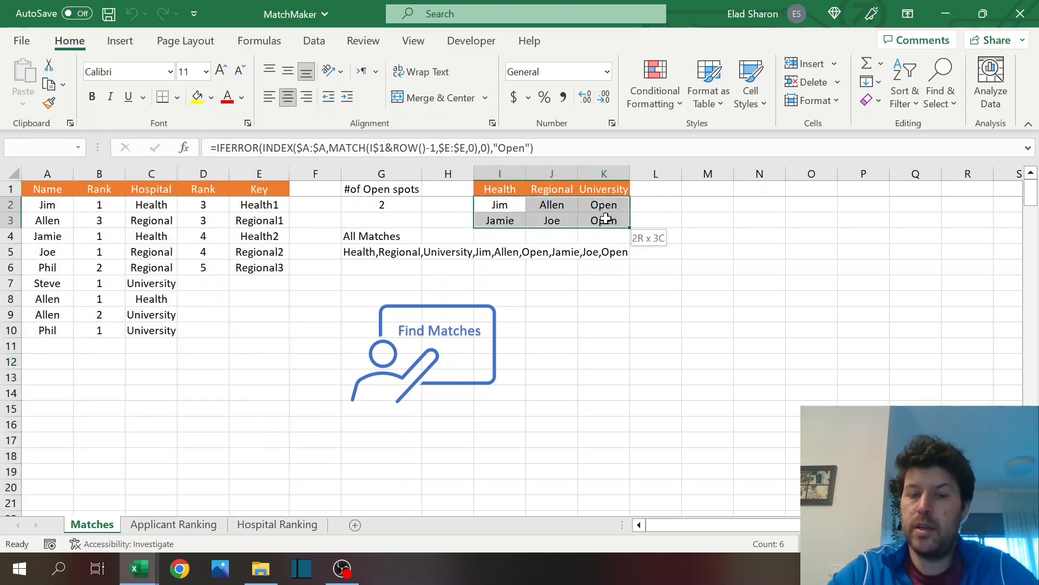
Step: Inspect the Health header and Allen's Regional match formulas on Matches, then browse the ranking sheets
{"action": "left_click", "coordinate": [499, 188]}
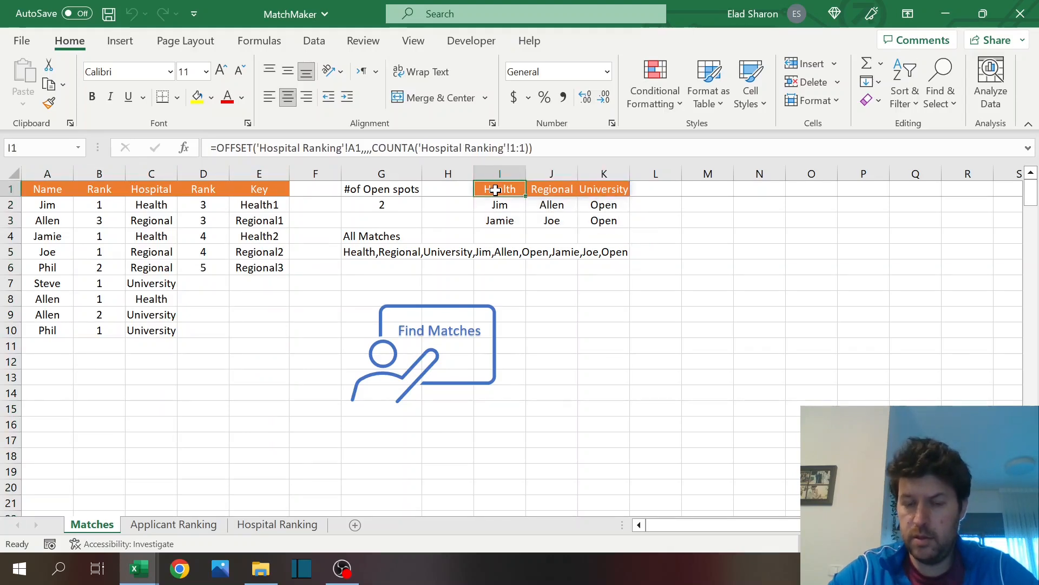
{"action": "left_click", "coordinate": [551, 204]}
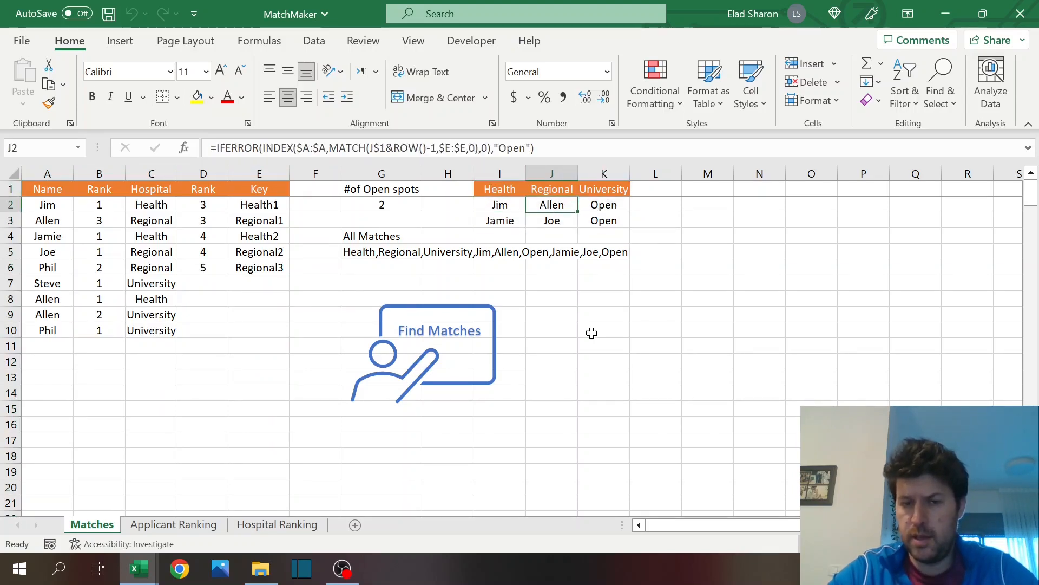
{"action": "left_click", "coordinate": [603, 330]}
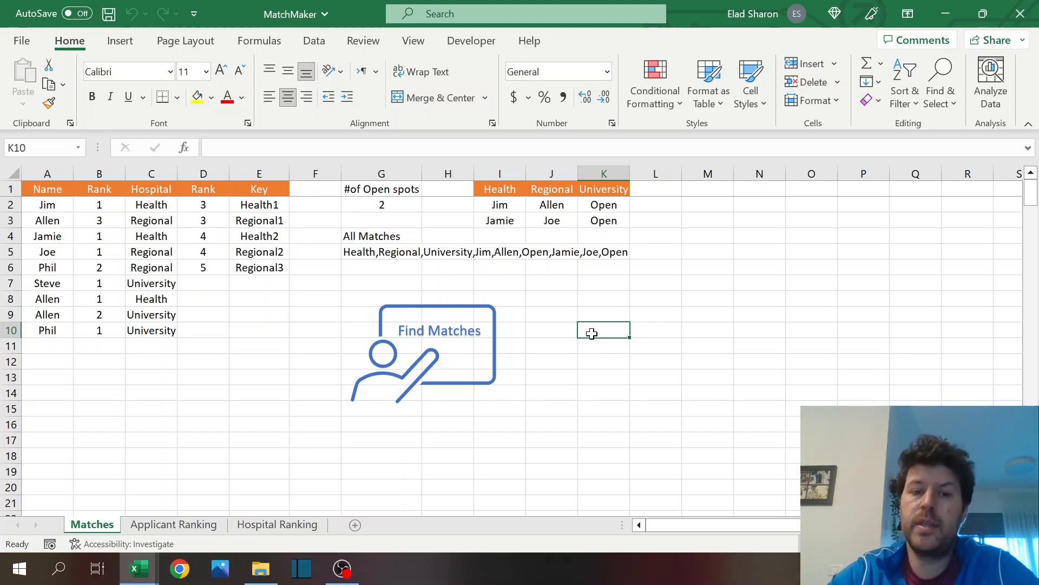
{"action": "left_click", "coordinate": [277, 524]}
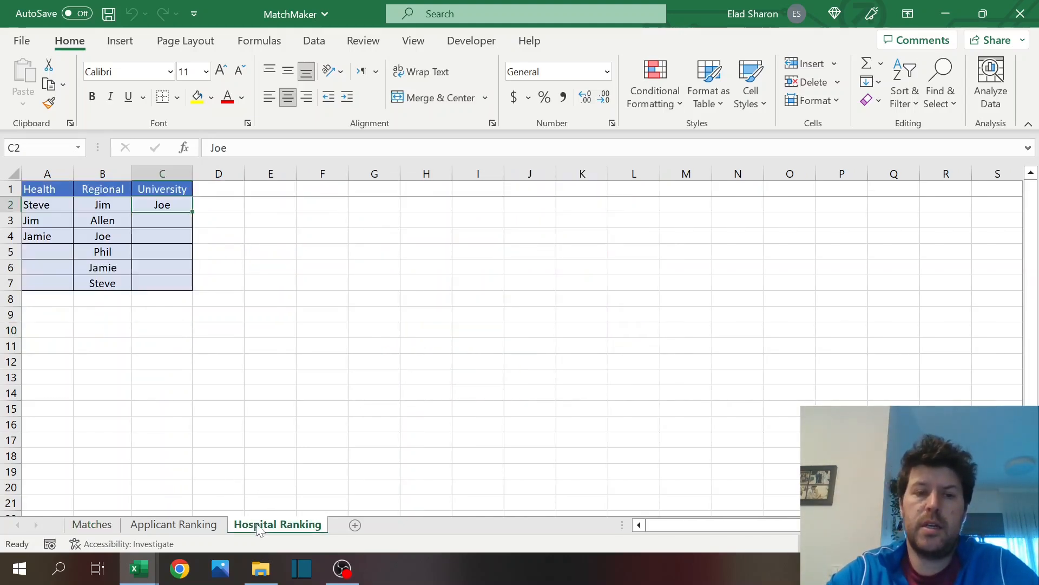
{"action": "left_click", "coordinate": [173, 524]}
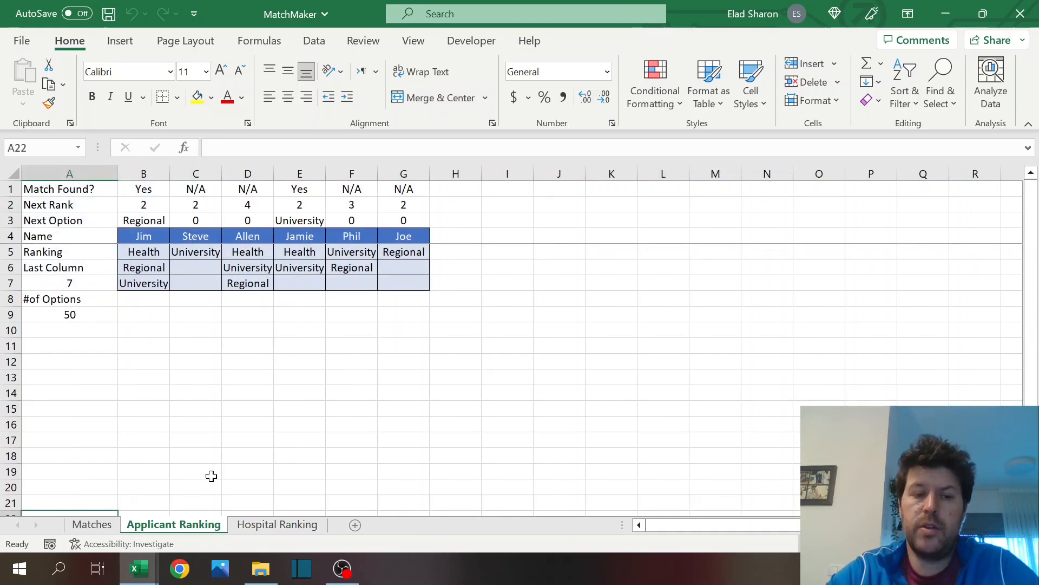
{"action": "left_click", "coordinate": [277, 524]}
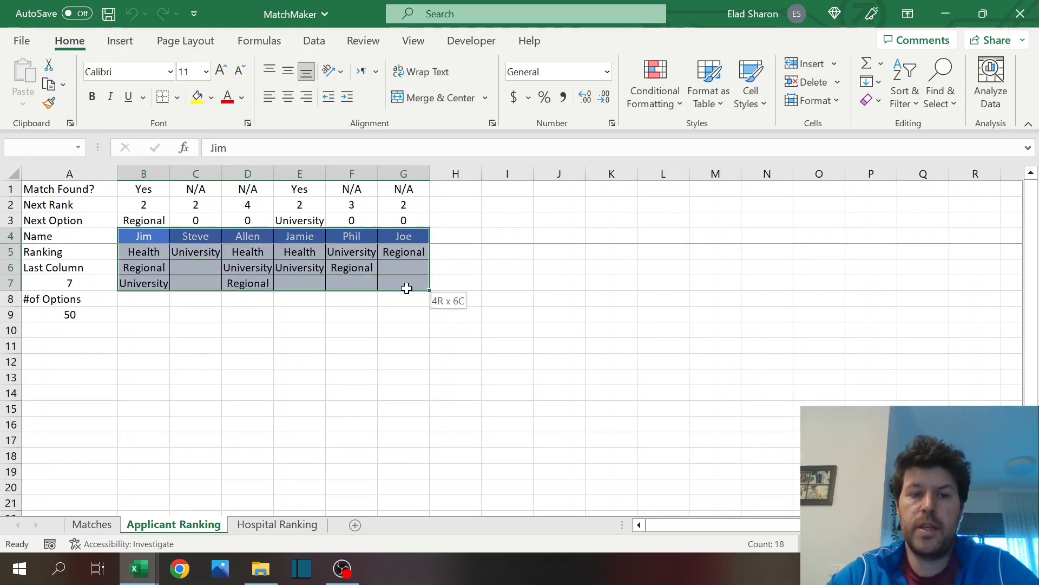
{"action": "left_click", "coordinate": [143, 188]}
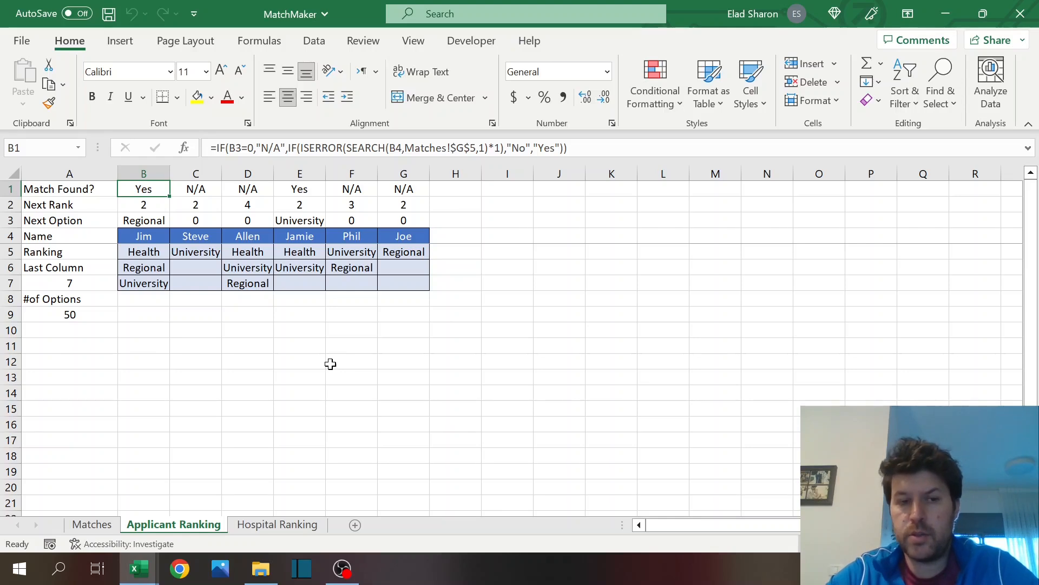
{"action": "mouse_move", "coordinate": [265, 167]}
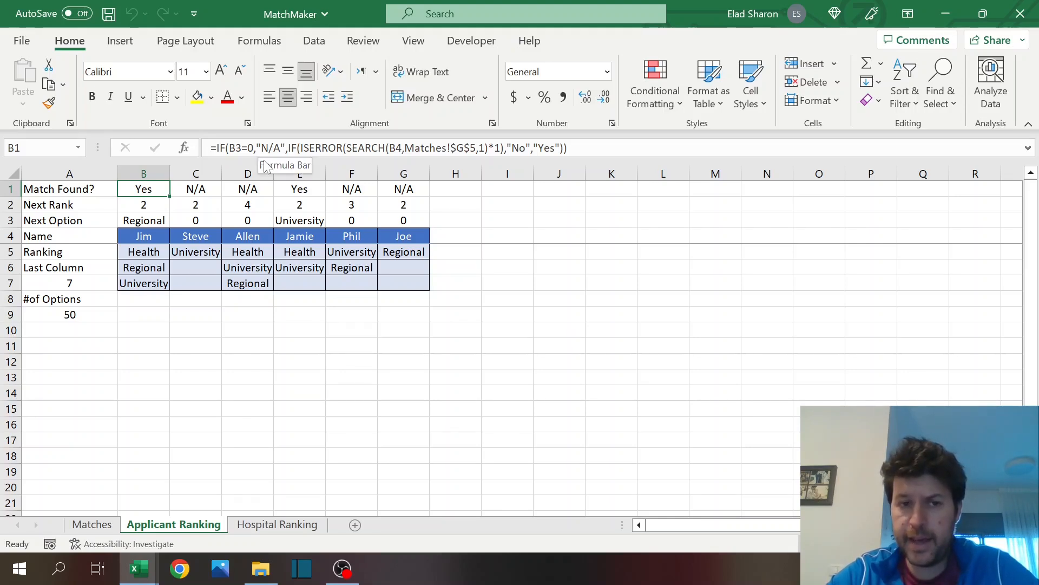
{"action": "left_click", "coordinate": [143, 204]}
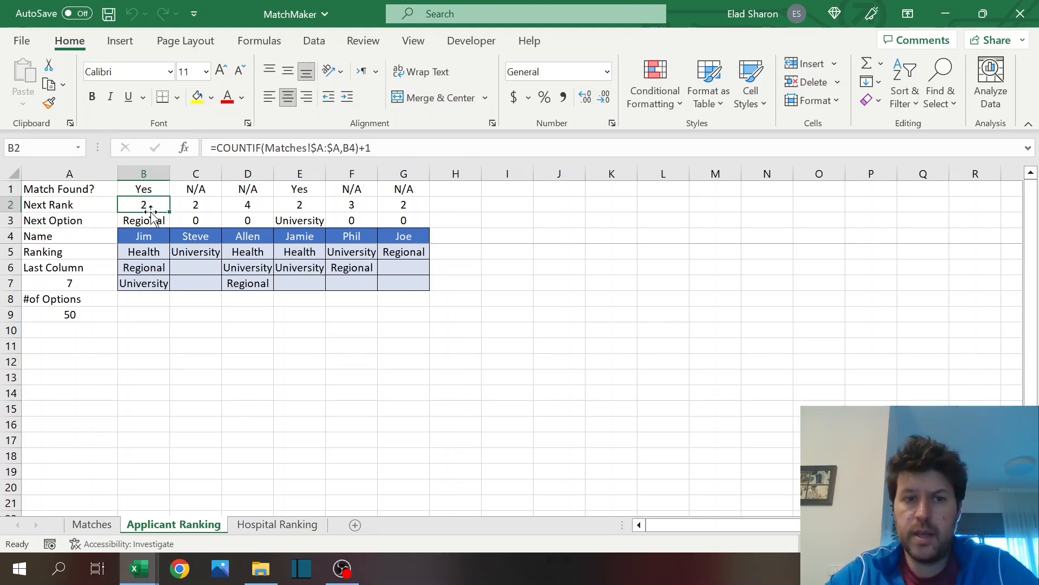
{"action": "type", "text": "+1"}
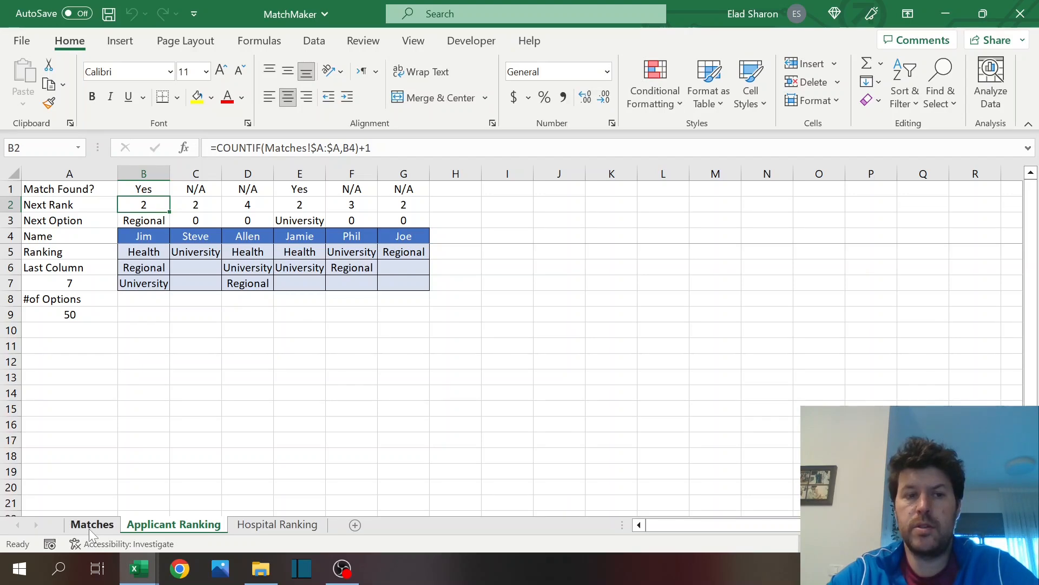
{"action": "left_click", "coordinate": [92, 524]}
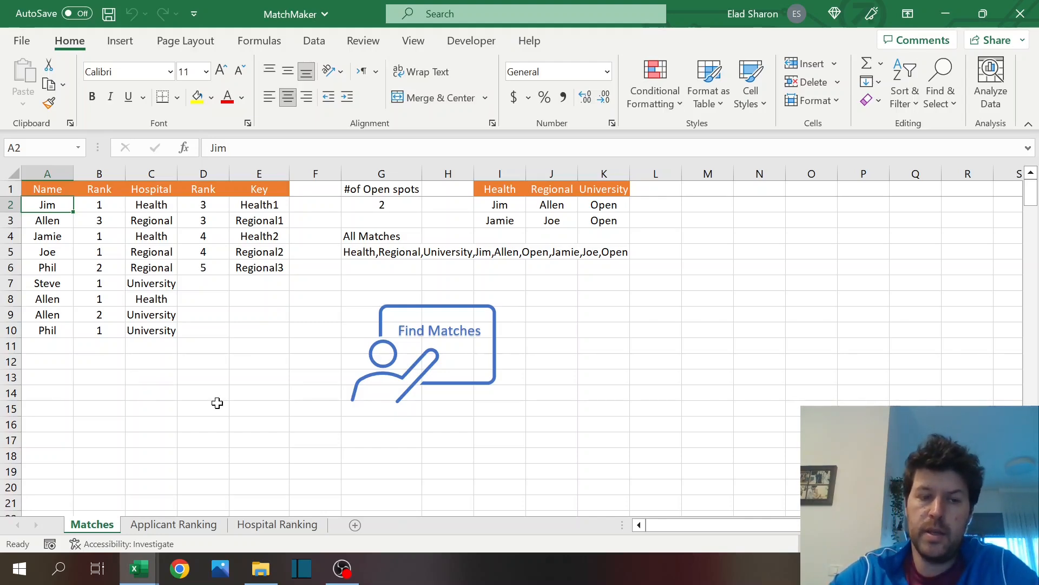
{"action": "left_click", "coordinate": [174, 524]}
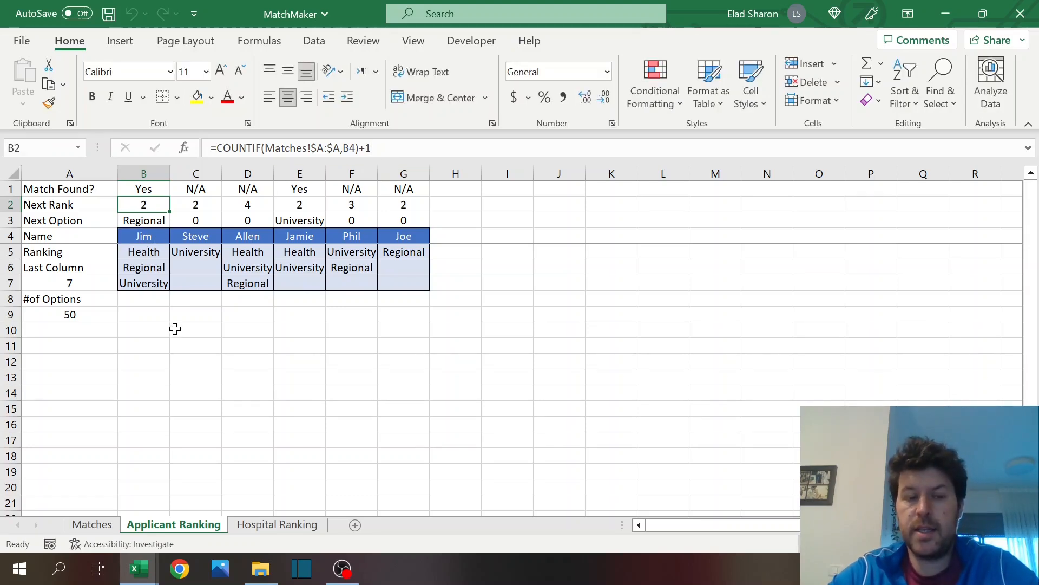
{"action": "left_click", "coordinate": [143, 235]}
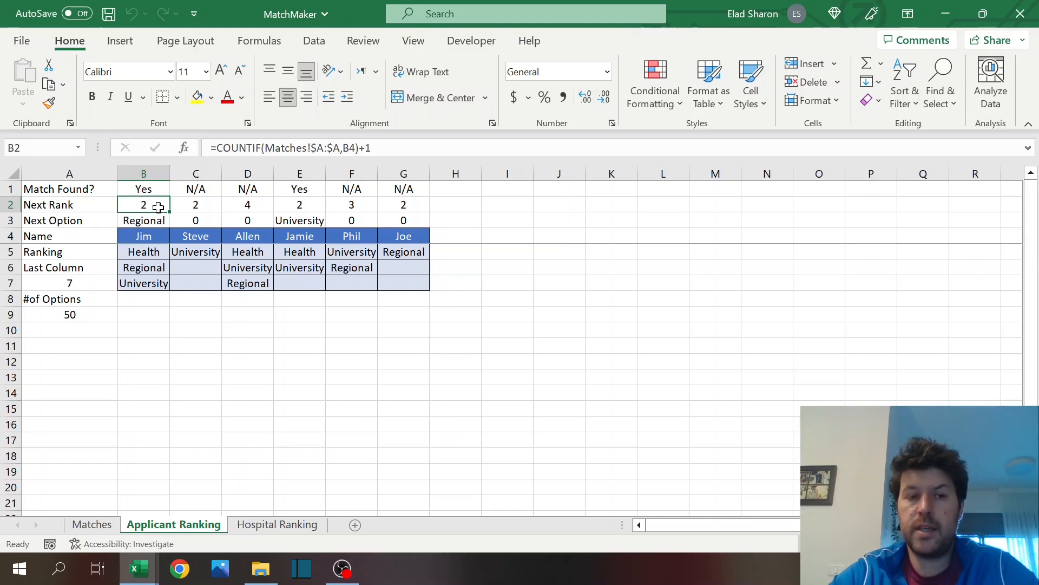
Step: Inspect Jim's Next Option formula unchanged, then move to the Matches sheet's All Matches formula
{"action": "left_click", "coordinate": [143, 220]}
{"action": "type", "text": "=OFFSET(B4,B2,,,)"}
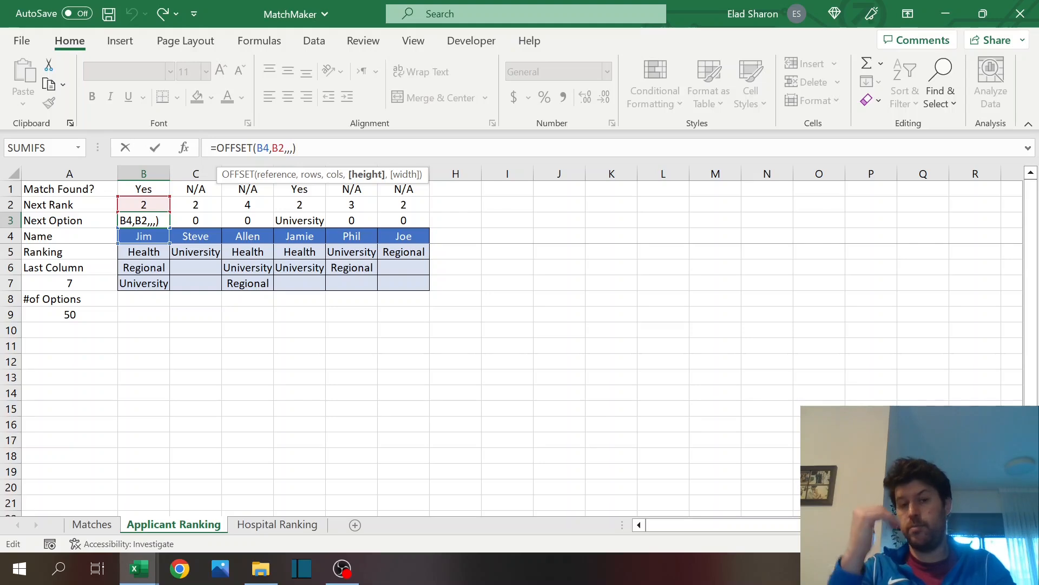
{"action": "mouse_move", "coordinate": [320, 189]}
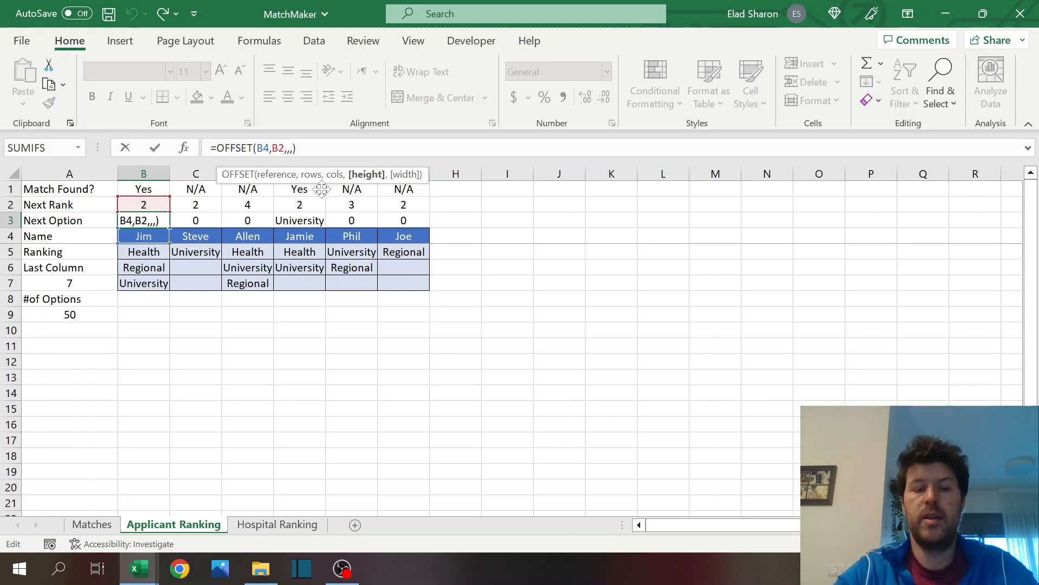
{"action": "key", "text": "Enter"}
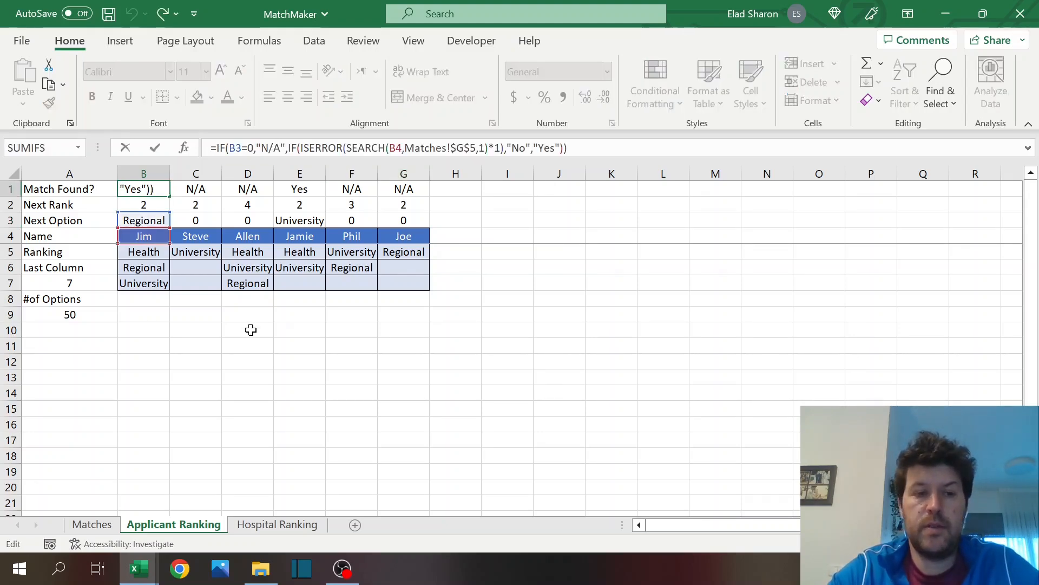
{"action": "left_click", "coordinate": [92, 524]}
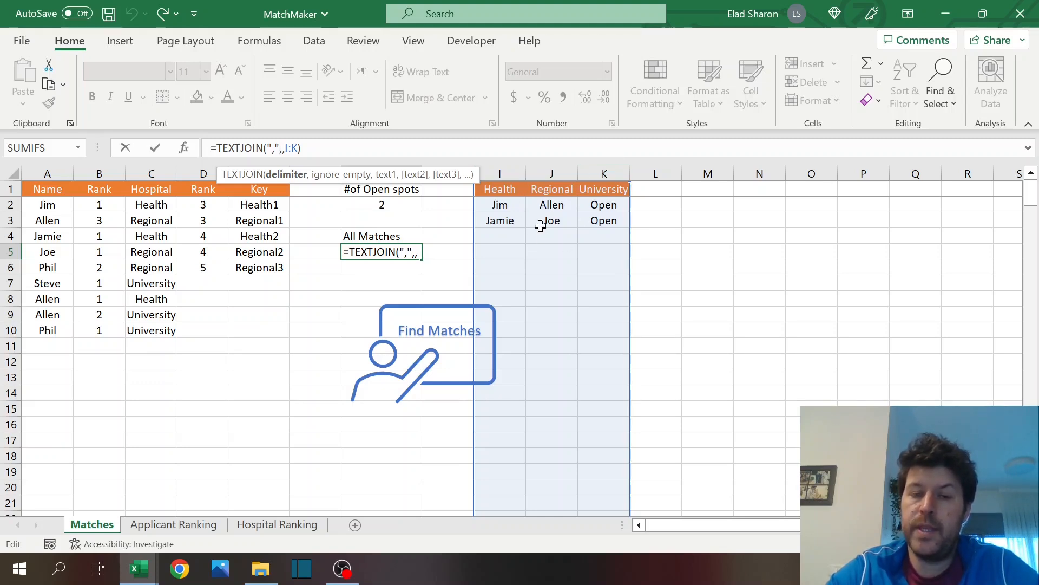
{"action": "mouse_move", "coordinate": [535, 230]}
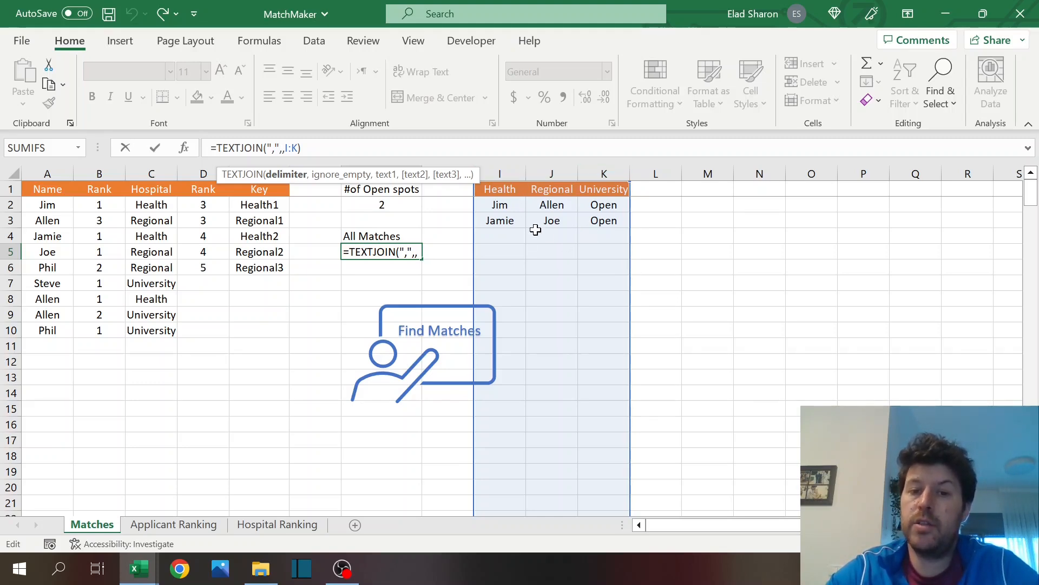
Step: Leave the All Matches formula unchanged and review Match Found? and the #of Options value 50 on Applicant Ranking
{"action": "key", "text": "Enter"}
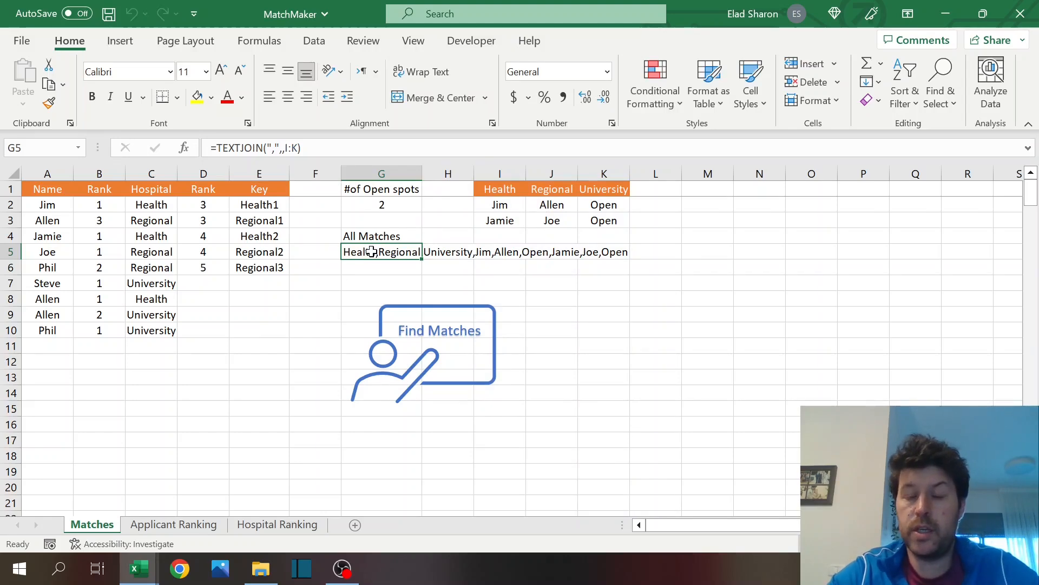
{"action": "left_click", "coordinate": [174, 524]}
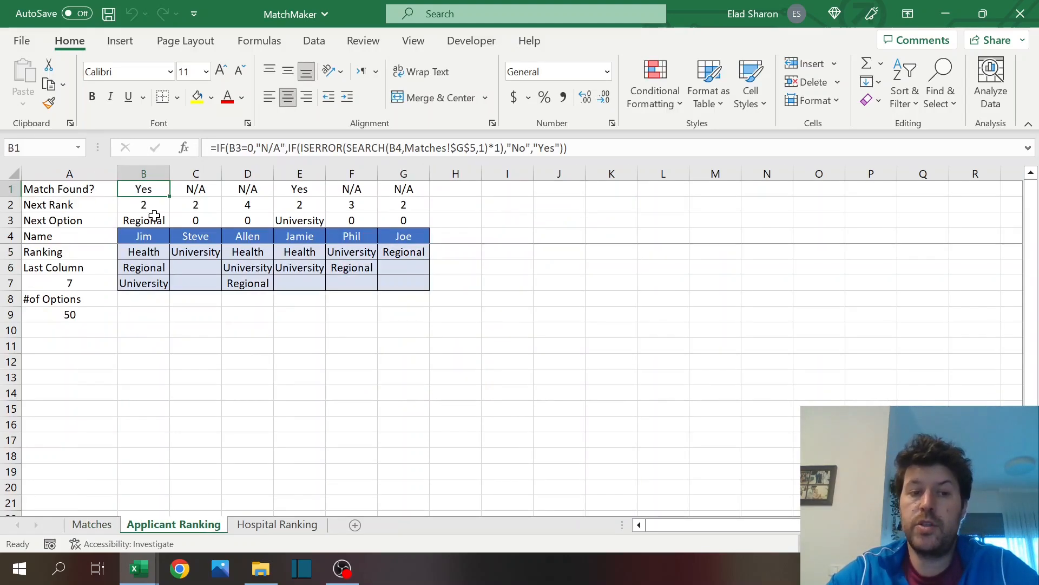
{"action": "left_click", "coordinate": [91, 524]}
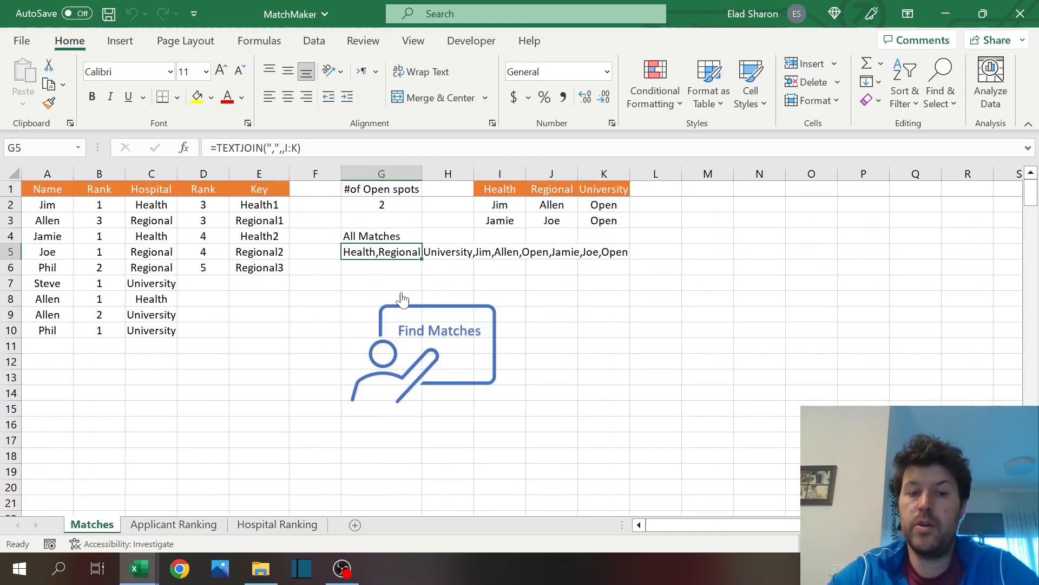
{"action": "left_click", "coordinate": [173, 524]}
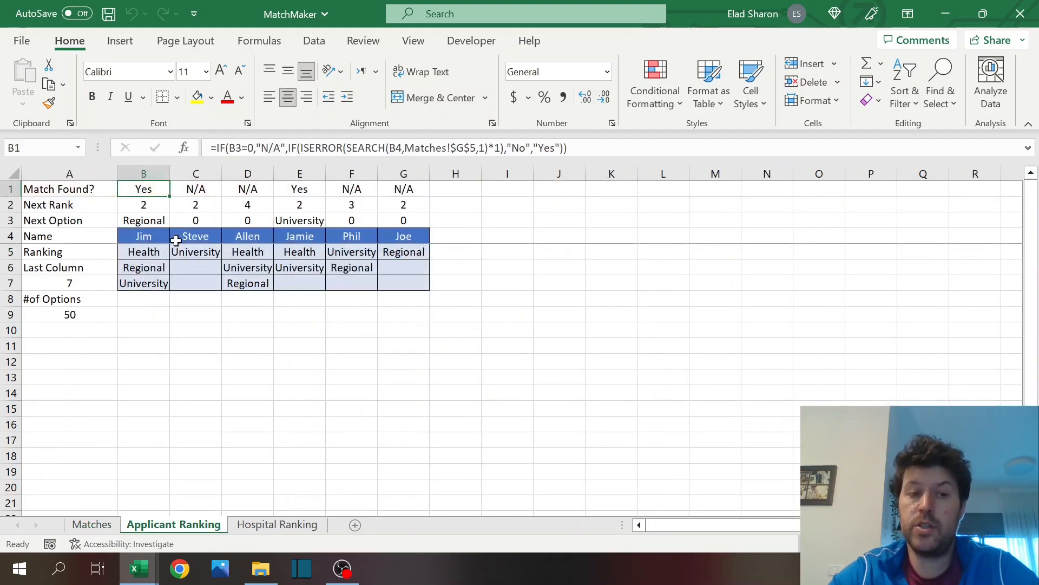
{"action": "mouse_move", "coordinate": [167, 319]}
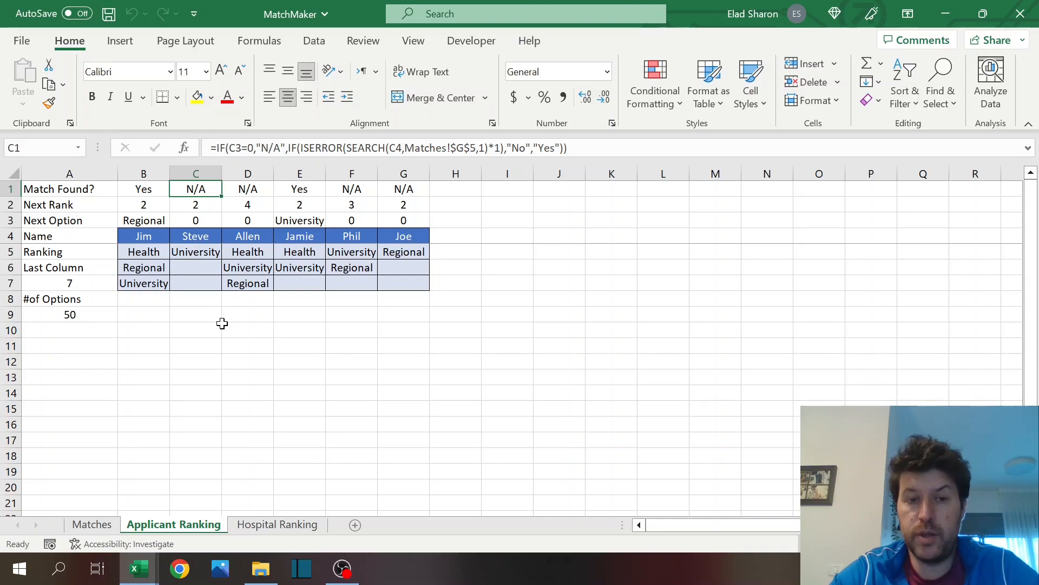
{"action": "mouse_move", "coordinate": [168, 188]}
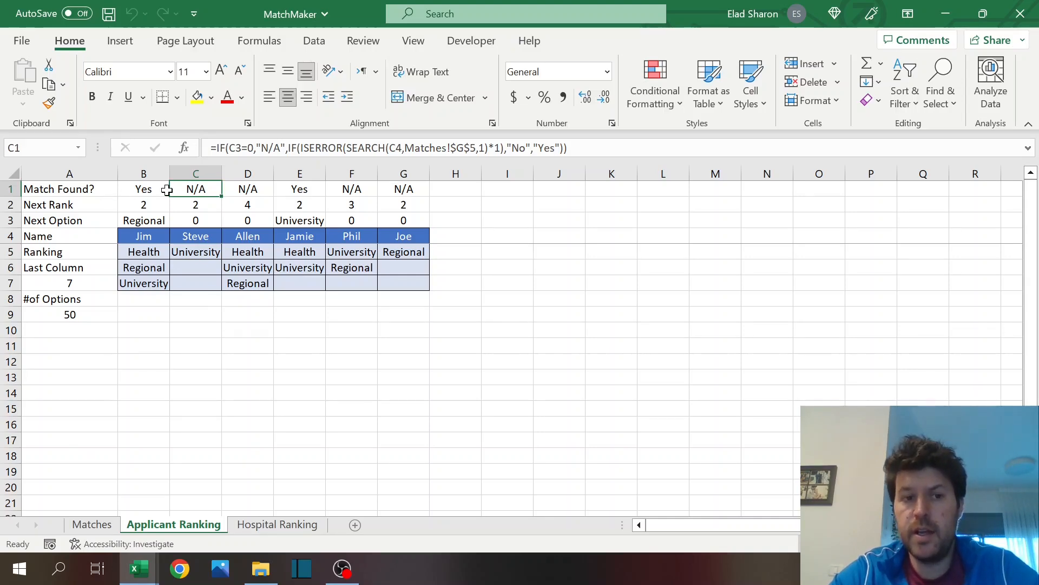
{"action": "left_click", "coordinate": [69, 188]}
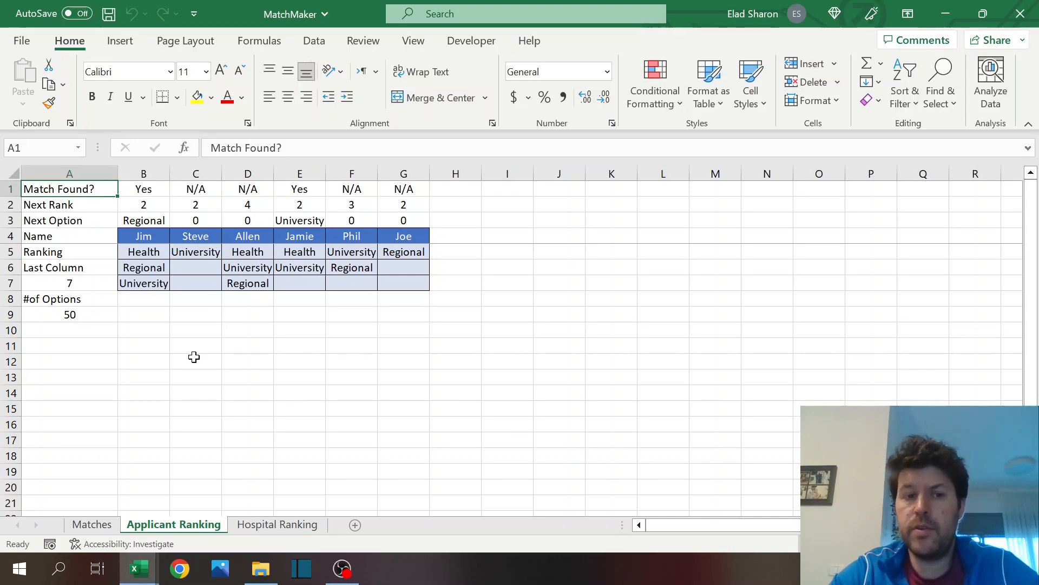
{"action": "left_click", "coordinate": [70, 283]}
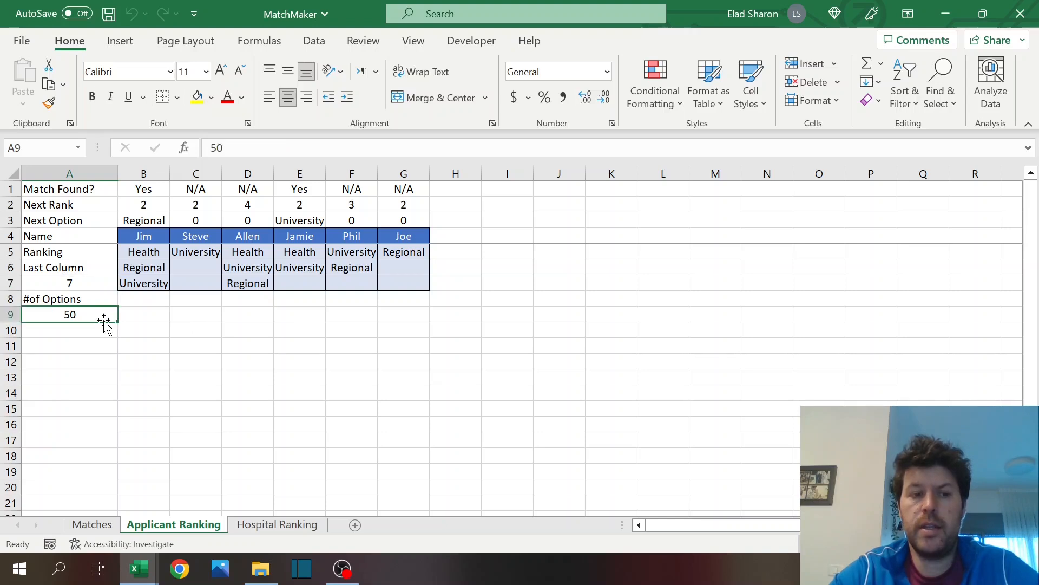
{"action": "mouse_move", "coordinate": [160, 391]}
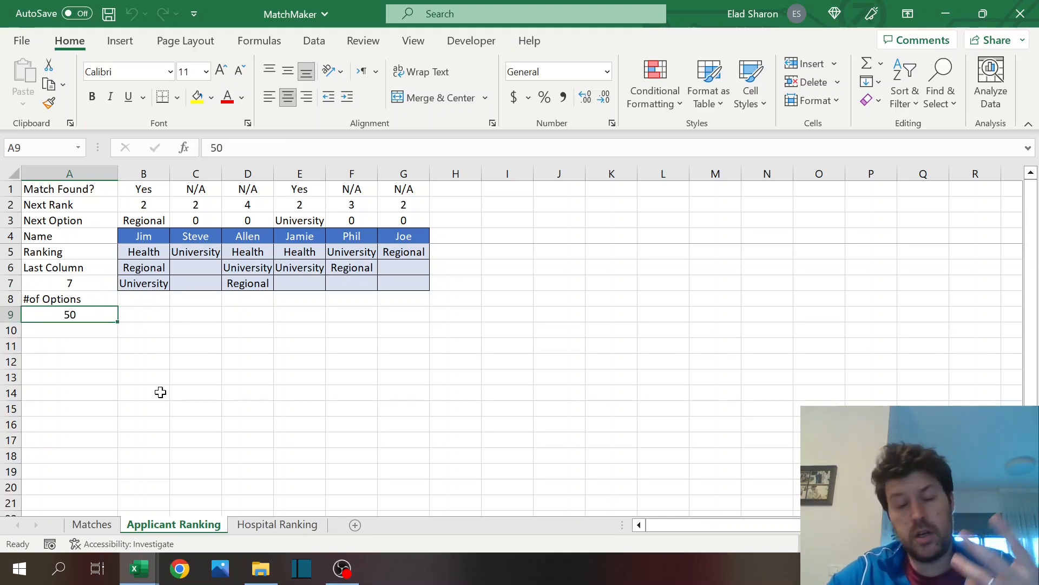
{"action": "mouse_move", "coordinate": [75, 355]}
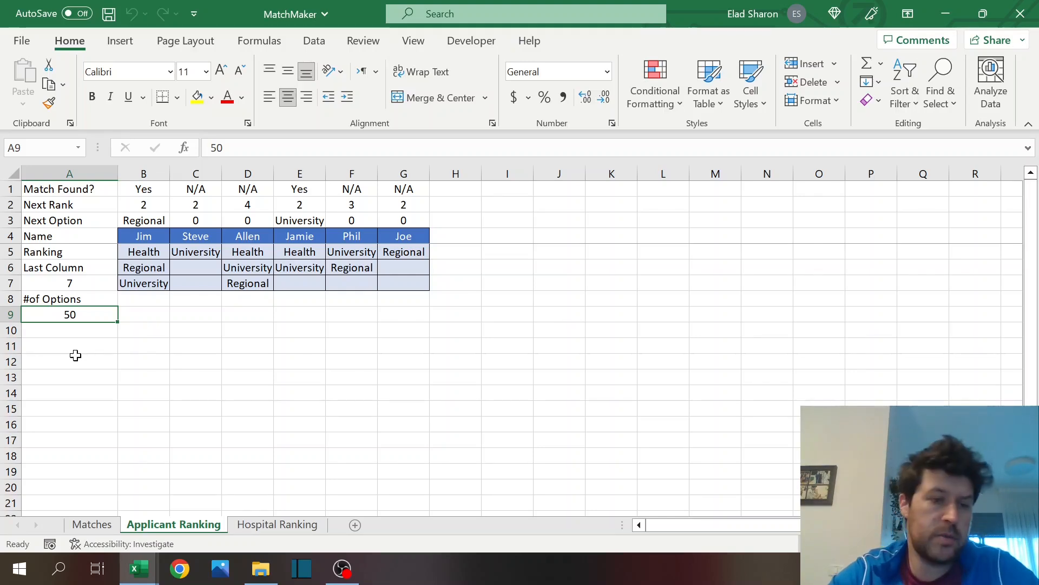
{"action": "mouse_move", "coordinate": [98, 468]}
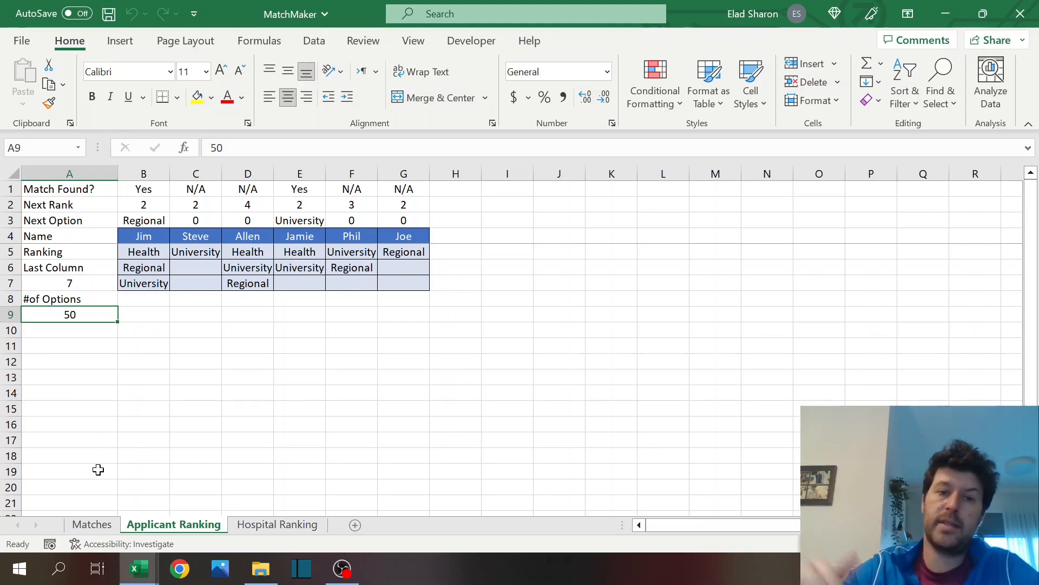
Step: Examine the OFFSET part of Jim's hospital Rank formula on the Matches sheet
{"action": "left_click", "coordinate": [90, 524]}
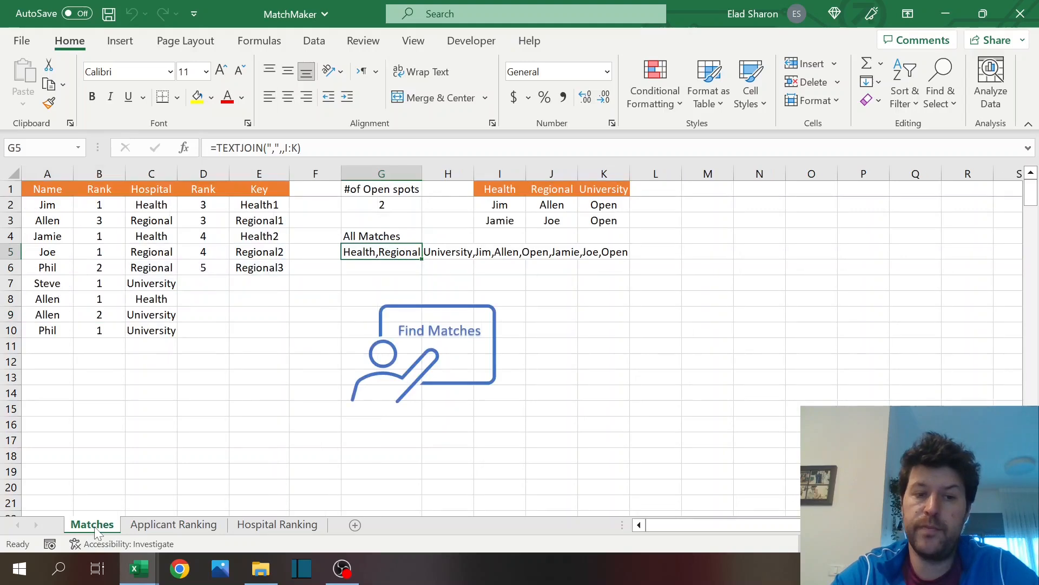
{"action": "left_click", "coordinate": [46, 205]}
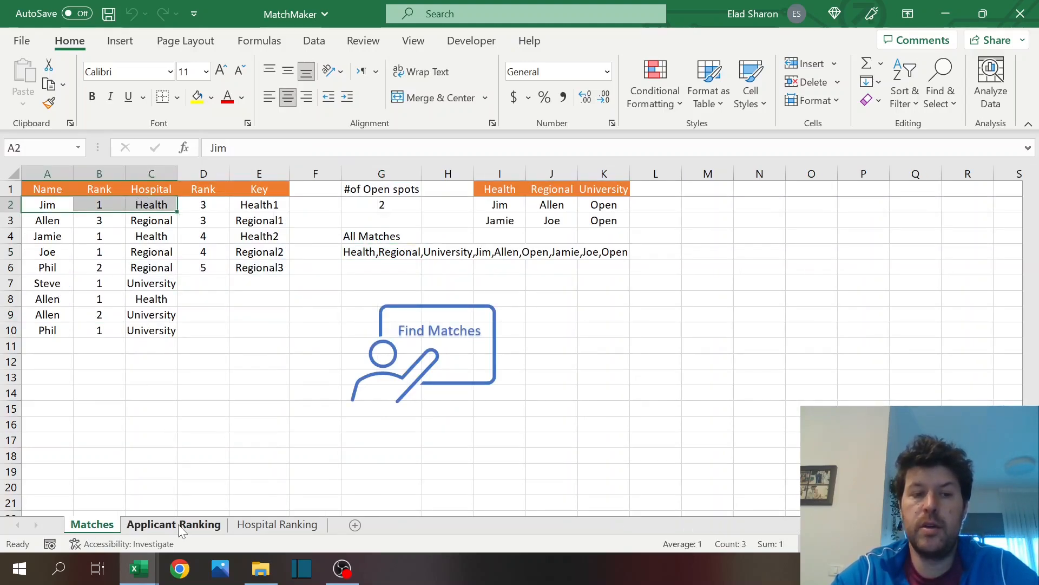
{"action": "left_click", "coordinate": [173, 524]}
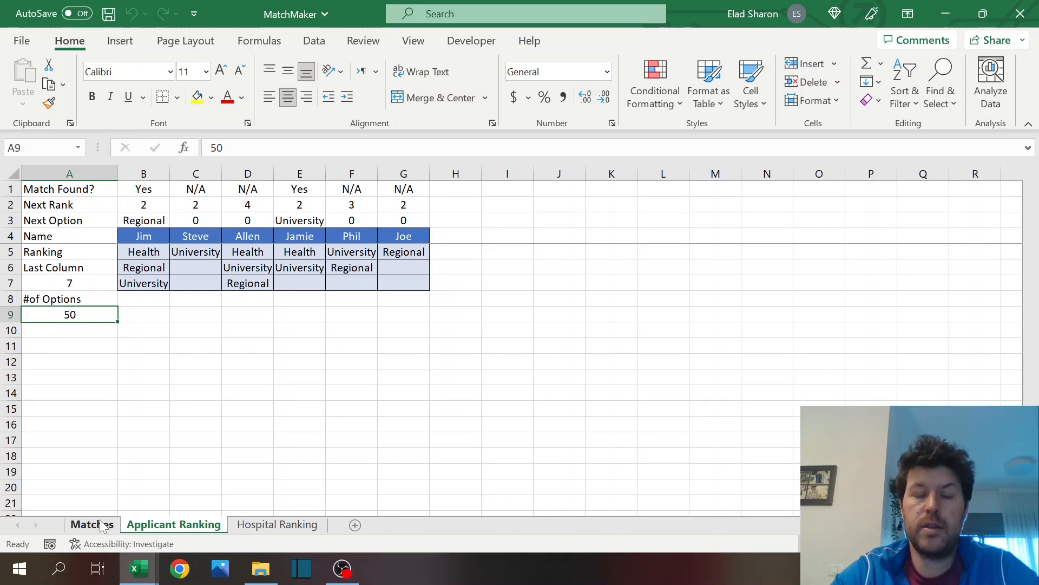
{"action": "left_click", "coordinate": [90, 524]}
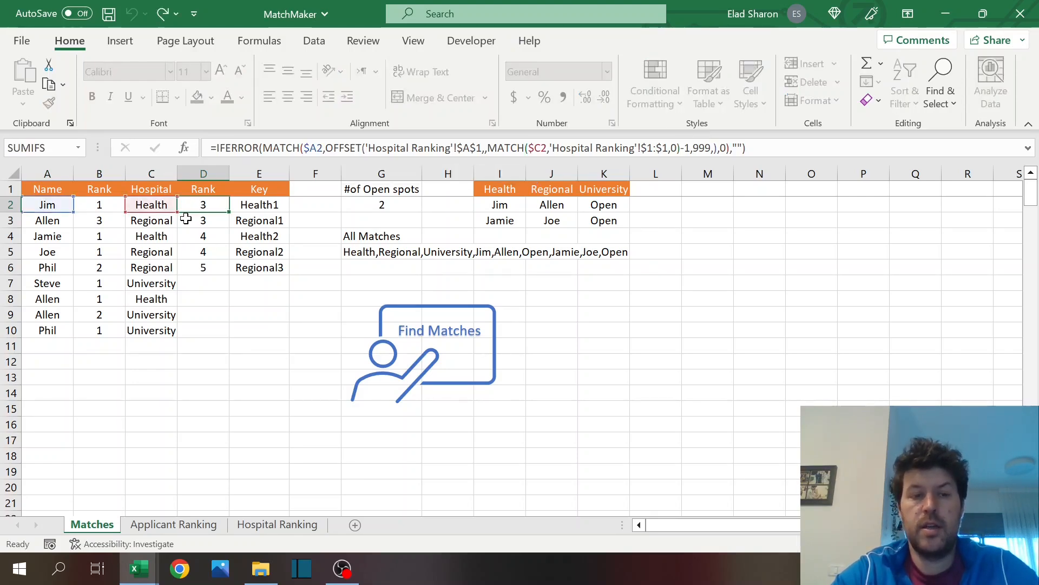
{"action": "left_click", "coordinate": [203, 204]}
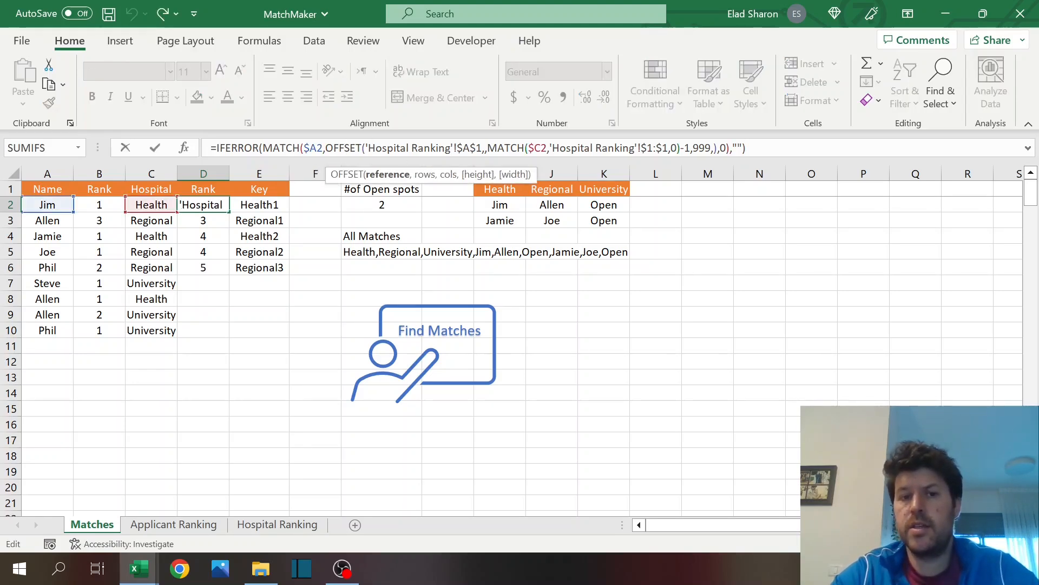
{"action": "mouse_move", "coordinate": [526, 140]}
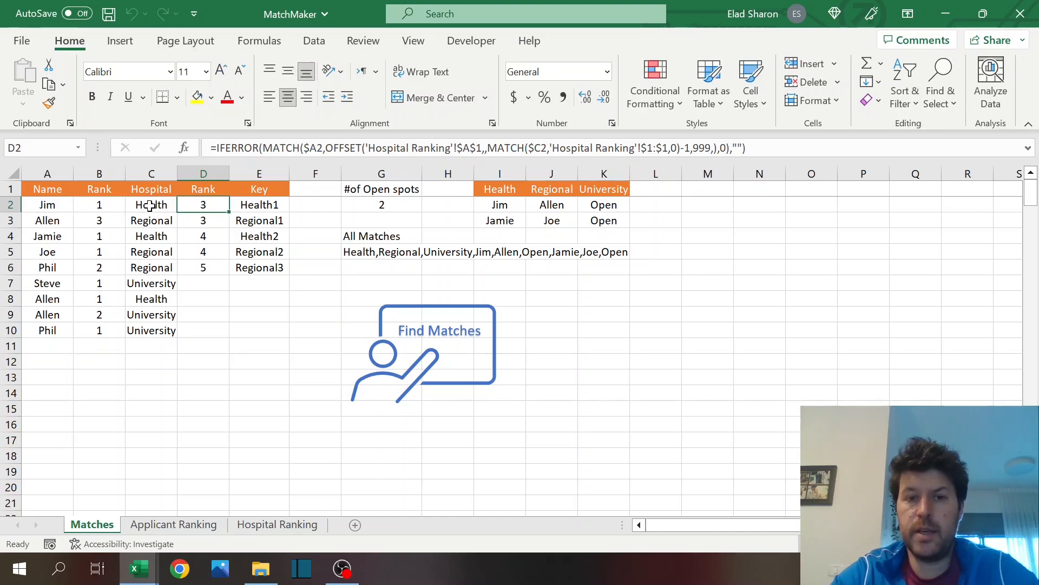
Step: Browse the Hospital Ranking, Applicant Ranking and Matches sheets, ending on Hospital Ranking
{"action": "left_click", "coordinate": [277, 524]}
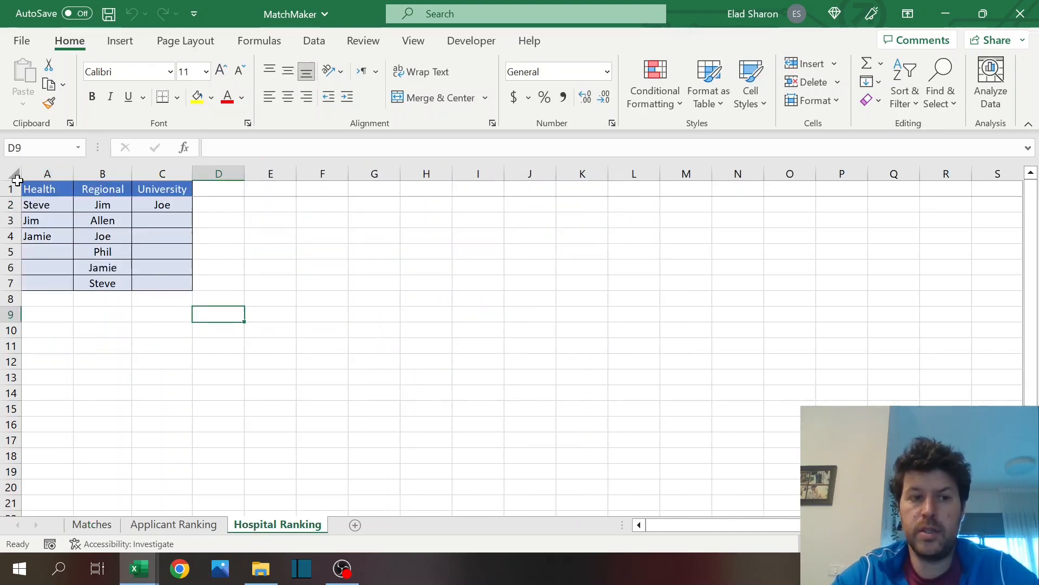
{"action": "left_click", "coordinate": [174, 524]}
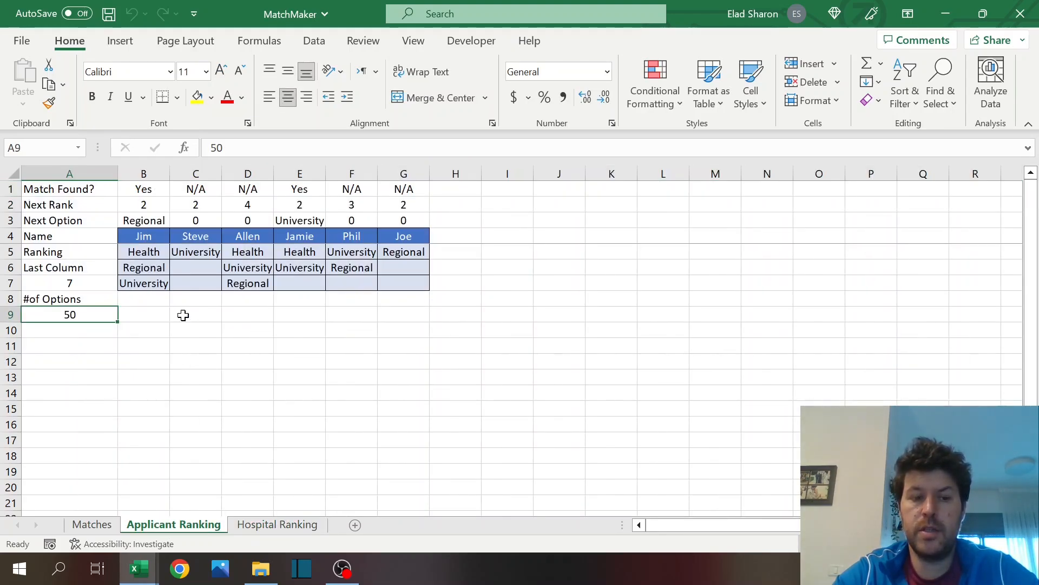
{"action": "left_click", "coordinate": [92, 524]}
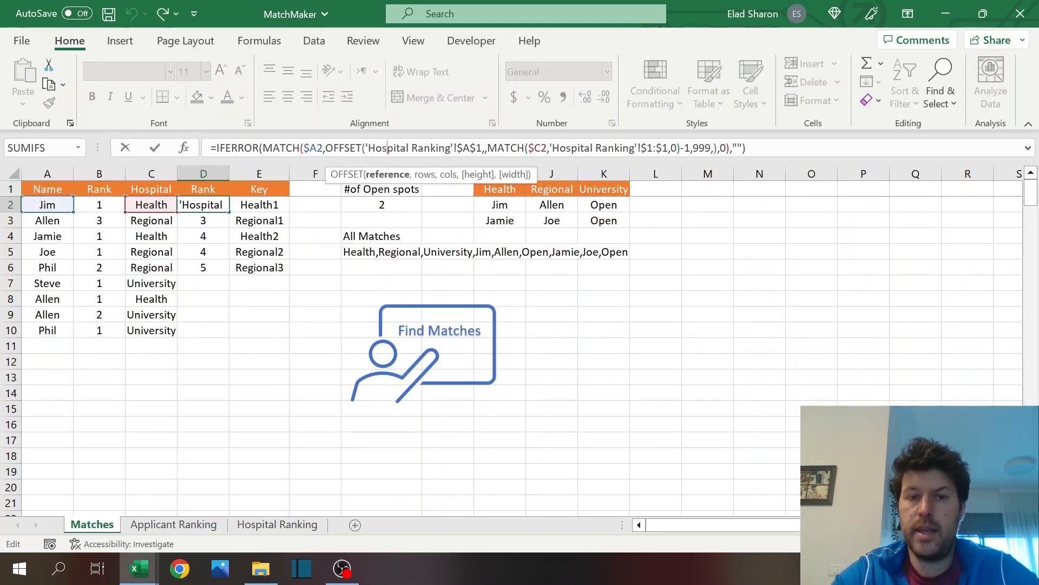
{"action": "left_click", "coordinate": [277, 524]}
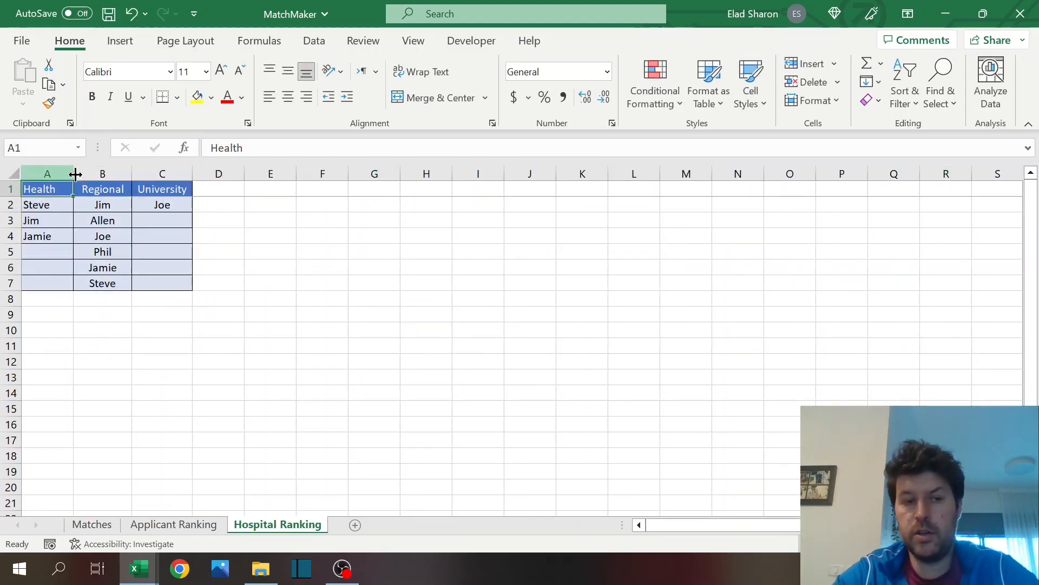
{"action": "mouse_move", "coordinate": [181, 335]}
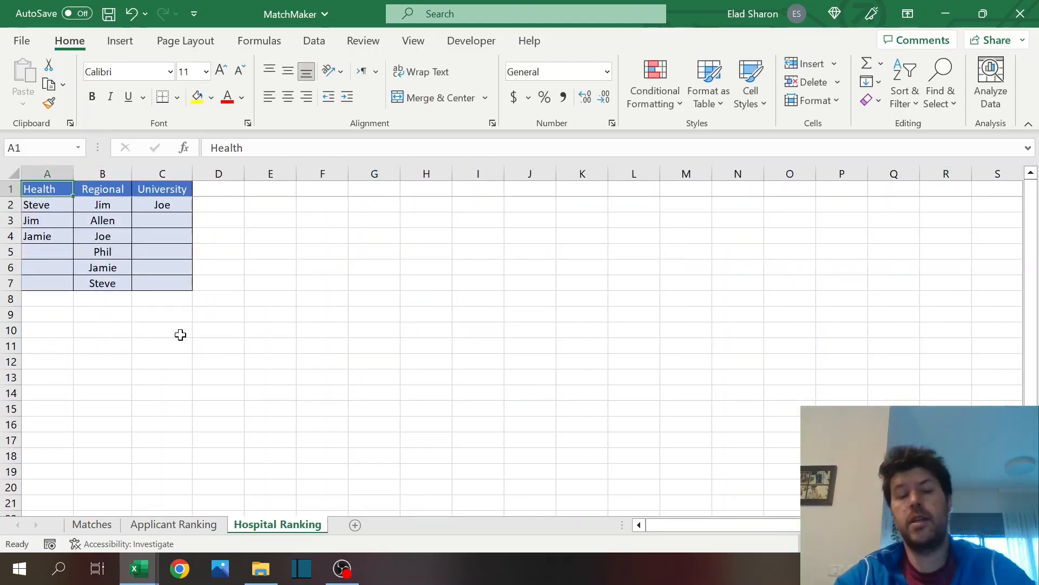
Step: Return to the Matches sheet to examine the hospital Rank lookup formula
{"action": "left_click", "coordinate": [91, 524]}
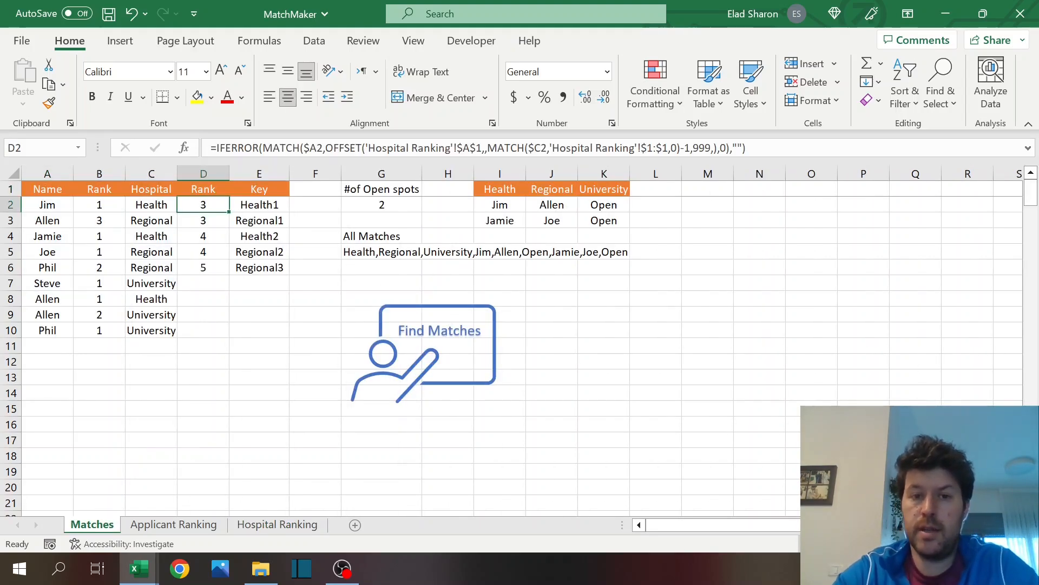
{"action": "mouse_move", "coordinate": [553, 147]}
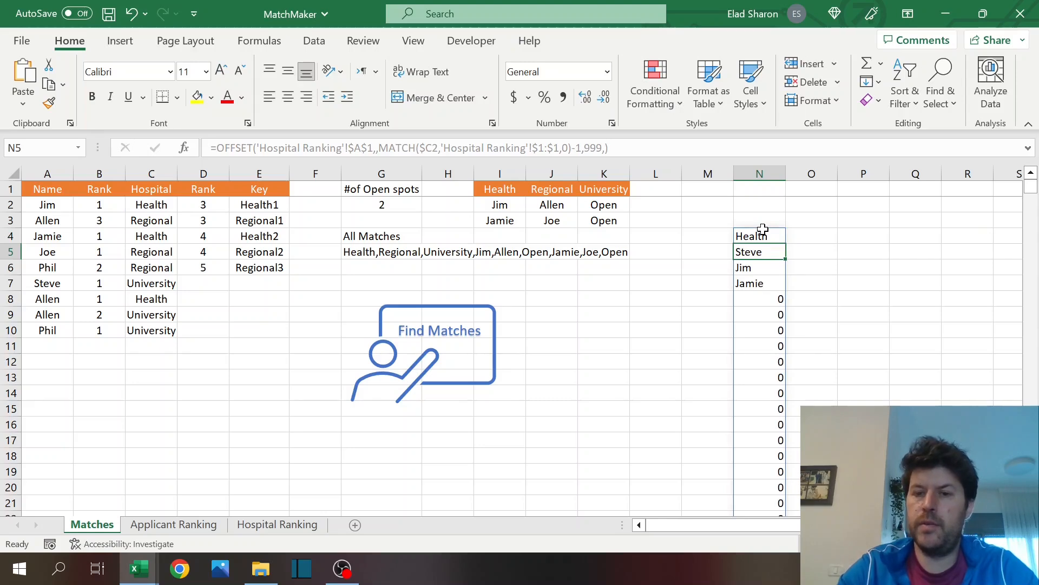
{"action": "mouse_move", "coordinate": [761, 290]}
{"action": "type", "text": "=IFERROR(MATCH($A2,OFFSET('Hospital Ranking'!$A$1,,MATCH($C2,'Hospital Ranking'!$1:$1,0)-1,999,),0),\"\")"}
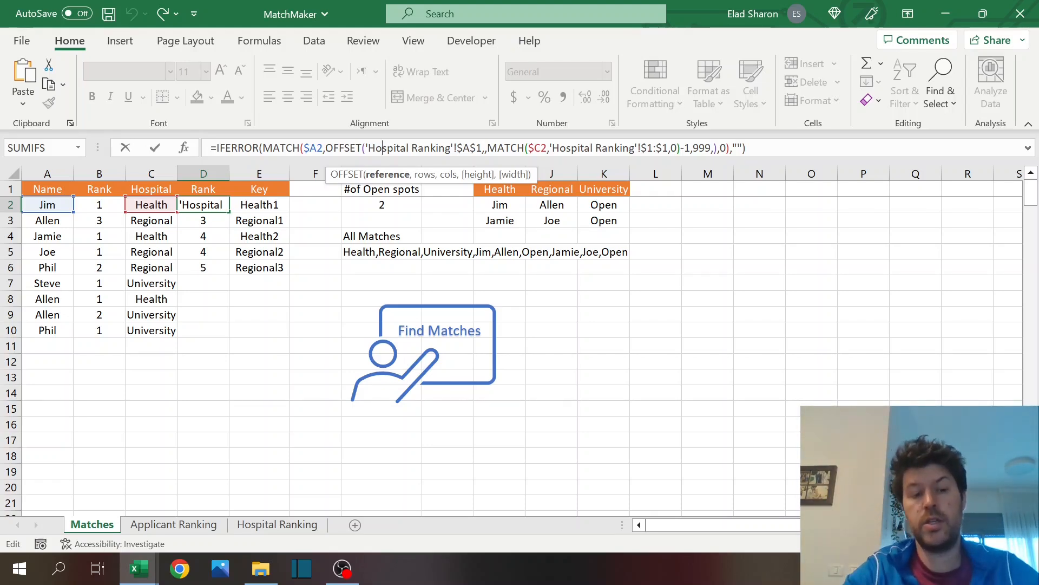
{"action": "key", "text": "Enter"}
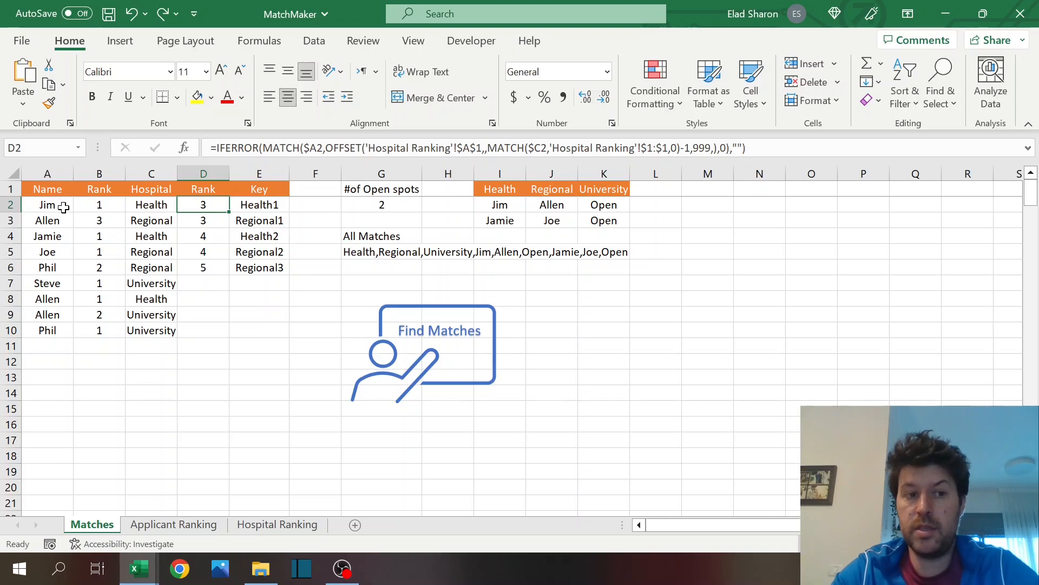
{"action": "left_click", "coordinate": [277, 524]}
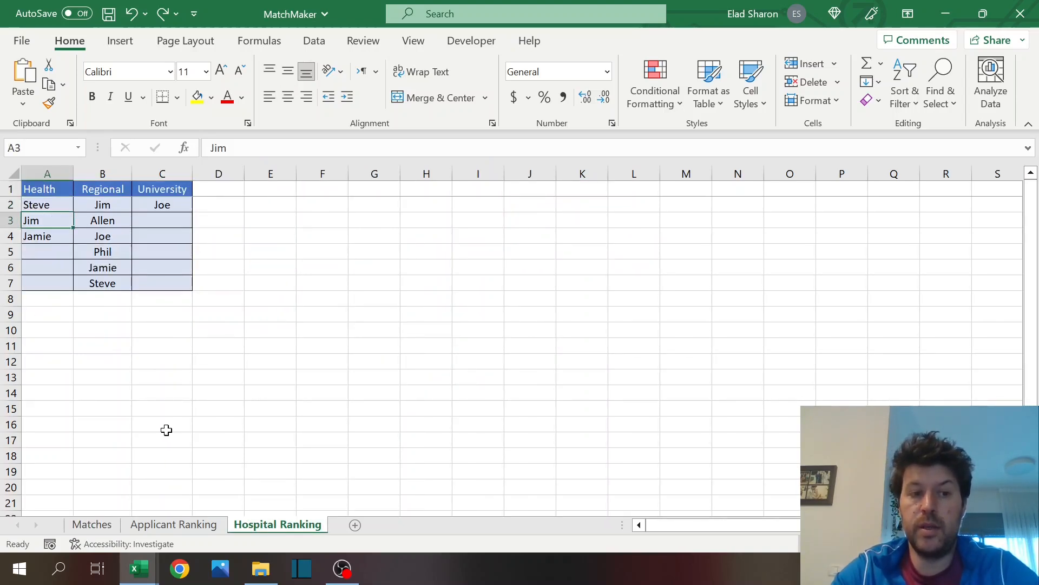
{"action": "left_click", "coordinate": [90, 524]}
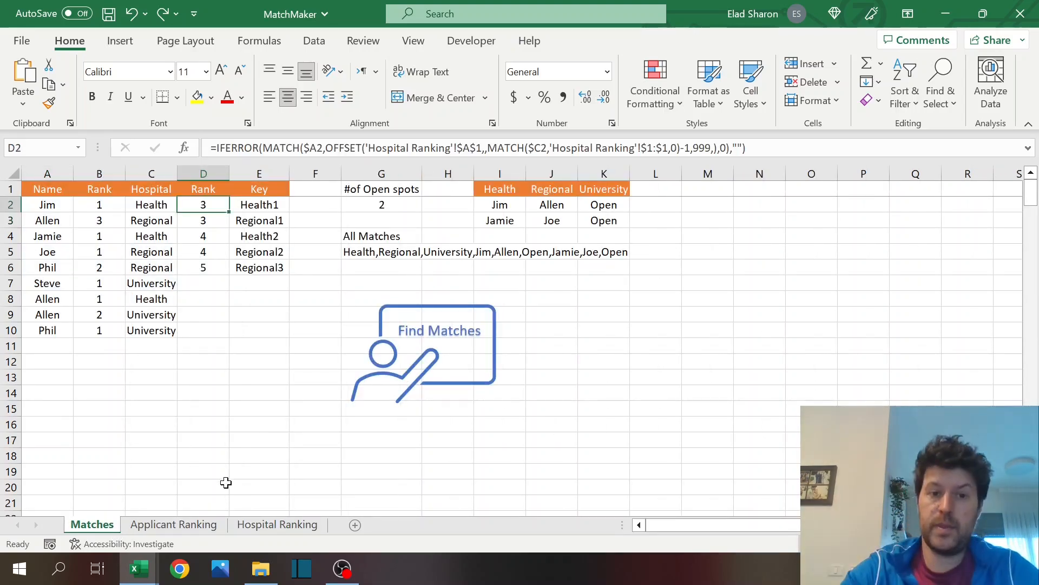
{"action": "mouse_move", "coordinate": [229, 350]}
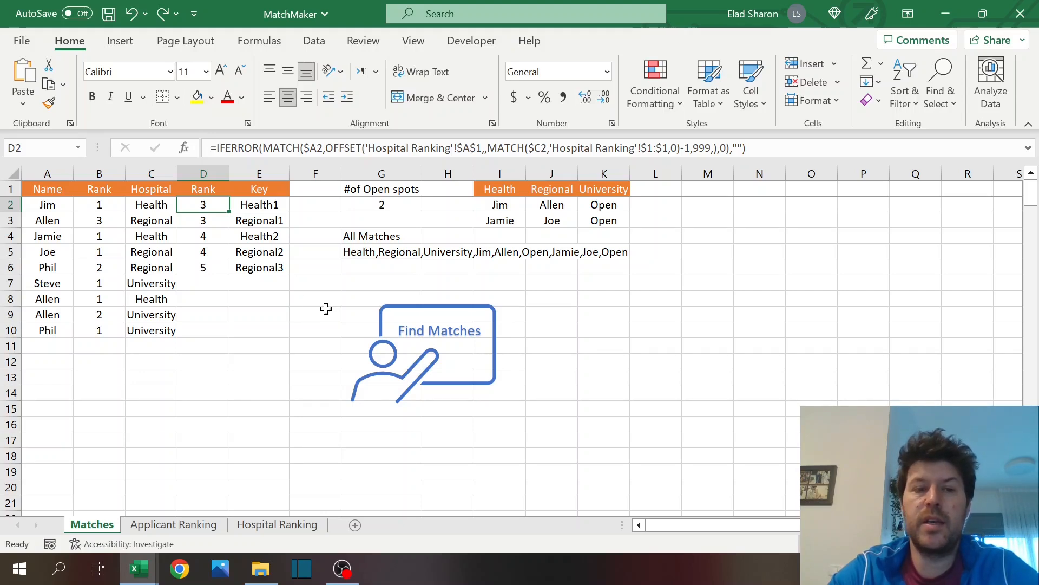
{"action": "left_click", "coordinate": [204, 282]}
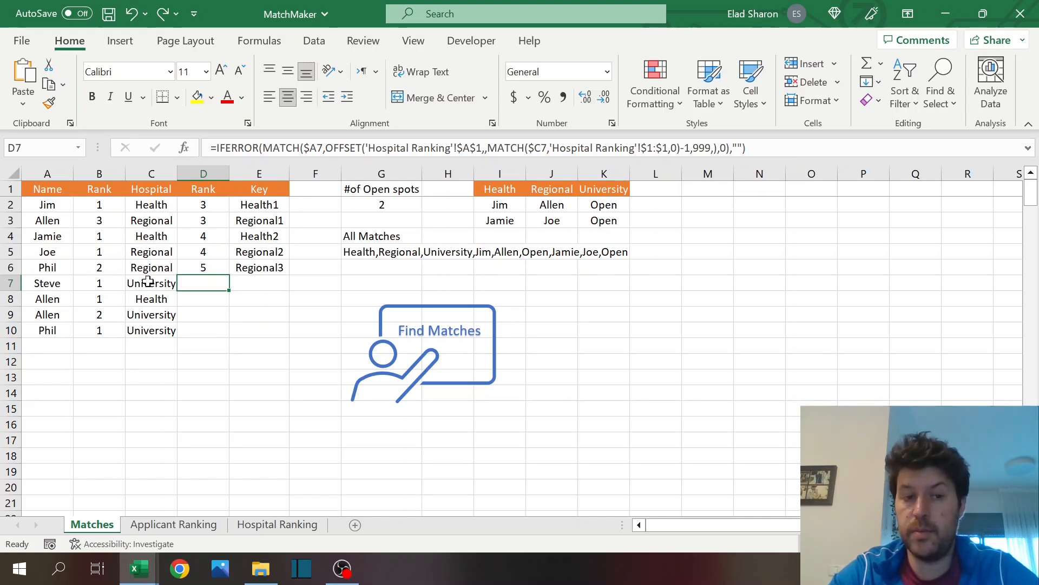
{"action": "mouse_move", "coordinate": [442, 209]}
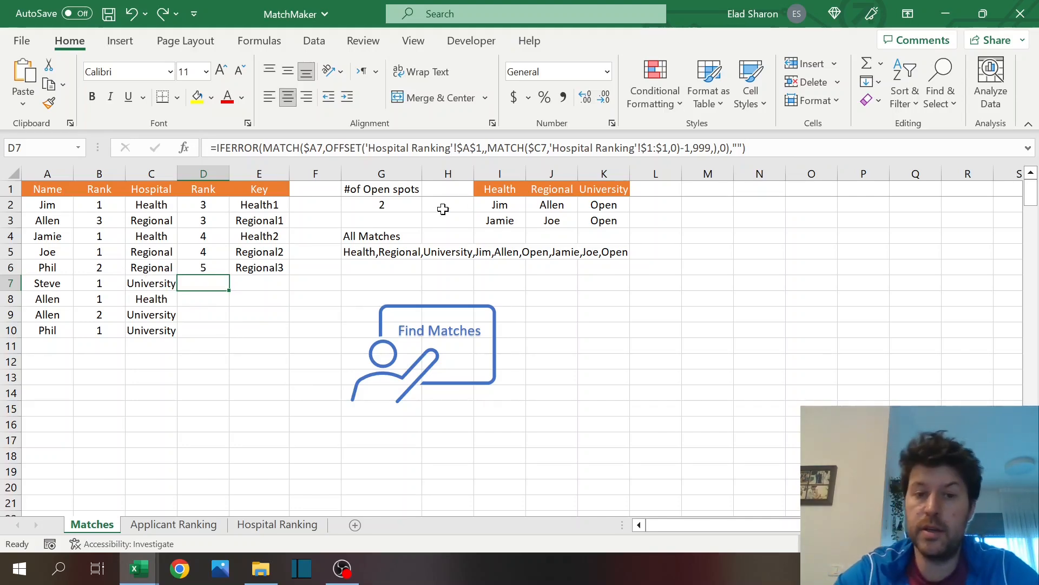
{"action": "mouse_move", "coordinate": [308, 209]}
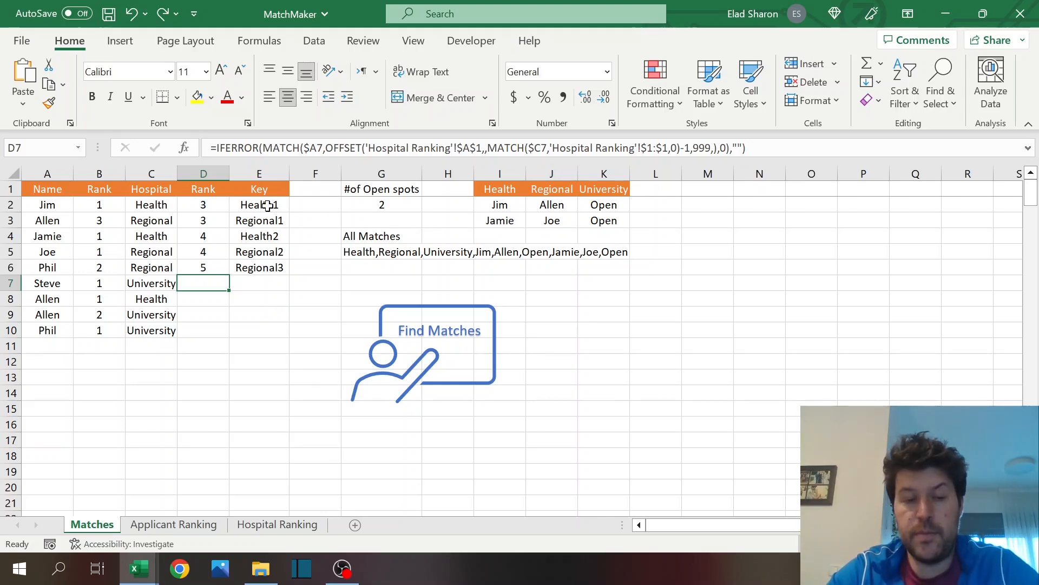
{"action": "left_click", "coordinate": [258, 205]}
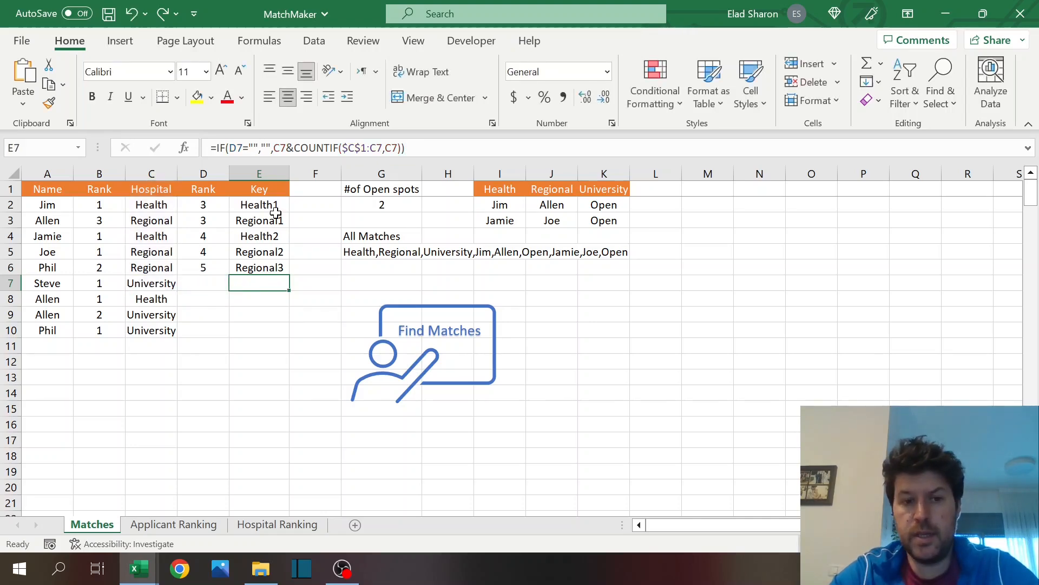
{"action": "left_click", "coordinate": [259, 268]}
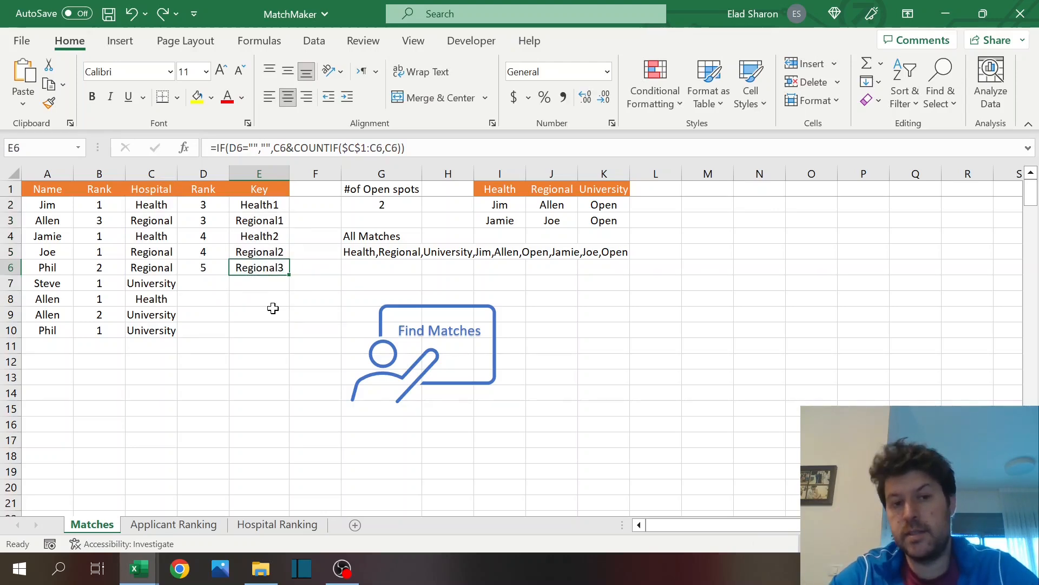
{"action": "mouse_move", "coordinate": [377, 338]}
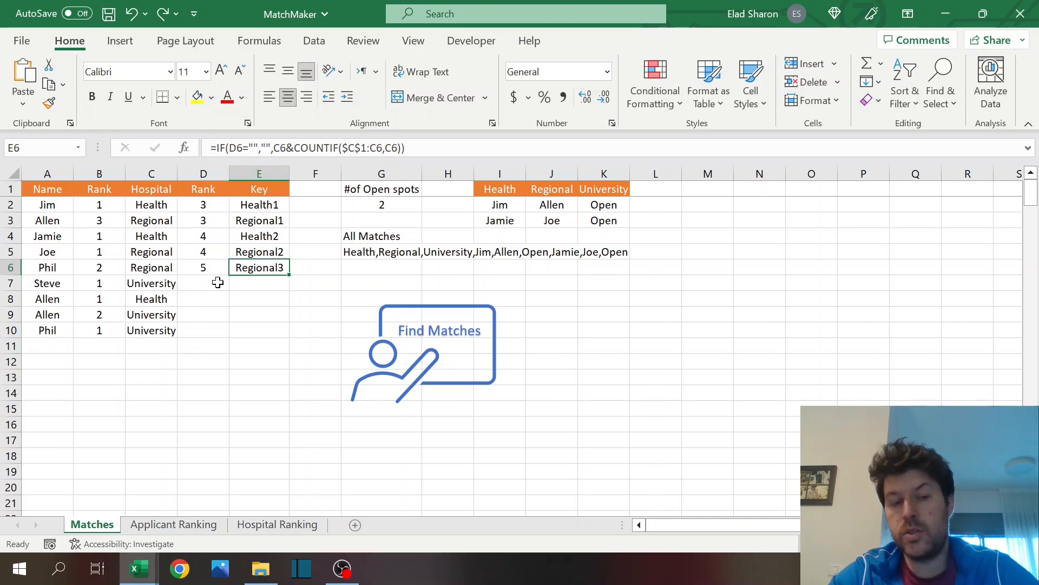
{"action": "mouse_move", "coordinate": [177, 334]}
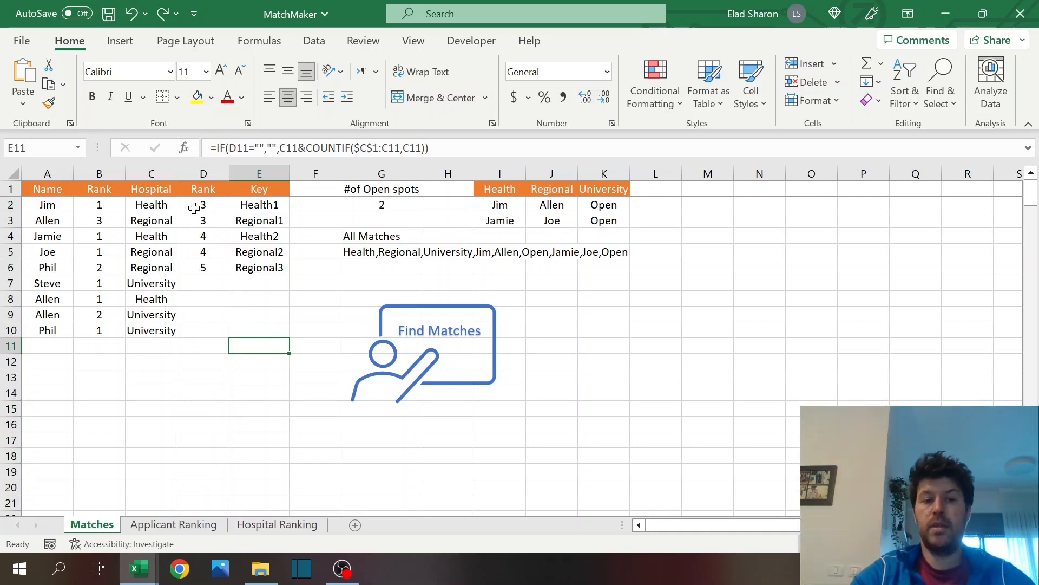
{"action": "left_click", "coordinate": [204, 205]}
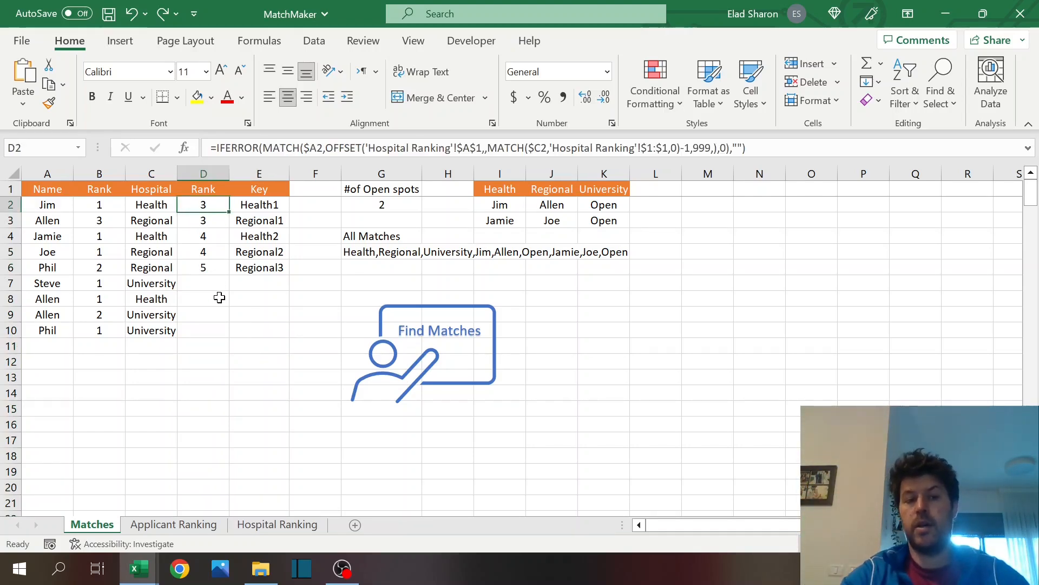
{"action": "left_click", "coordinate": [259, 299]}
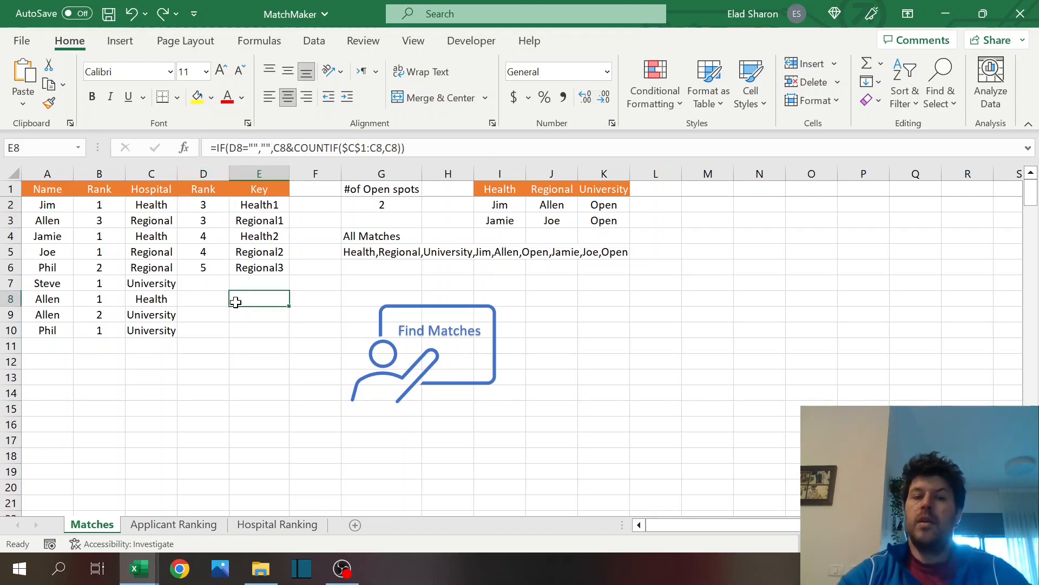
{"action": "left_click", "coordinate": [381, 205]}
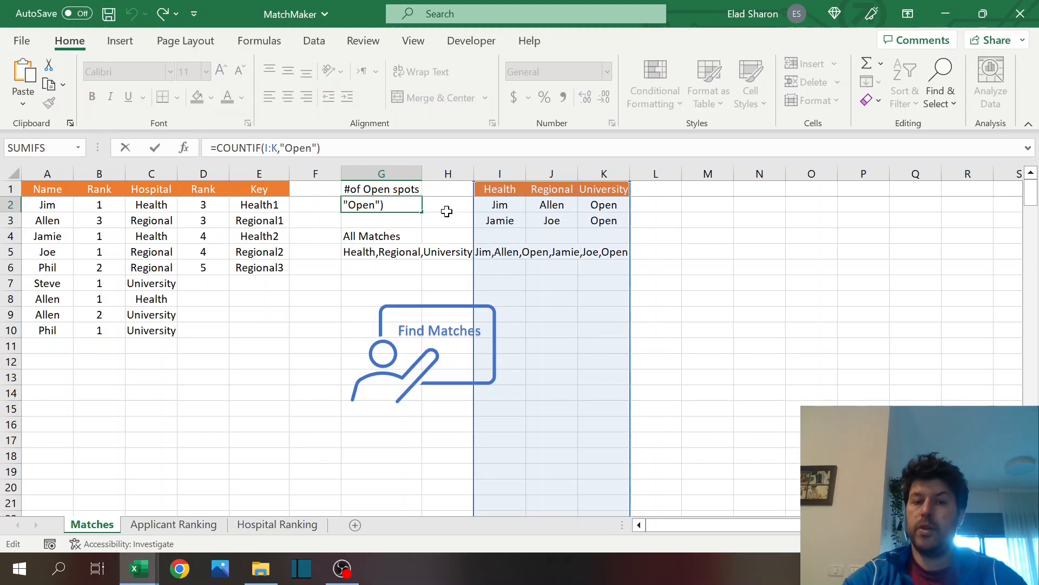
{"action": "mouse_move", "coordinate": [510, 221]}
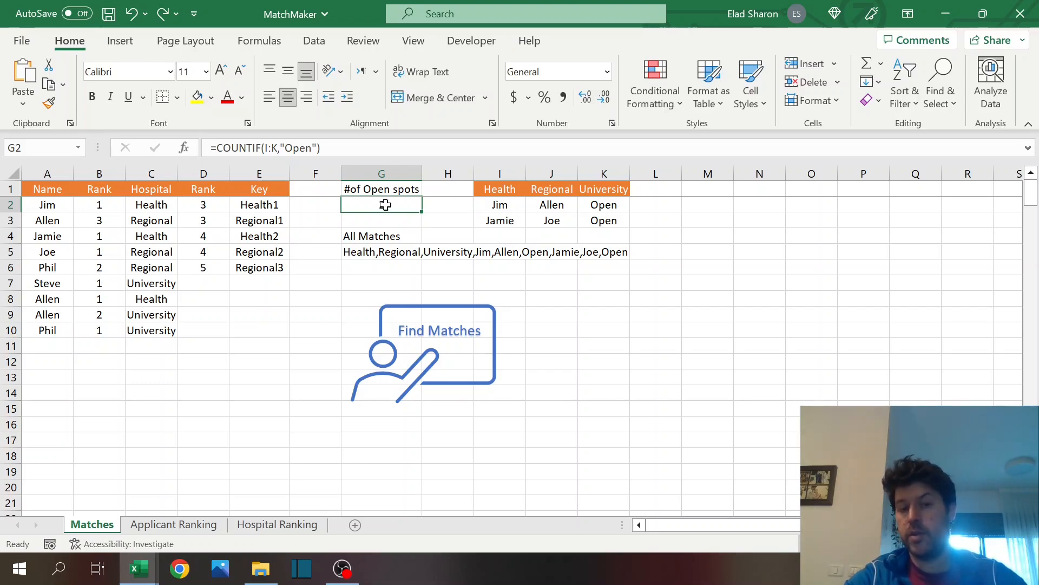
{"action": "left_click", "coordinate": [500, 205]}
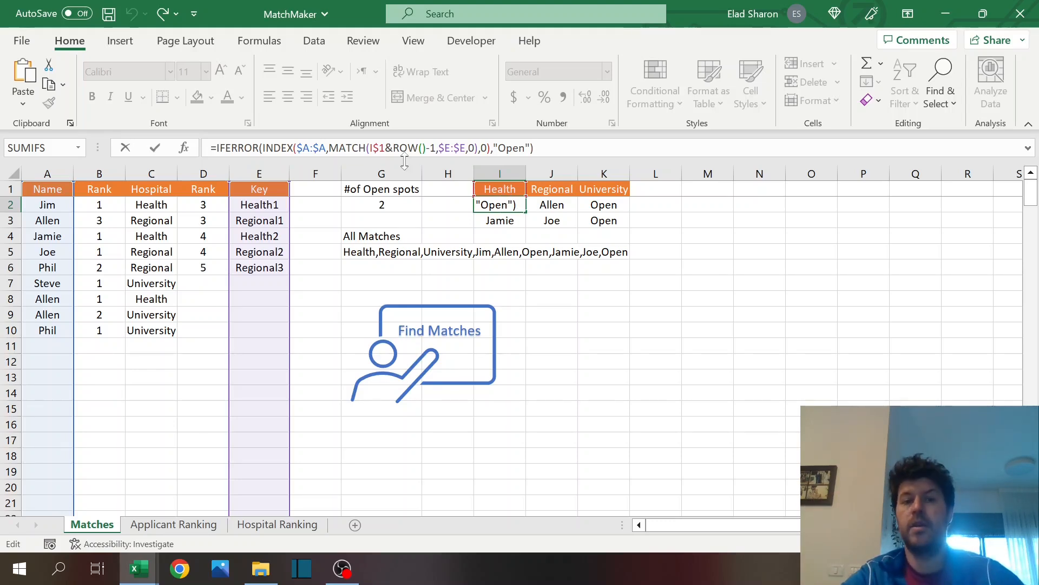
Step: Select the Matches sheet applicant range to be cleared so all six spots read Open
{"action": "left_click", "coordinate": [259, 174]}
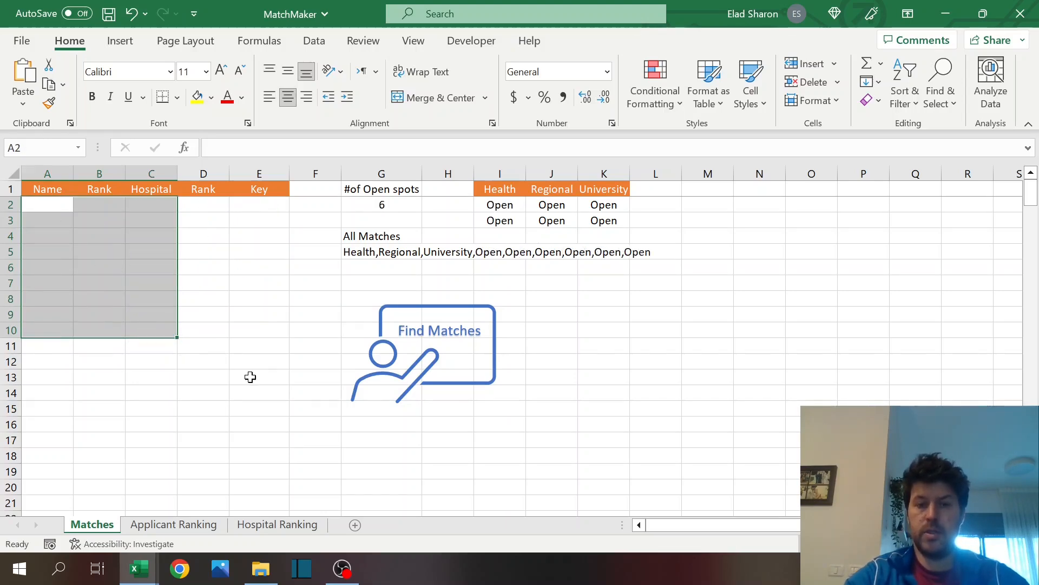
Step: Run Find Matches to refill the list with two open spots, then show Applicant Ranking
{"action": "left_click", "coordinate": [259, 377]}
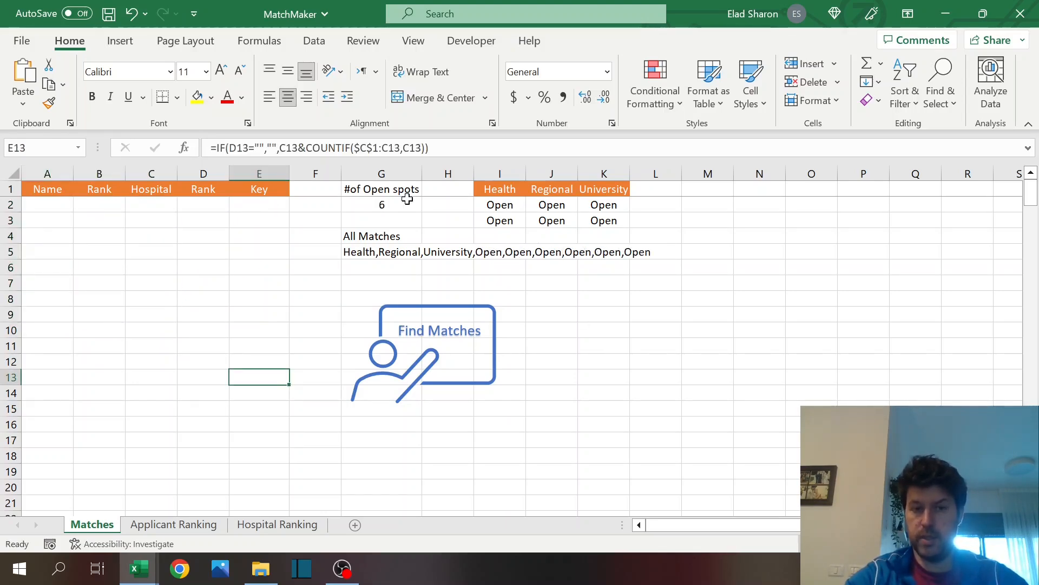
{"action": "left_click", "coordinate": [438, 330]}
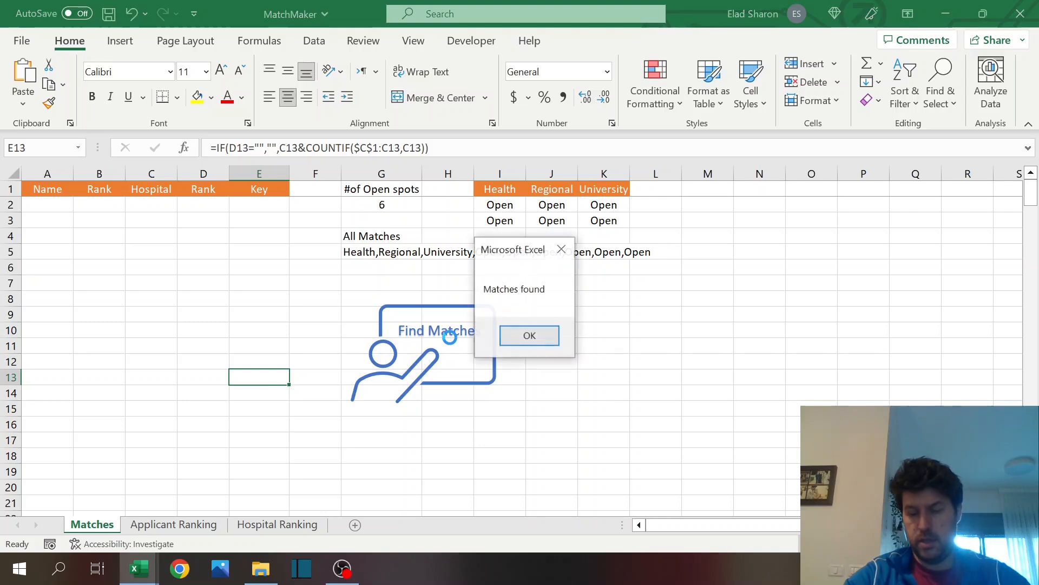
{"action": "left_click", "coordinate": [528, 334]}
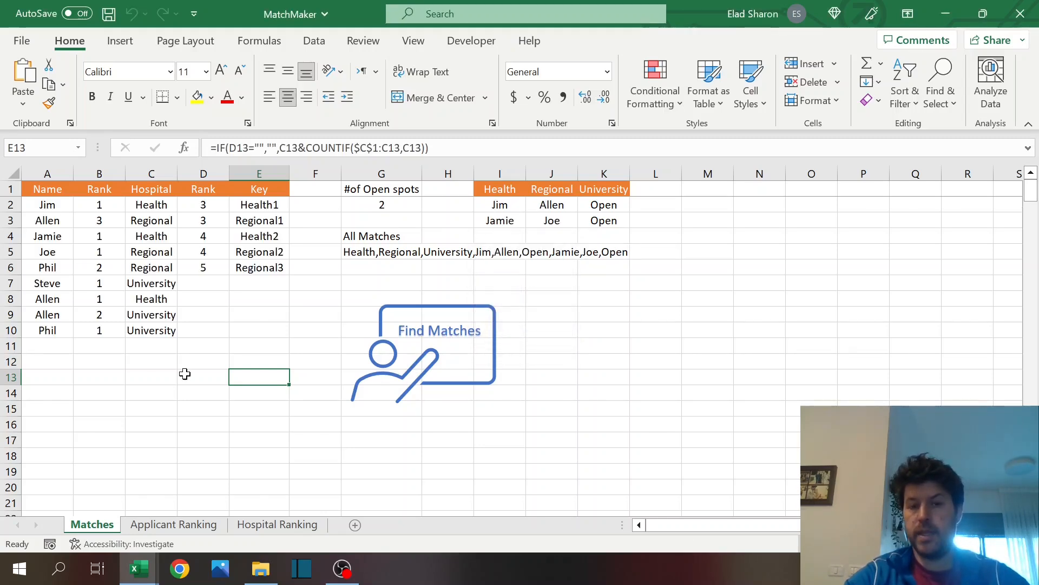
{"action": "mouse_move", "coordinate": [261, 423]}
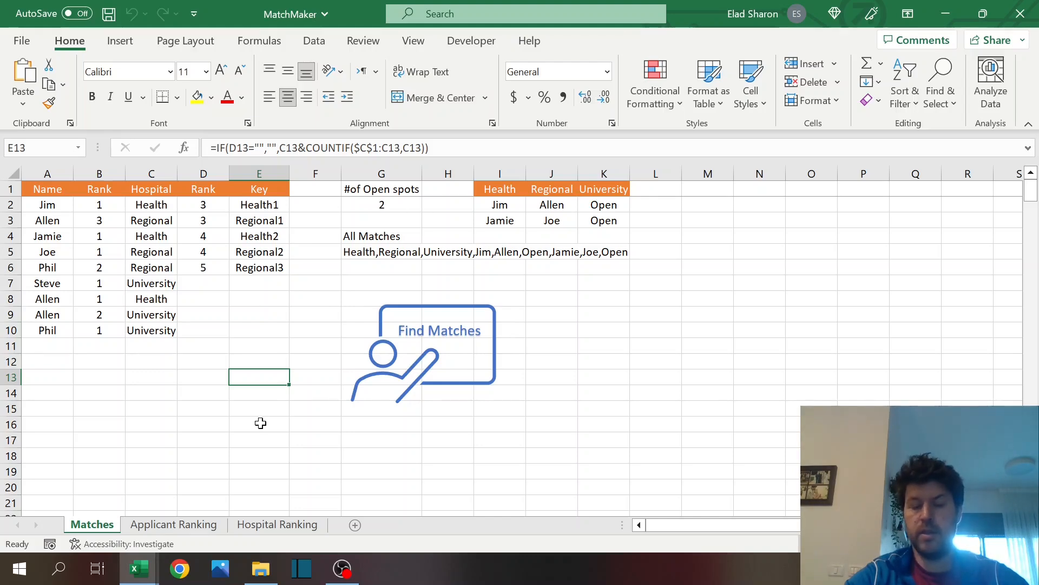
{"action": "left_click", "coordinate": [173, 524]}
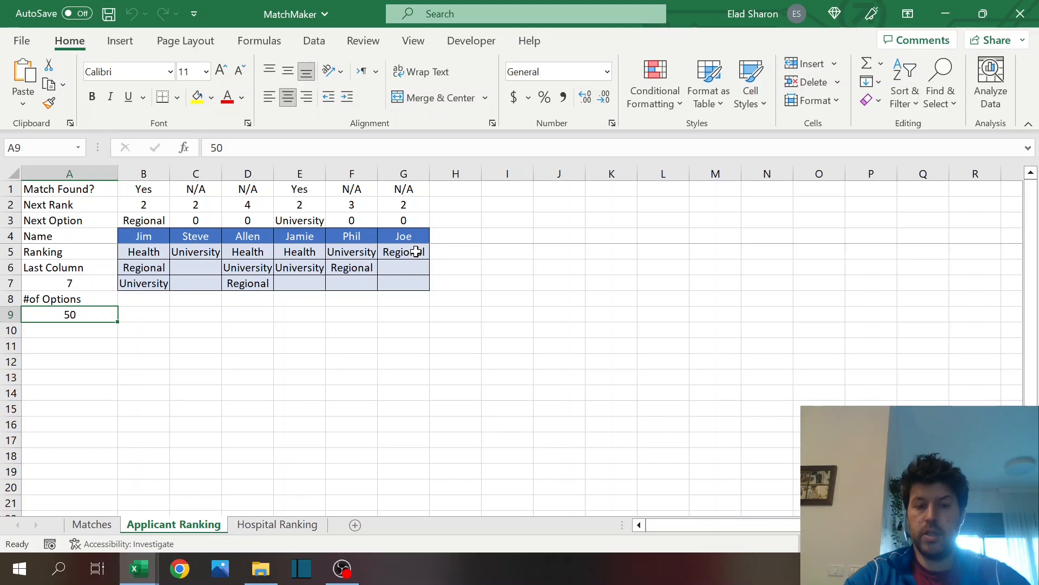
Step: Add Jamie to the second University ranking slot and rerun Find Matches
{"action": "left_click", "coordinate": [277, 524]}
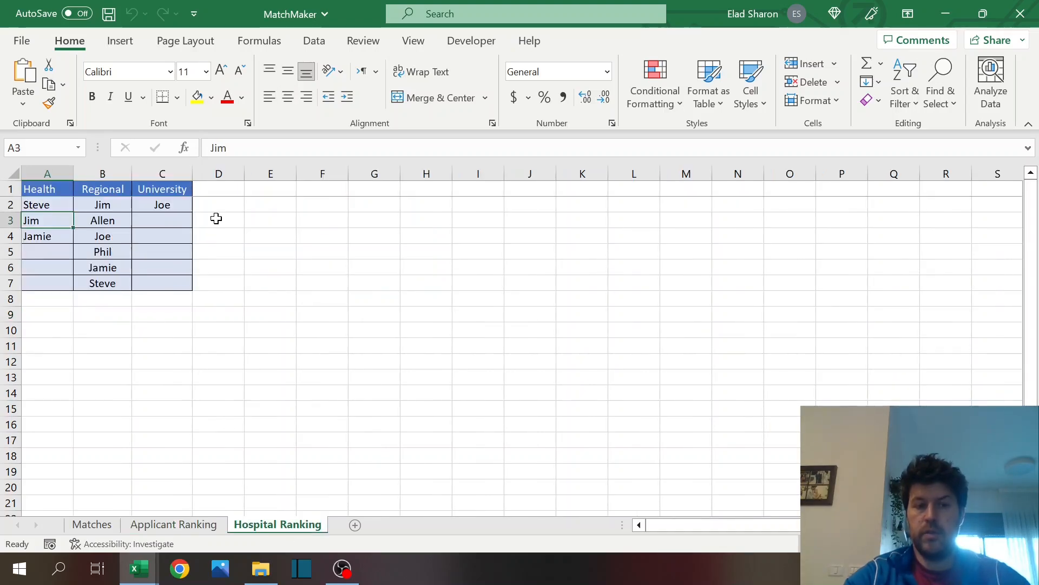
{"action": "left_click", "coordinate": [161, 220]}
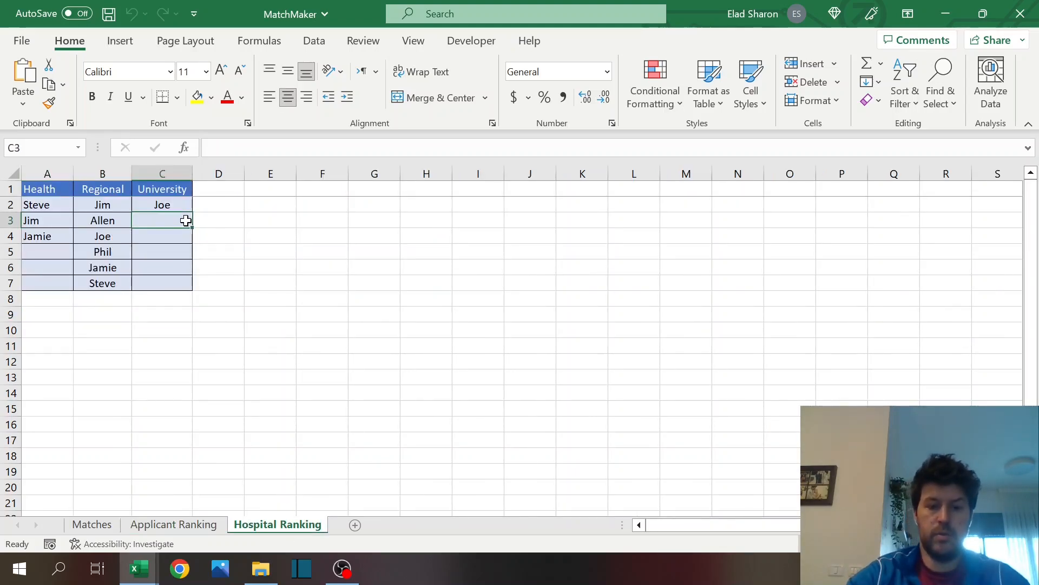
{"action": "type", "text": "Jamie"}
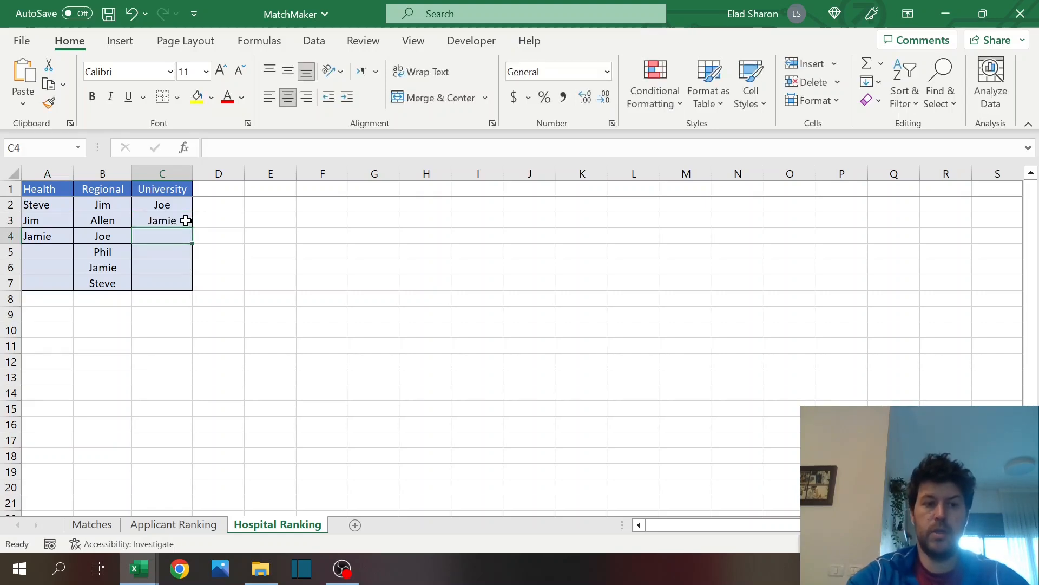
{"action": "left_click", "coordinate": [92, 524]}
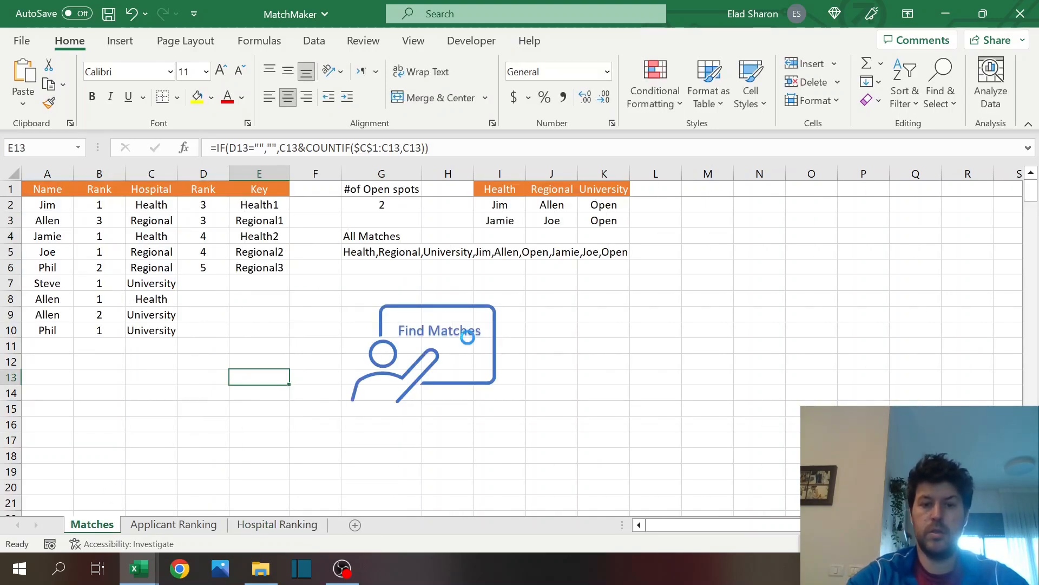
{"action": "left_click", "coordinate": [438, 330]}
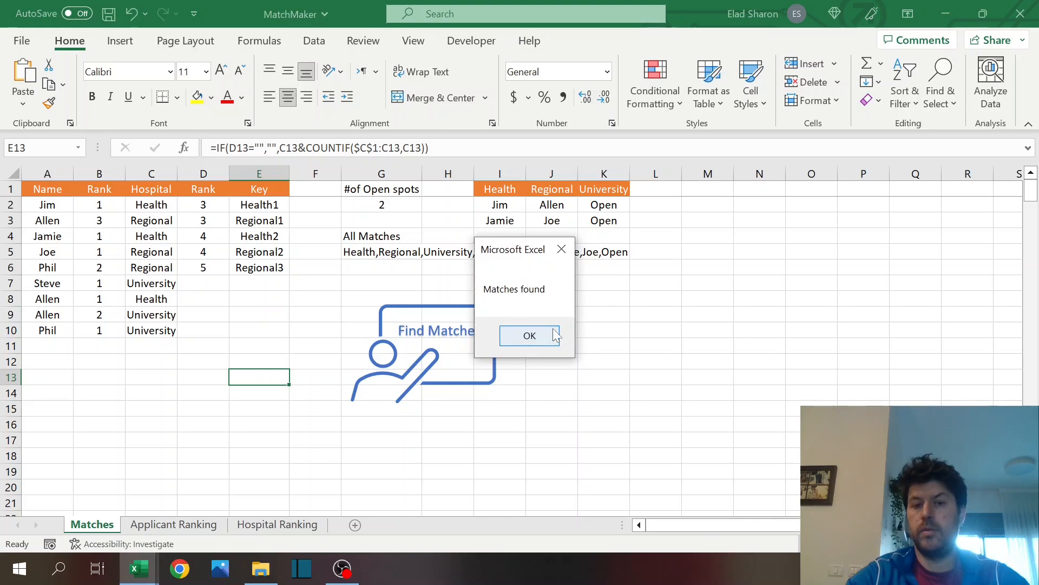
{"action": "left_click", "coordinate": [529, 334]}
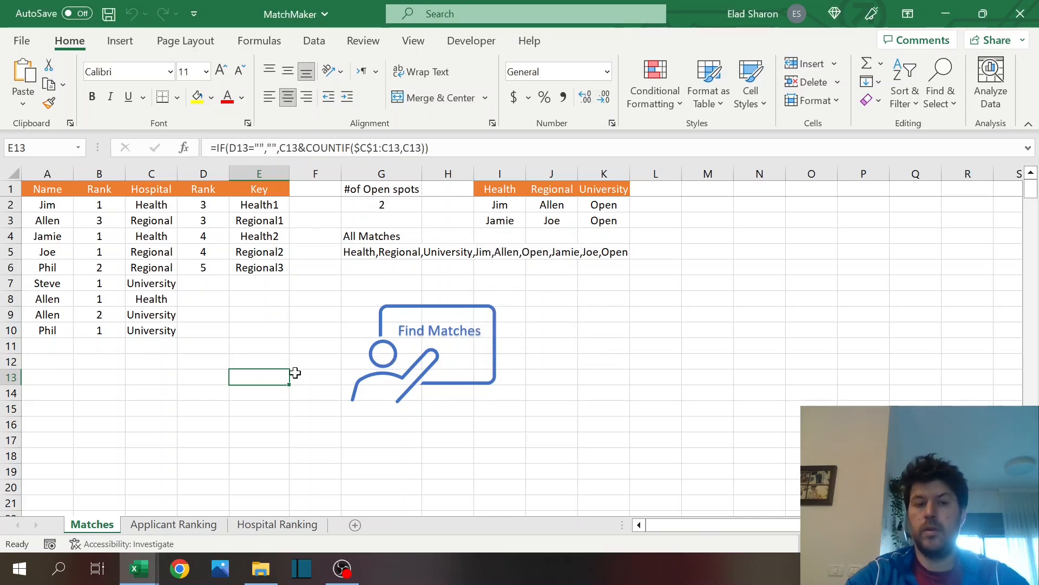
Step: Review the ranking sheets and rerun Find Matches, leaving one Health and one University spot open
{"action": "left_click", "coordinate": [276, 524]}
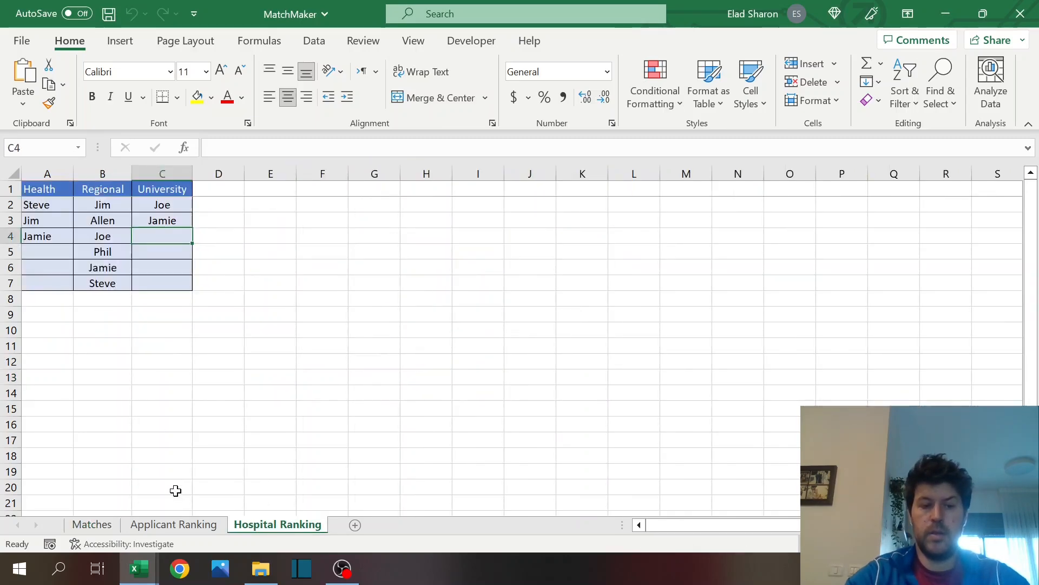
{"action": "left_click", "coordinate": [173, 524]}
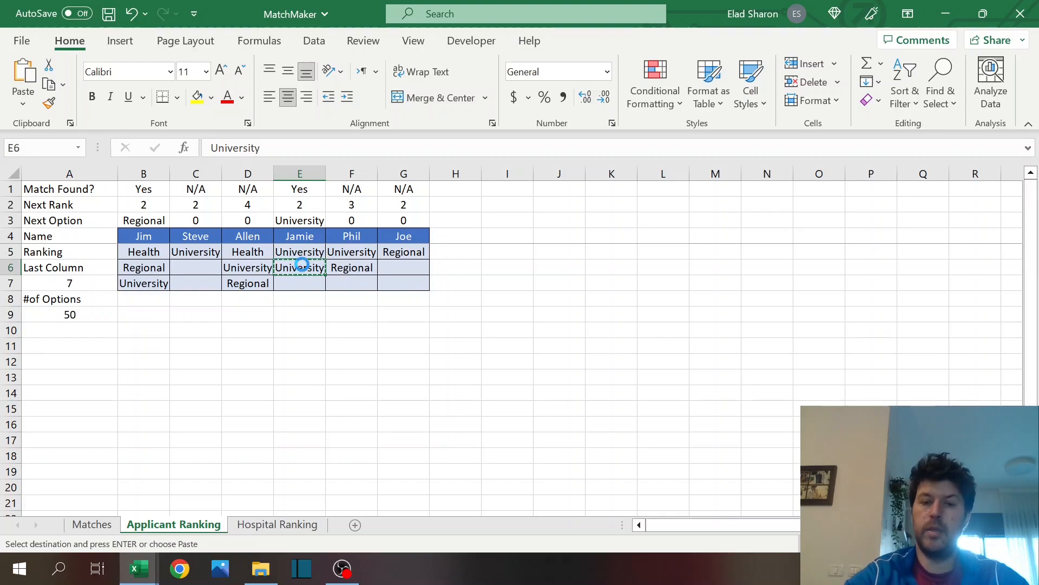
{"action": "left_click", "coordinate": [278, 524]}
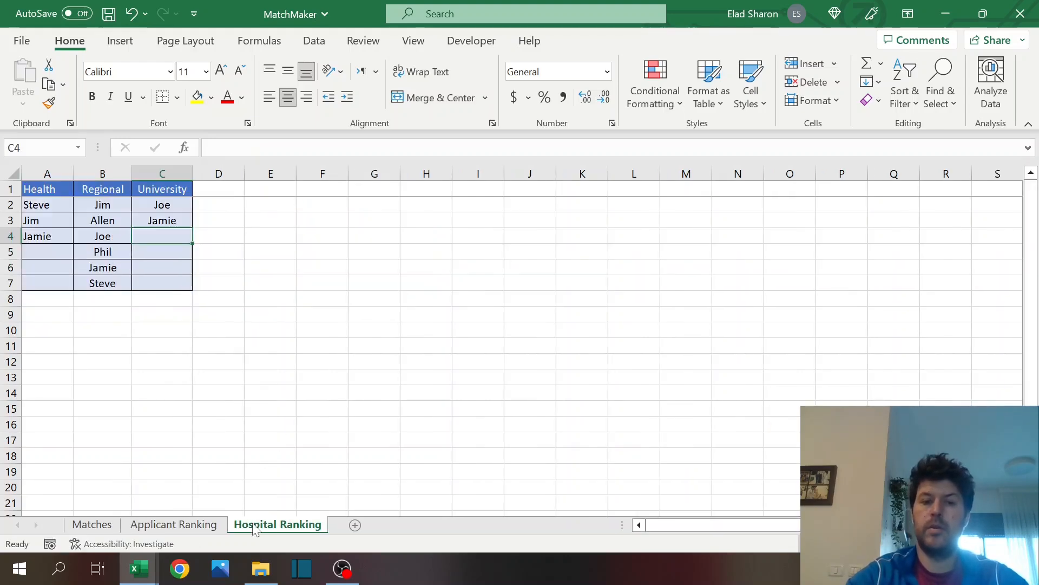
{"action": "left_click", "coordinate": [91, 524]}
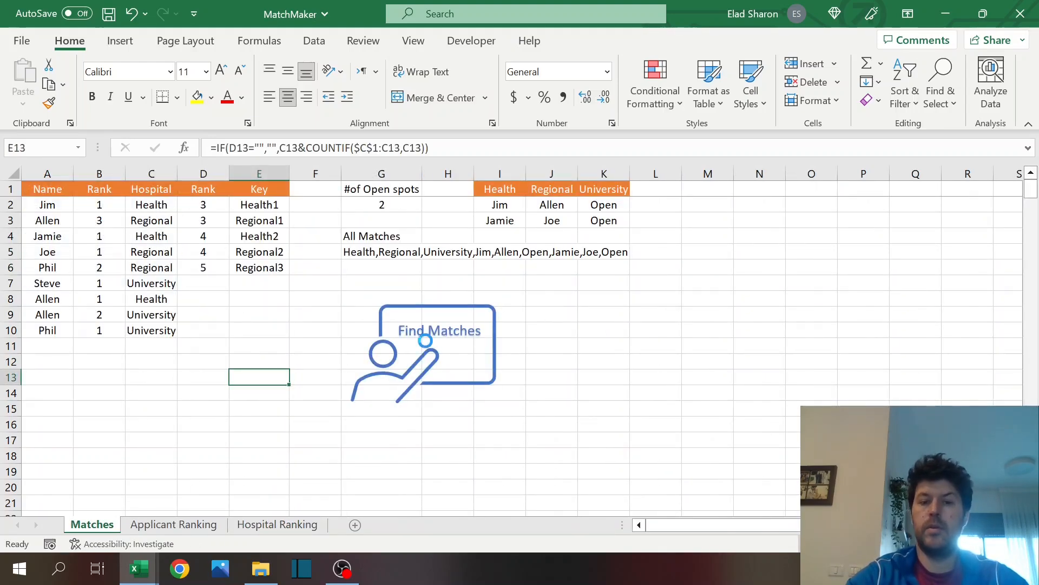
{"action": "left_click", "coordinate": [437, 330]}
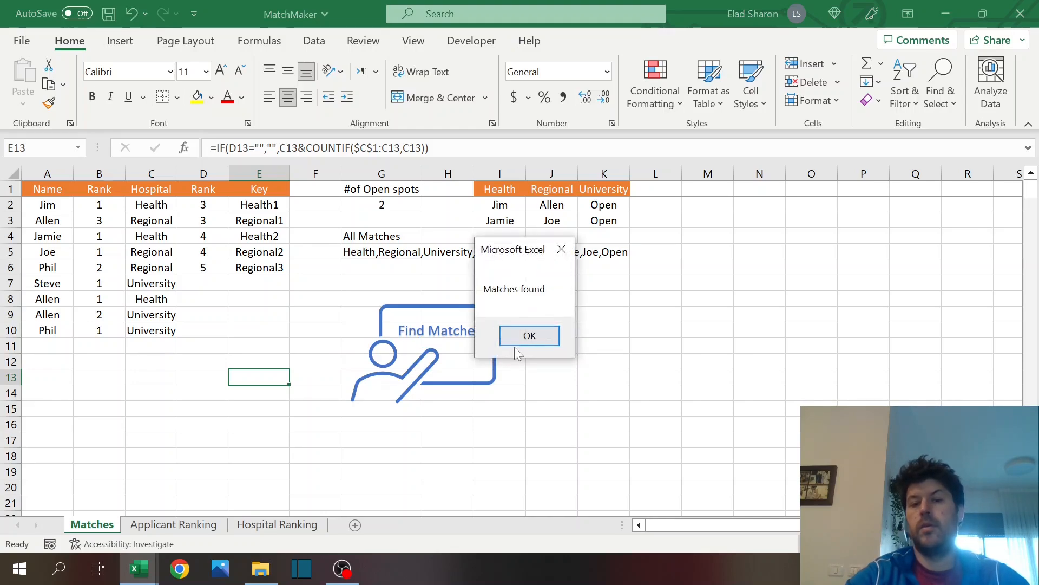
{"action": "left_click", "coordinate": [528, 335]}
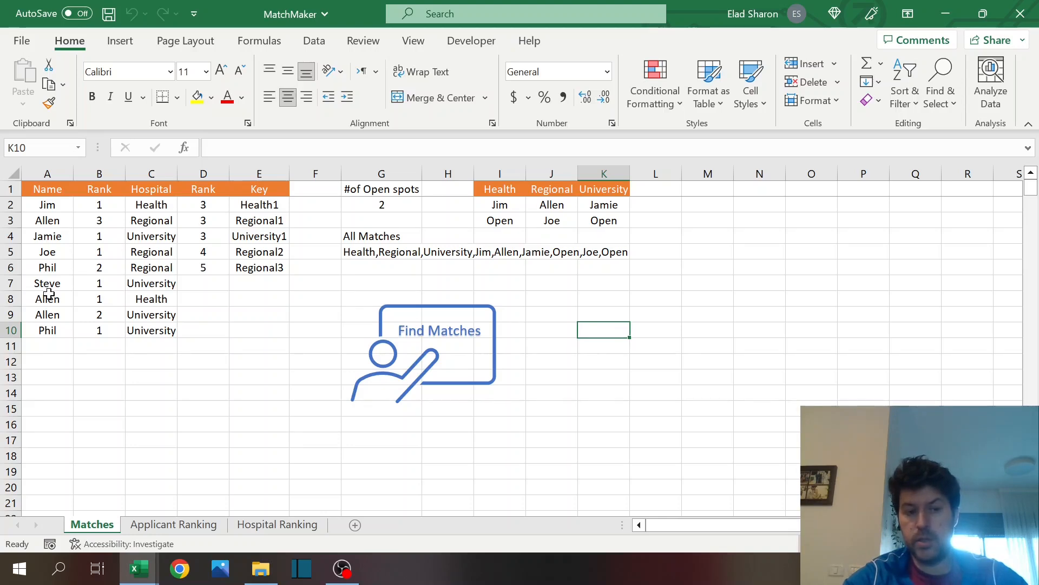
{"action": "left_click", "coordinate": [100, 298]}
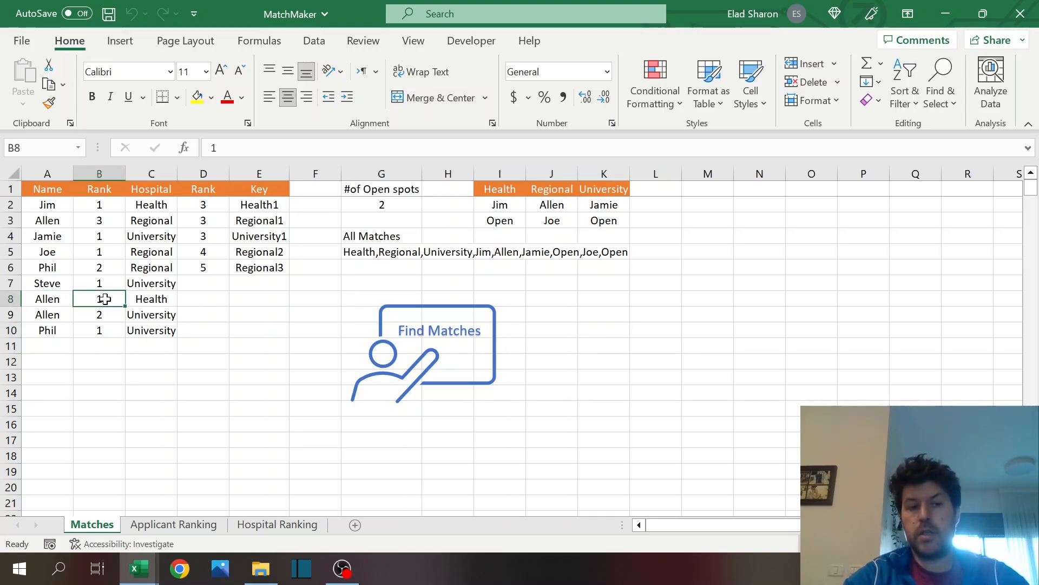
{"action": "left_click", "coordinate": [151, 299]}
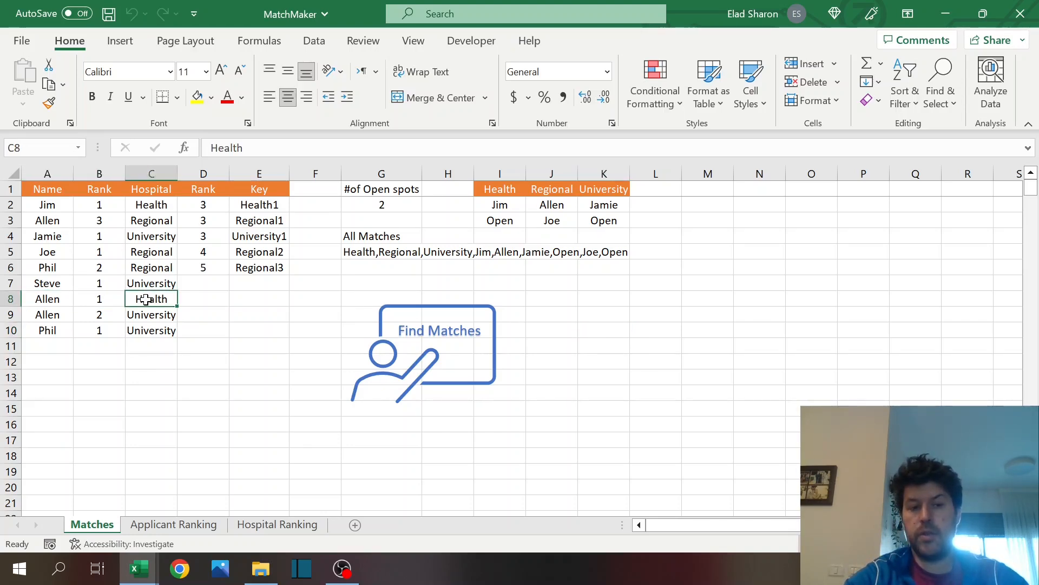
{"action": "left_click", "coordinate": [276, 524]}
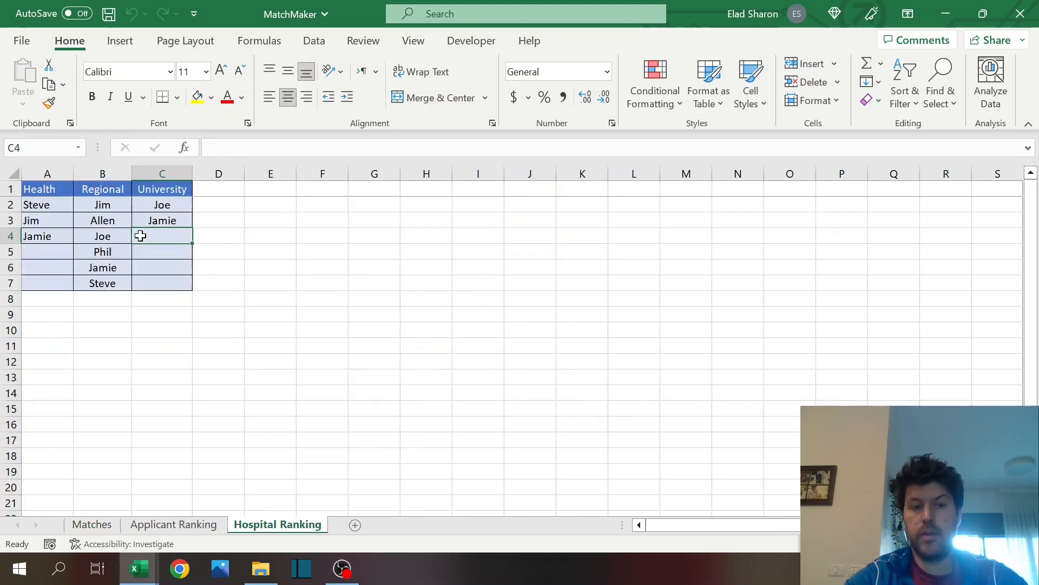
{"action": "left_click", "coordinate": [91, 524]}
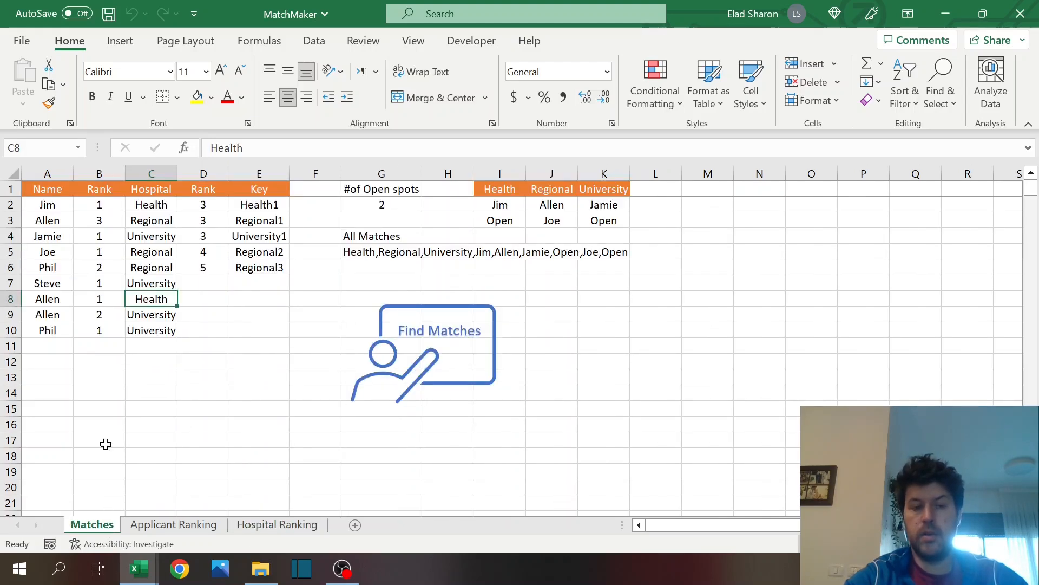
{"action": "left_click", "coordinate": [277, 524]}
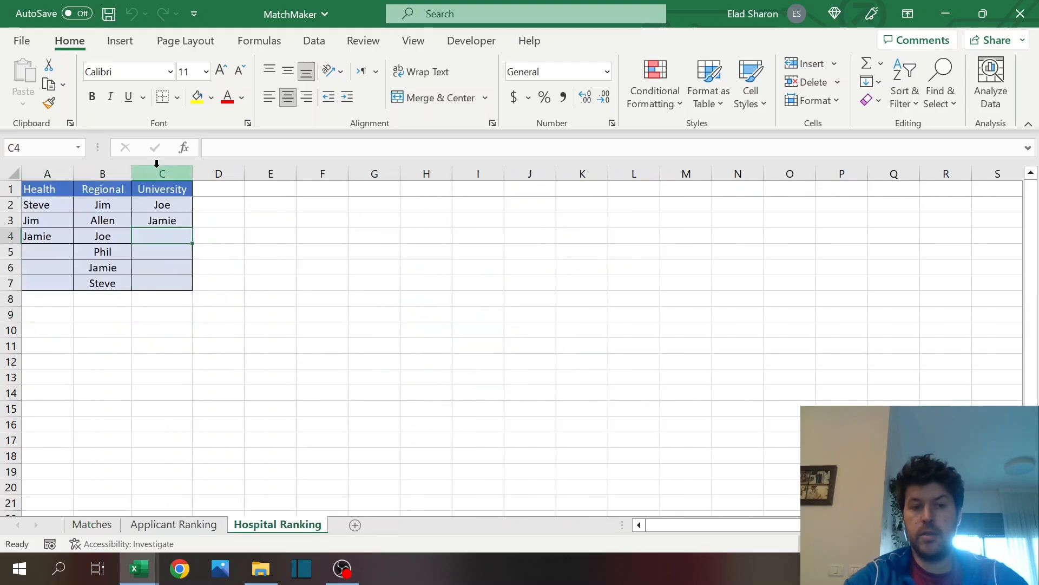
{"action": "left_click", "coordinate": [92, 524]}
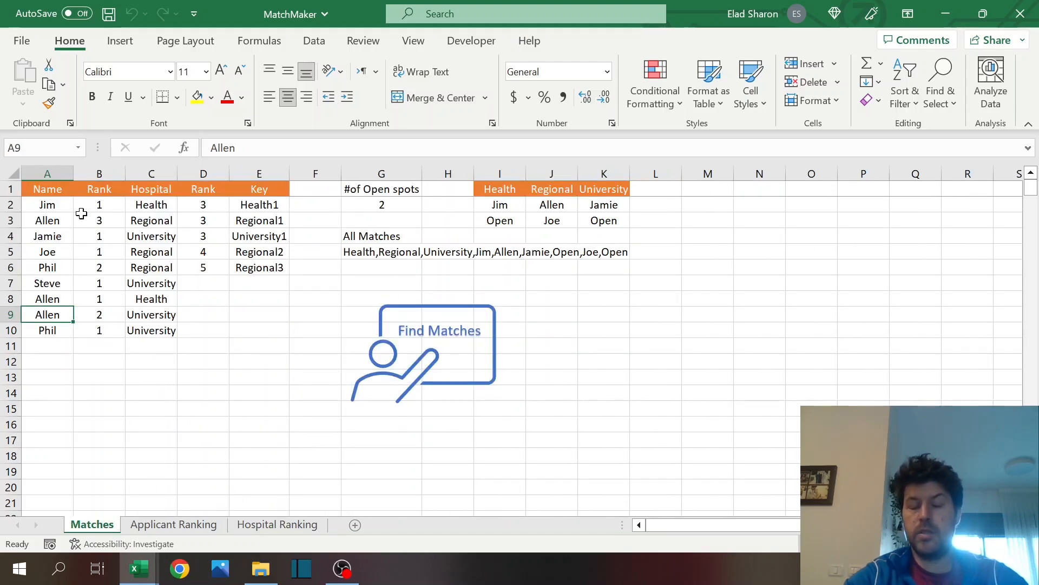
{"action": "left_click", "coordinate": [152, 219]}
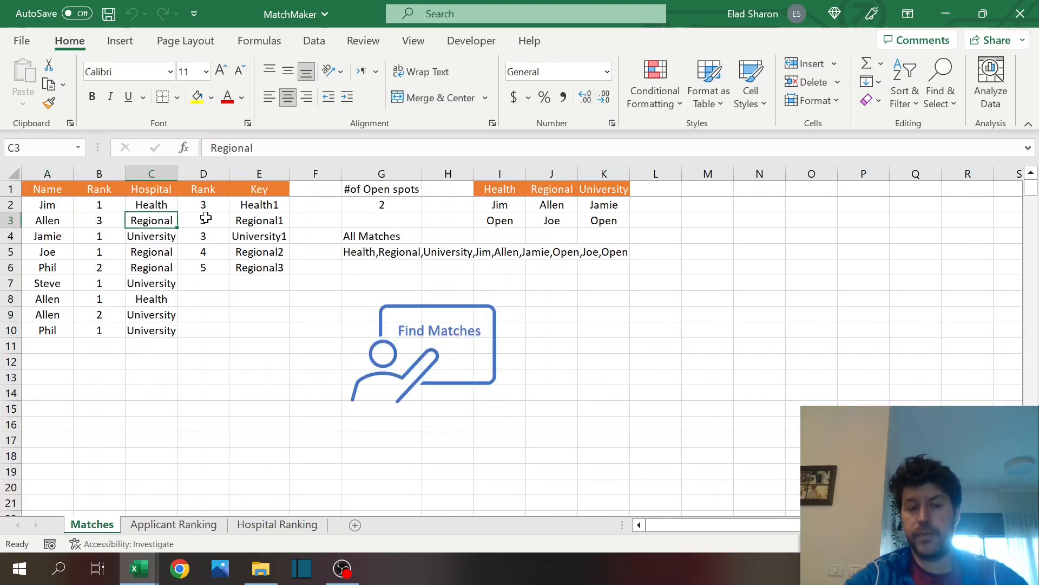
{"action": "left_click", "coordinate": [277, 524]}
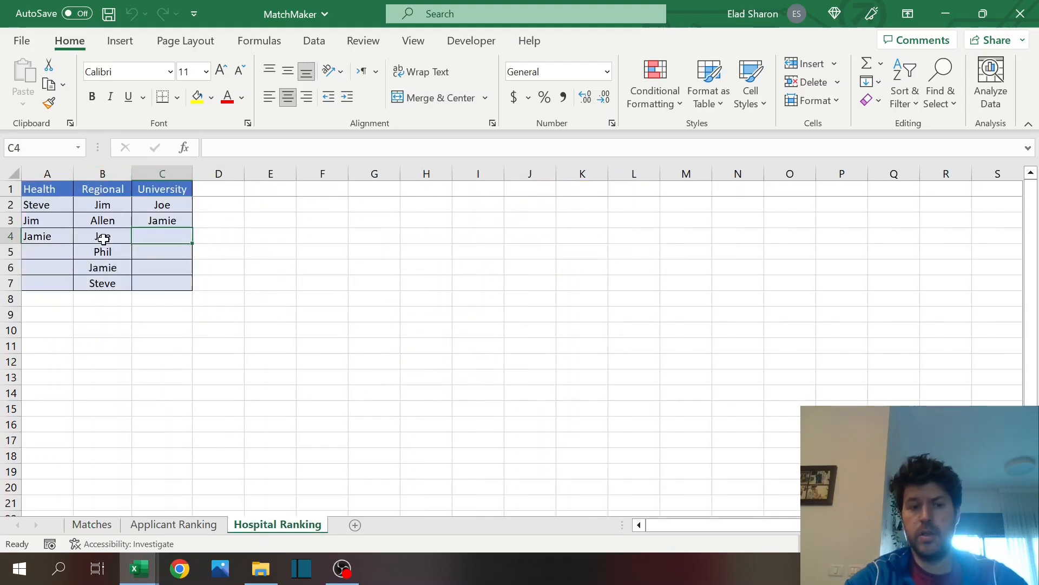
{"action": "left_click", "coordinate": [91, 524]}
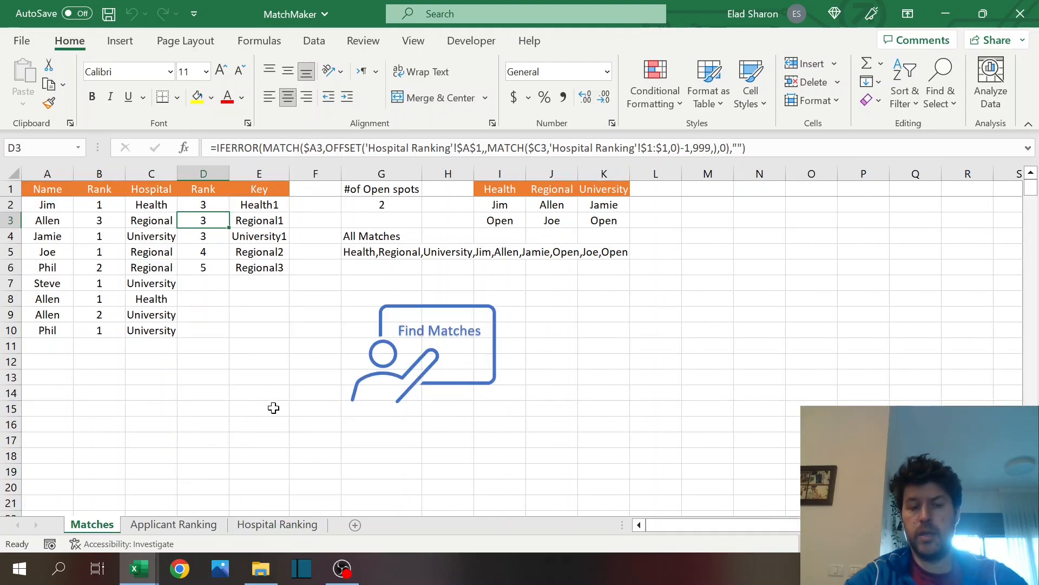
{"action": "left_click", "coordinate": [259, 408]}
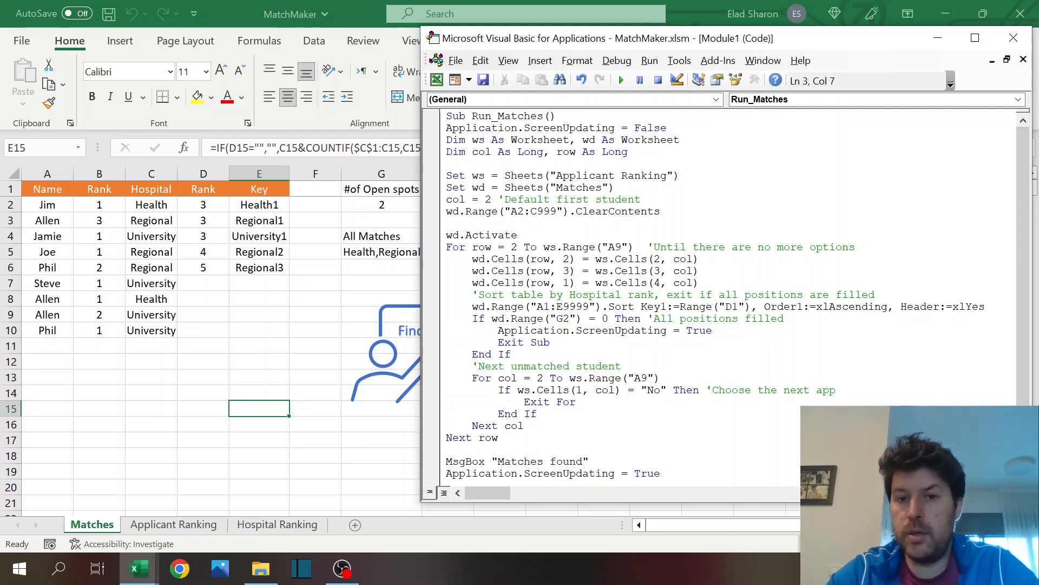
{"action": "left_click", "coordinate": [596, 139]}
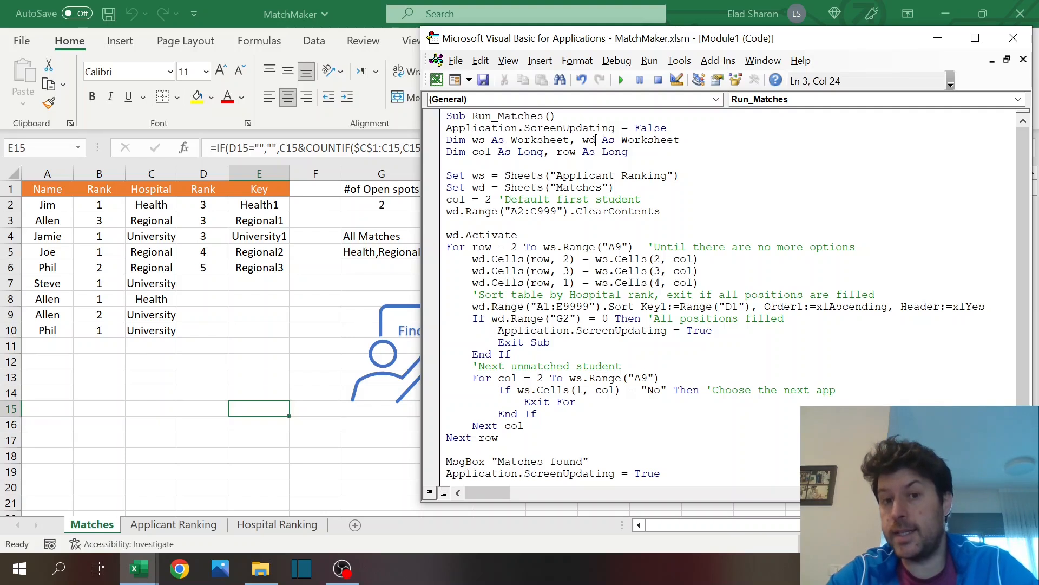
{"action": "left_click", "coordinate": [575, 151]}
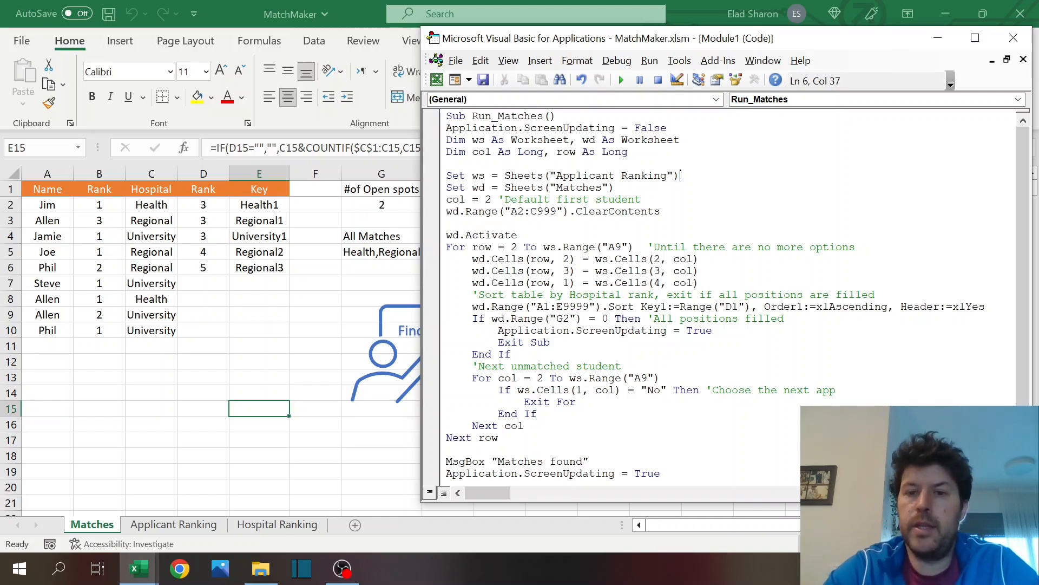
{"action": "left_click", "coordinate": [603, 187]}
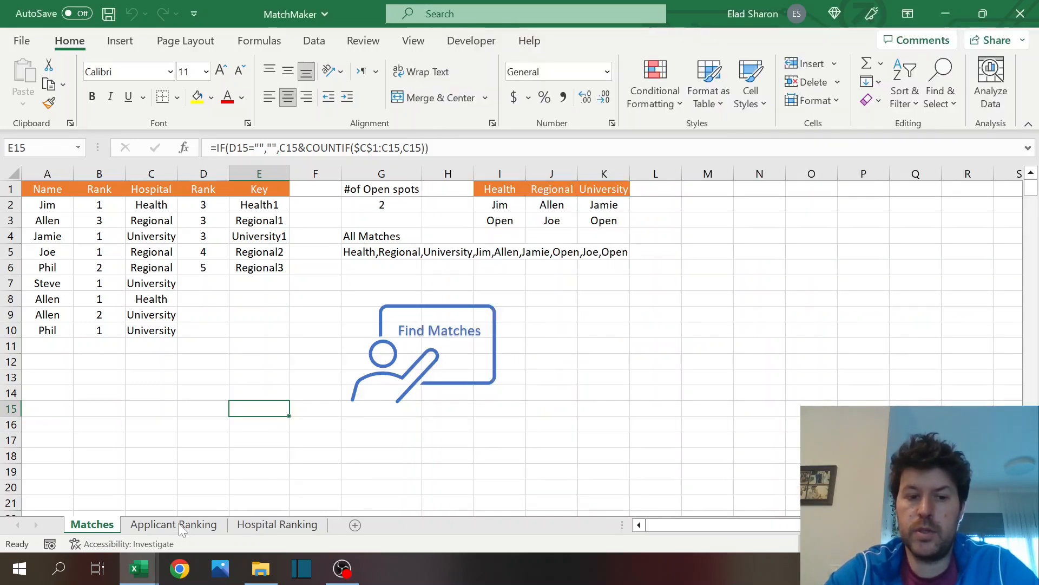
Step: Review the Applicant Ranking sheet, then return to the Matches sheet
{"action": "left_click", "coordinate": [173, 524]}
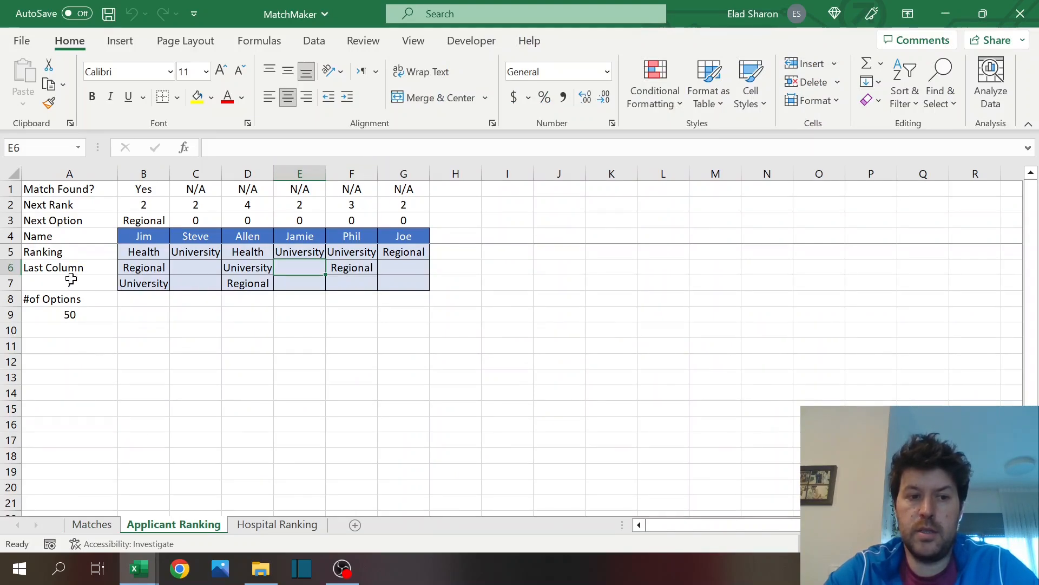
{"action": "left_click", "coordinate": [92, 524]}
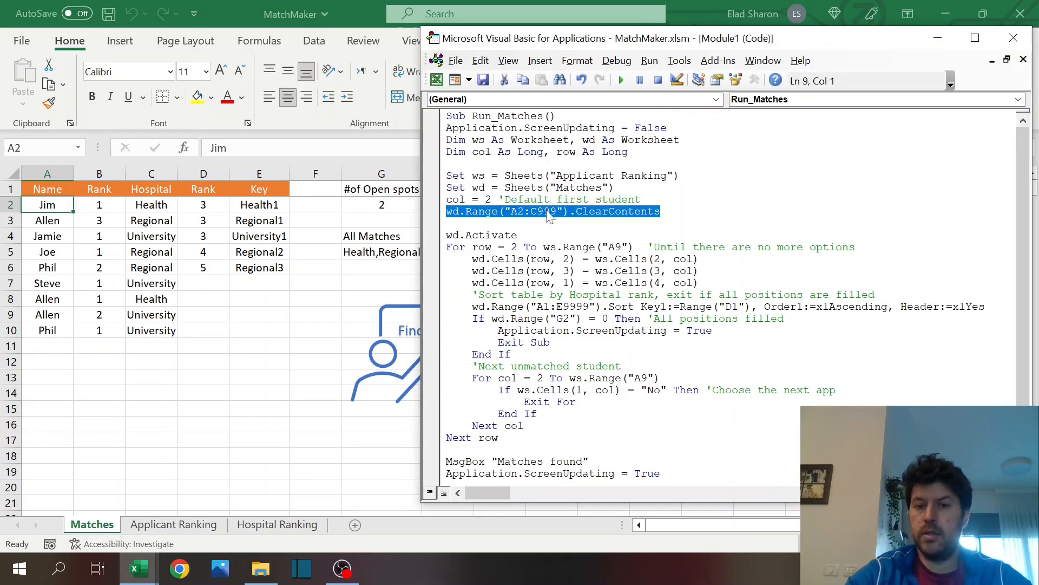
{"action": "left_click", "coordinate": [661, 211]}
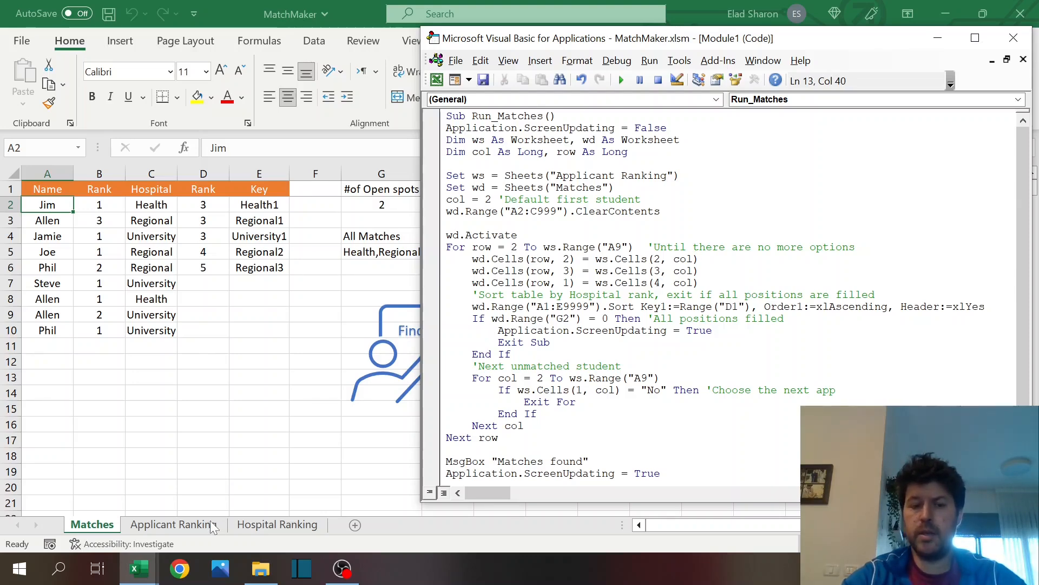
Step: Show Jim's Next Rank formula and name on Applicant Ranking, then return to Matches
{"action": "left_click", "coordinate": [173, 524]}
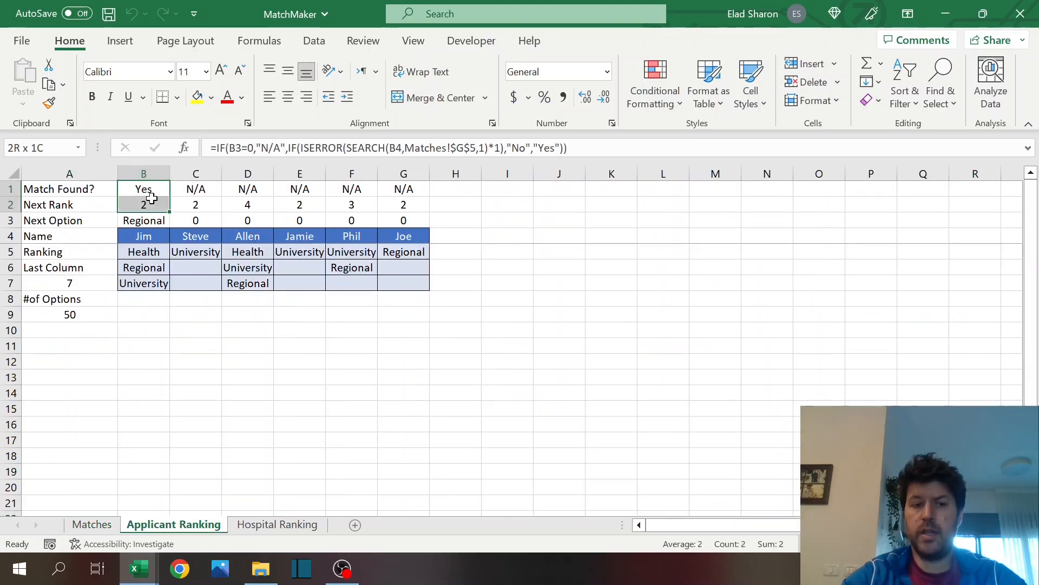
{"action": "left_click", "coordinate": [143, 205]}
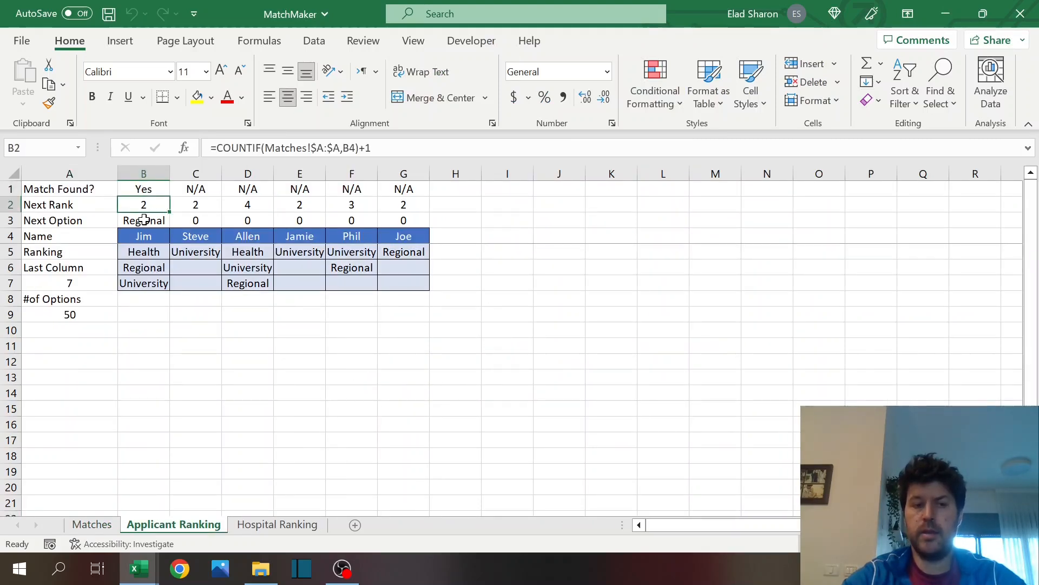
{"action": "left_click", "coordinate": [143, 236]}
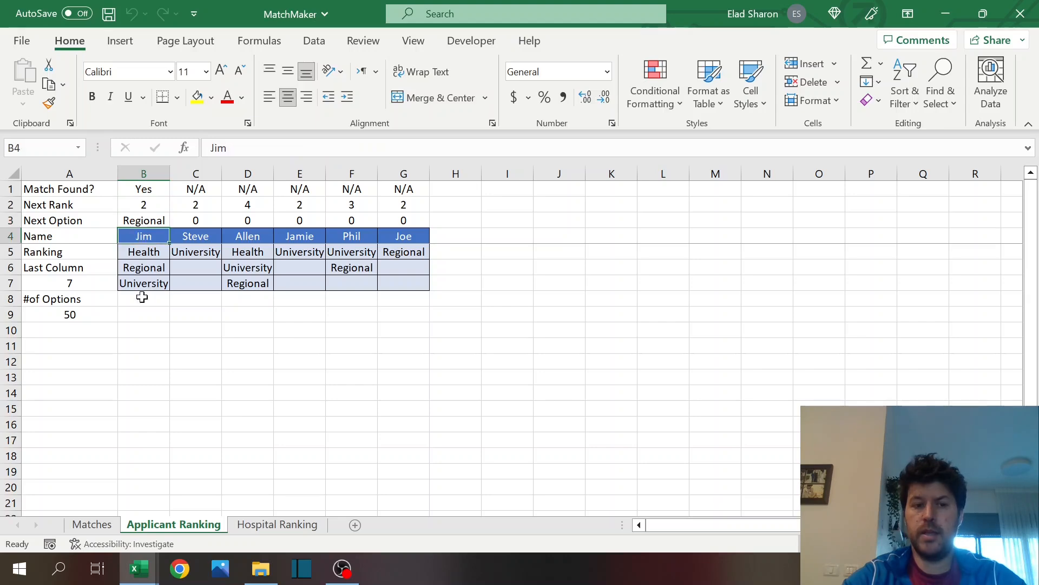
{"action": "left_click", "coordinate": [92, 524]}
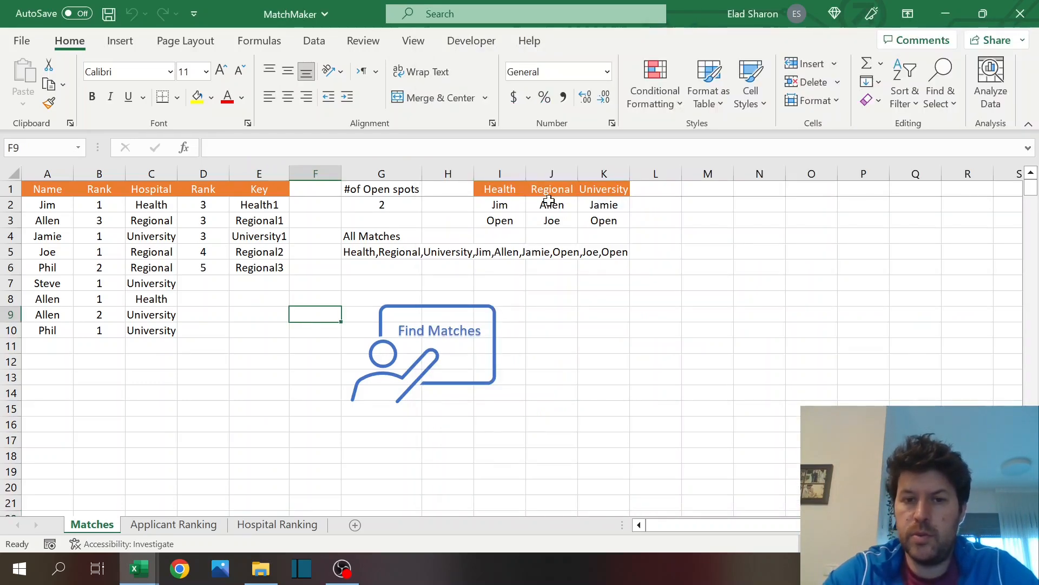
{"action": "mouse_move", "coordinate": [138, 568]}
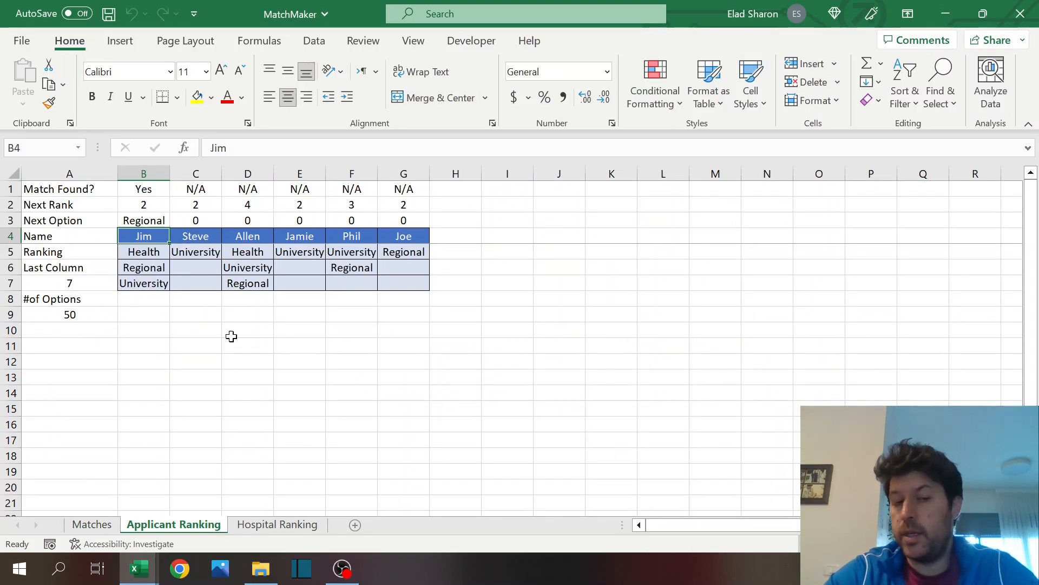
{"action": "mouse_move", "coordinate": [212, 353]}
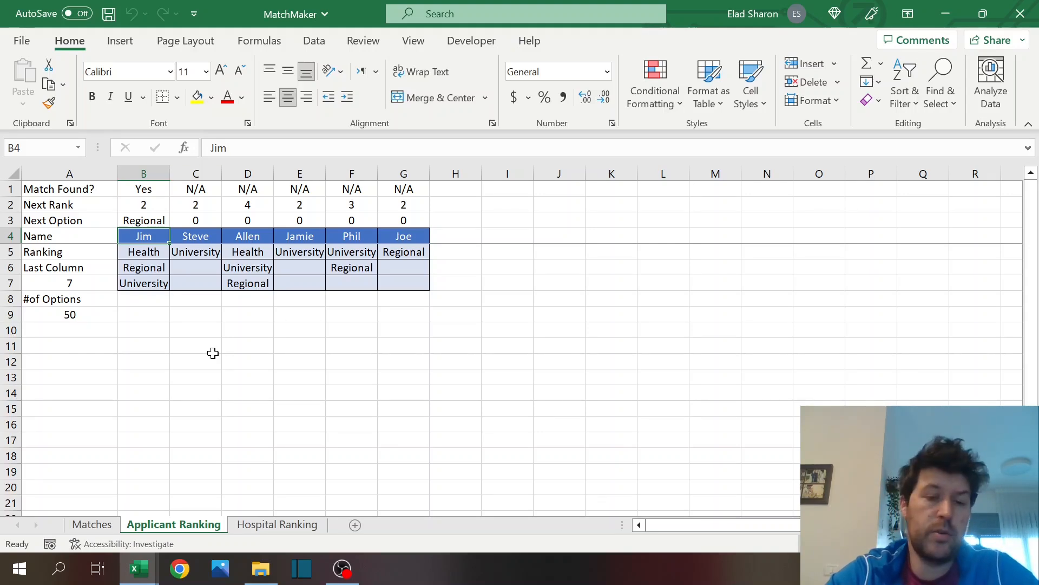
{"action": "mouse_move", "coordinate": [129, 511]}
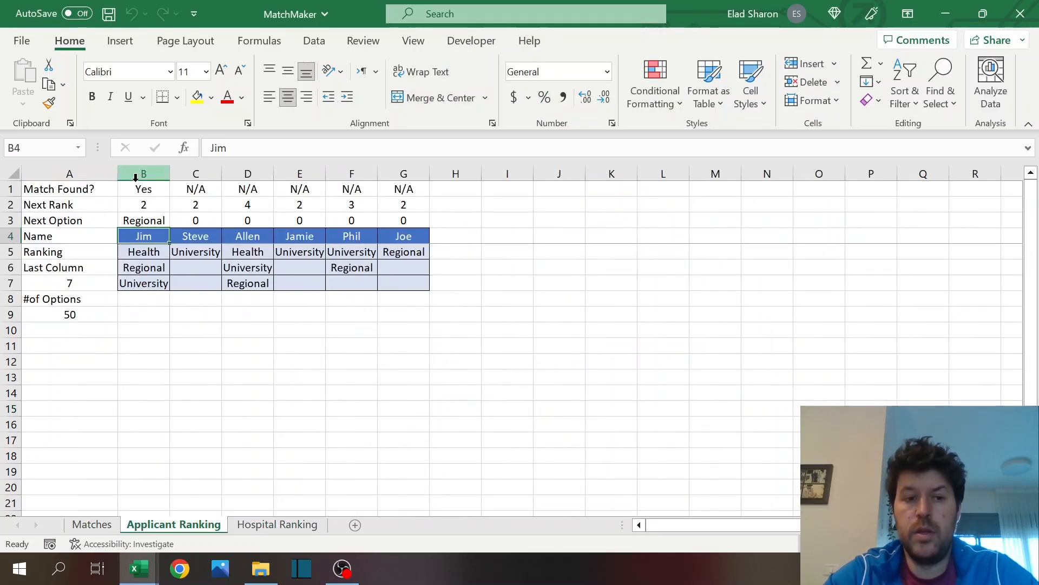
Step: Select a column B cell on Applicant Ranking before returning to the macro code
{"action": "left_click", "coordinate": [143, 188]}
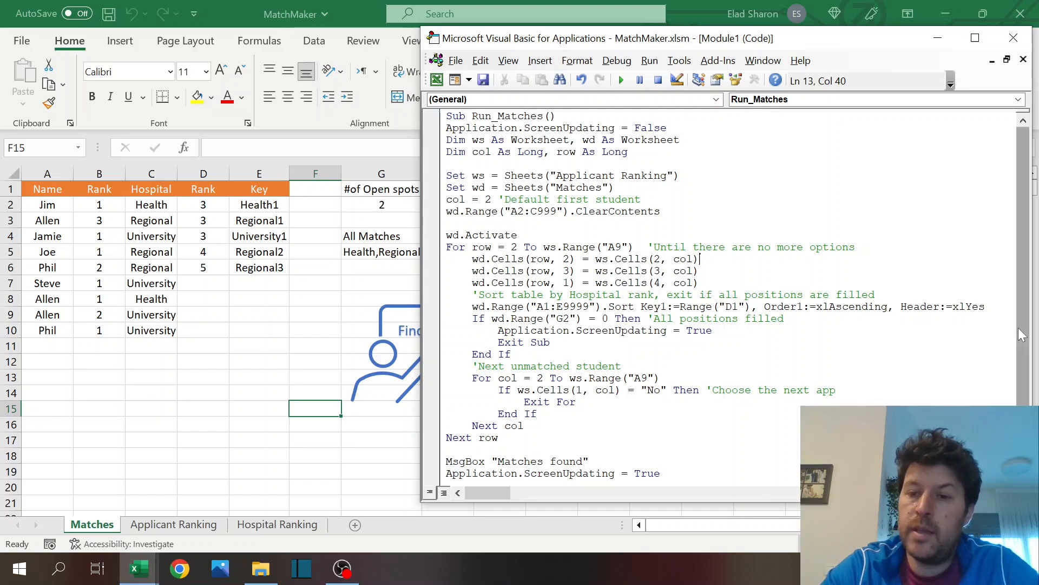
Step: Scroll through the Matches sheet and select cell J11 among the match results
{"action": "scroll", "scroll_direction": "down", "scroll_amount": 3}
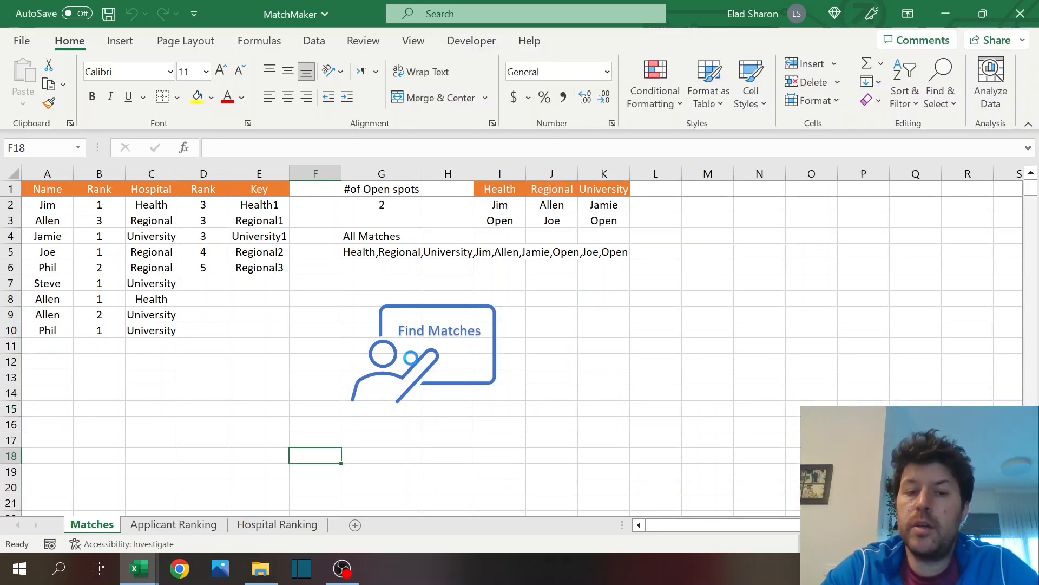
{"action": "mouse_move", "coordinate": [574, 346]}
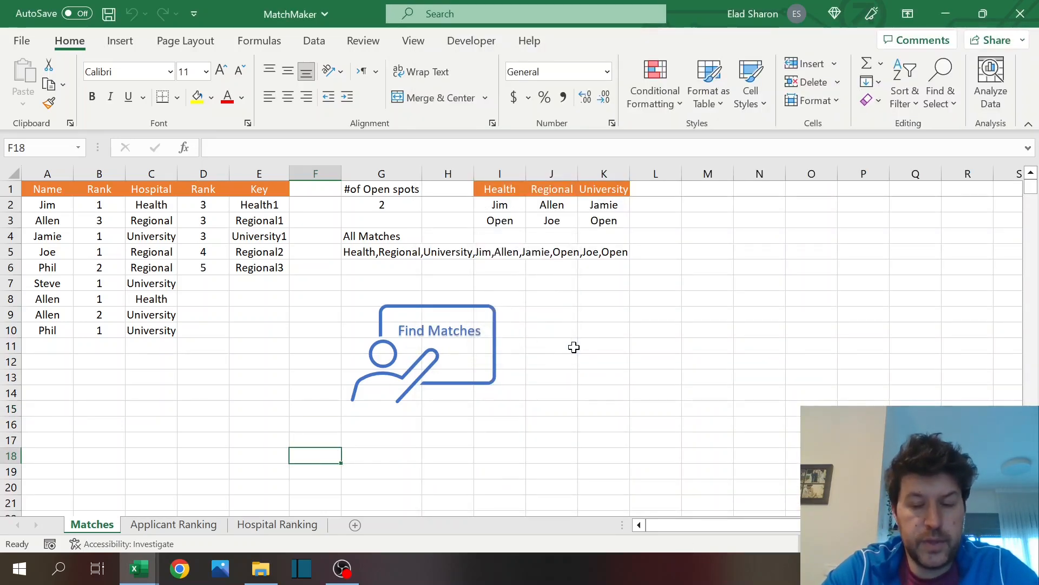
{"action": "left_click", "coordinate": [551, 345]}
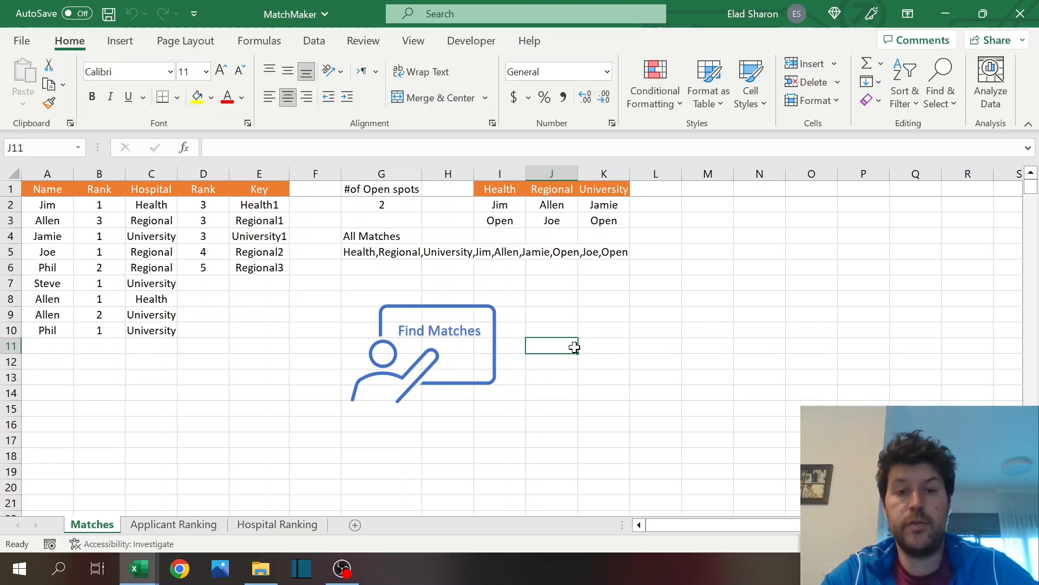
{"action": "mouse_move", "coordinate": [394, 530]}
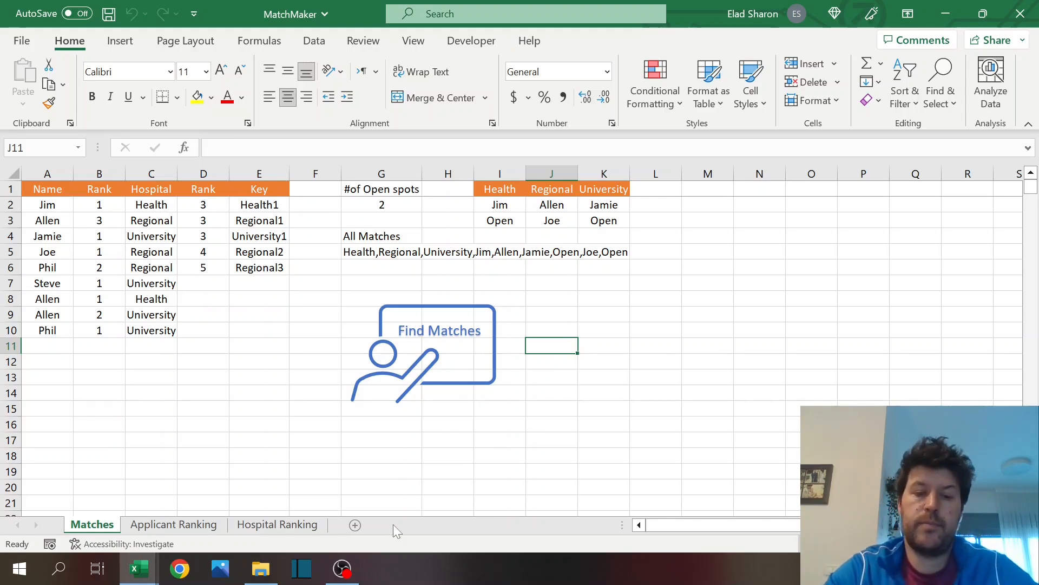